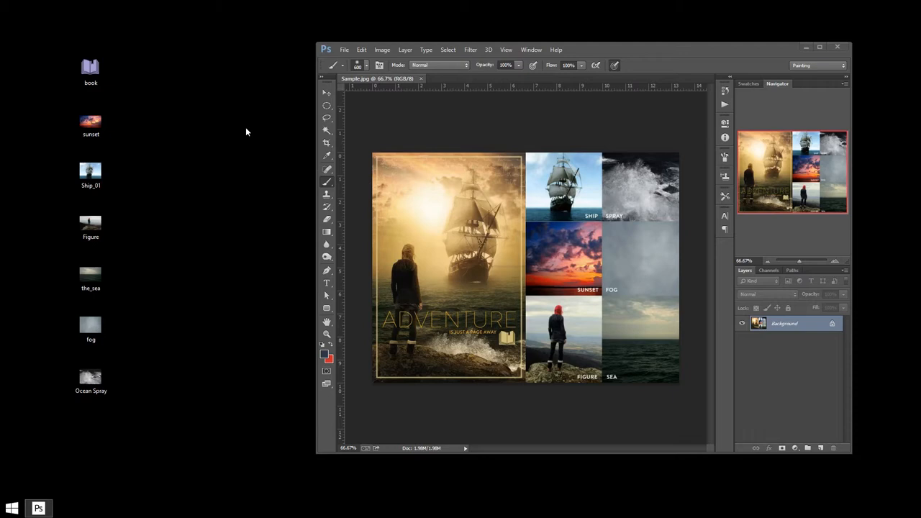
mouse_move(423, 79)
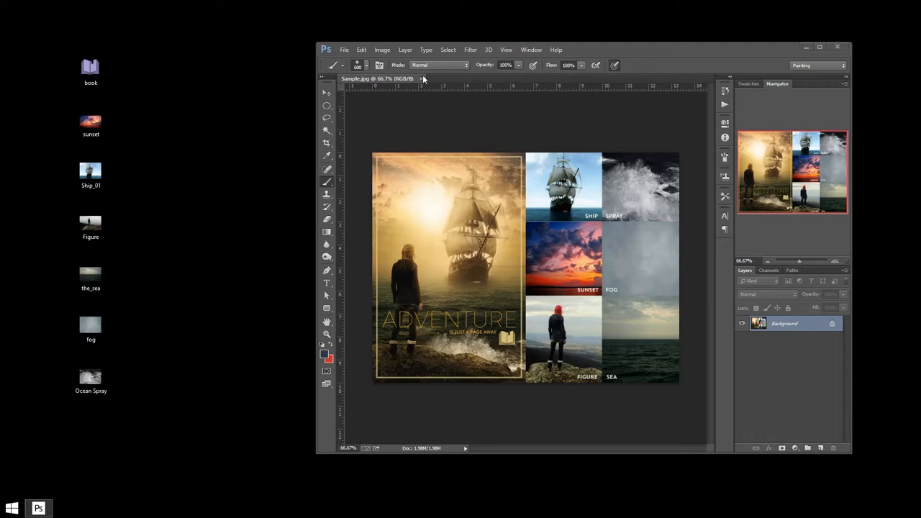
mouse_move(574, 302)
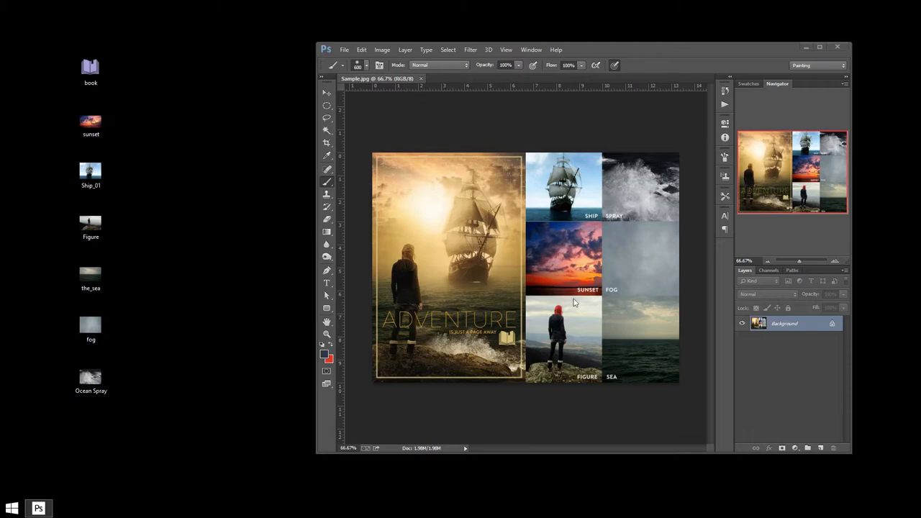
mouse_move(91, 59)
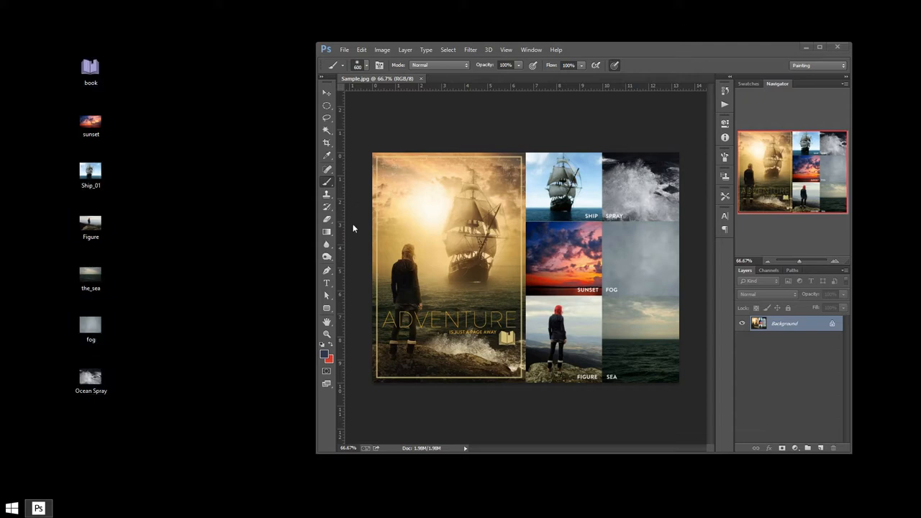
mouse_move(683, 236)
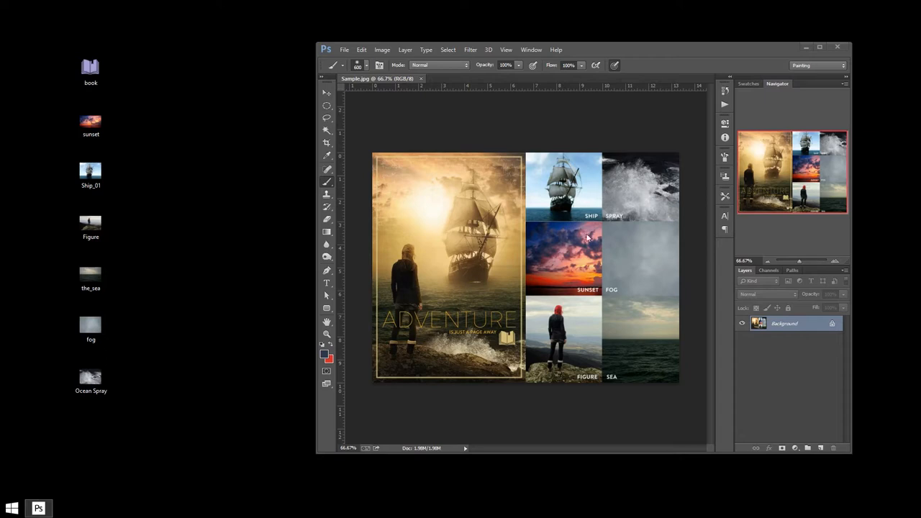
mouse_move(650, 210)
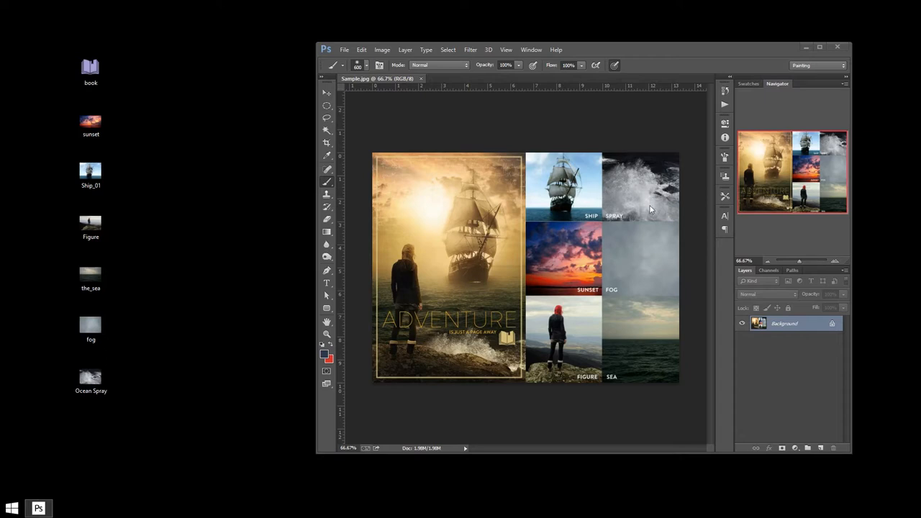
mouse_move(616, 302)
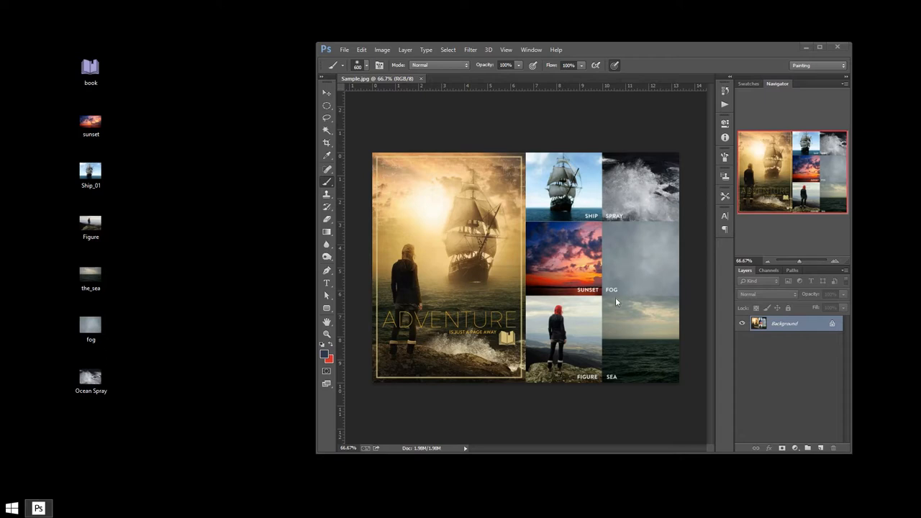
mouse_move(645, 350)
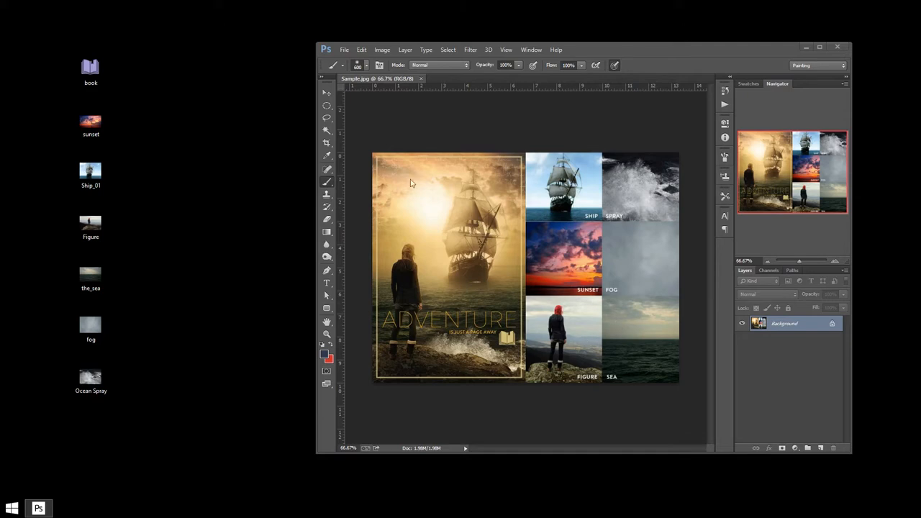
mouse_move(403, 201)
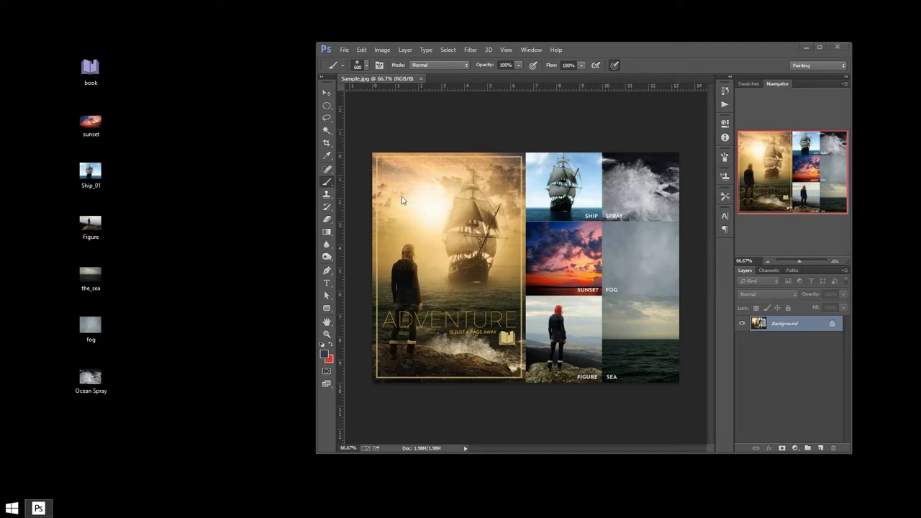
mouse_move(315, 209)
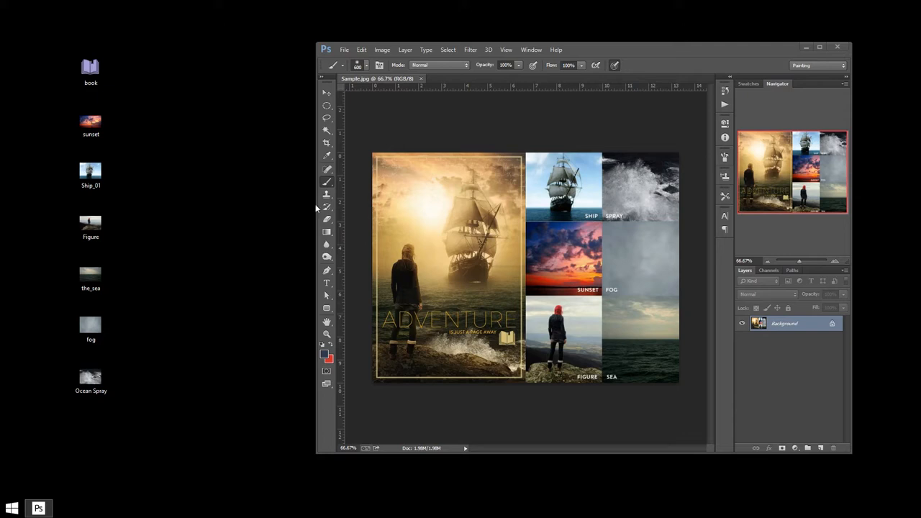
mouse_move(792, 4)
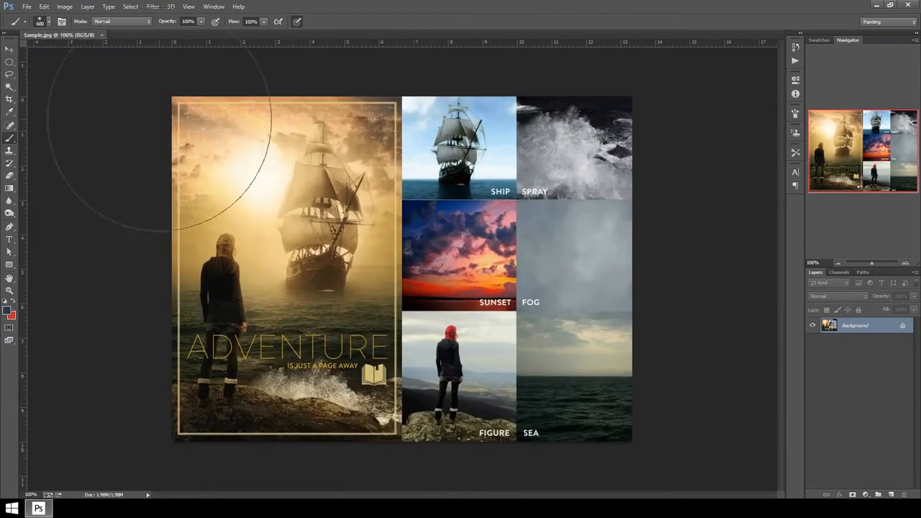
mouse_move(479, 302)
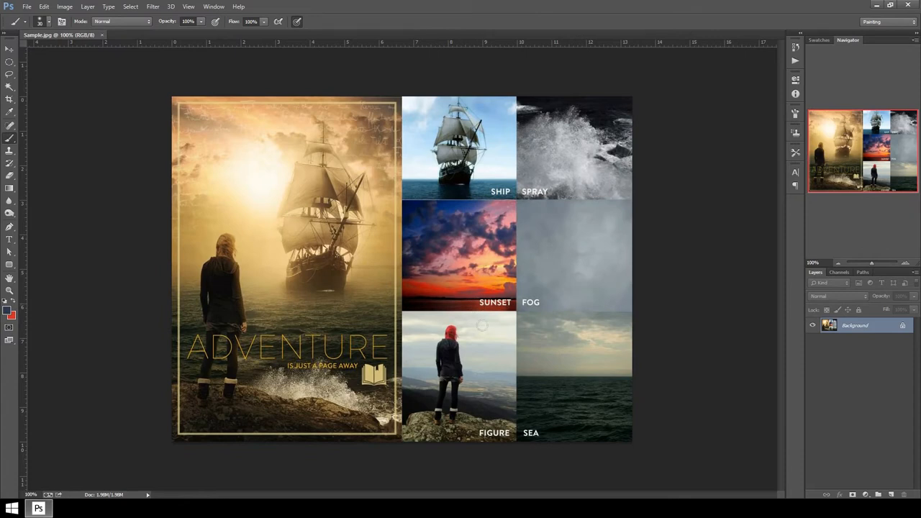
mouse_move(547, 299)
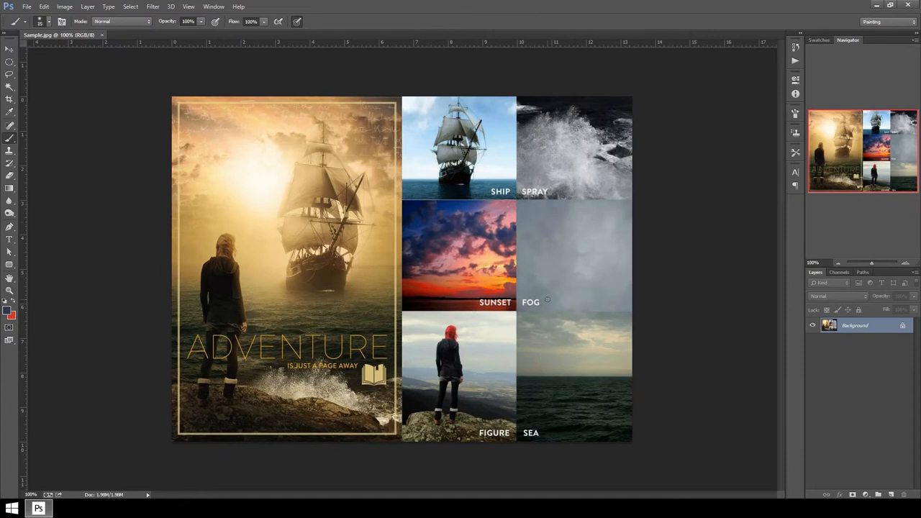
mouse_move(444, 276)
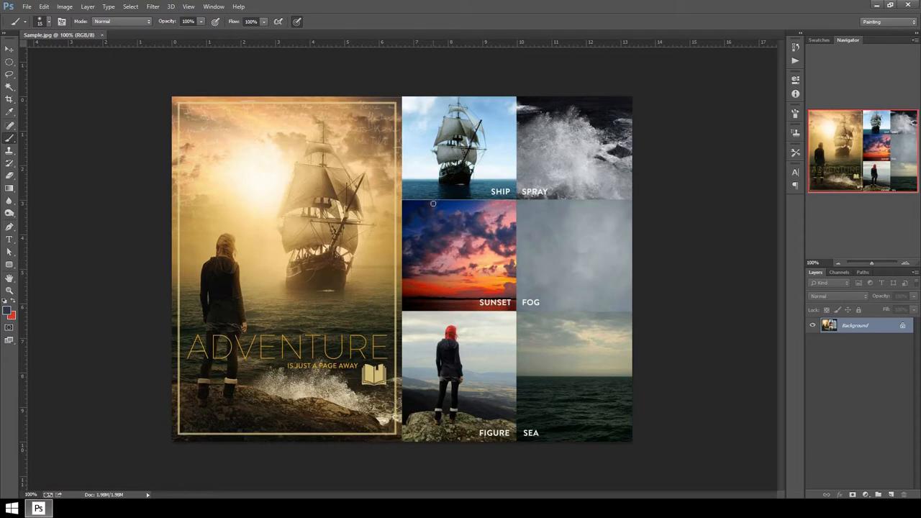
mouse_move(470, 245)
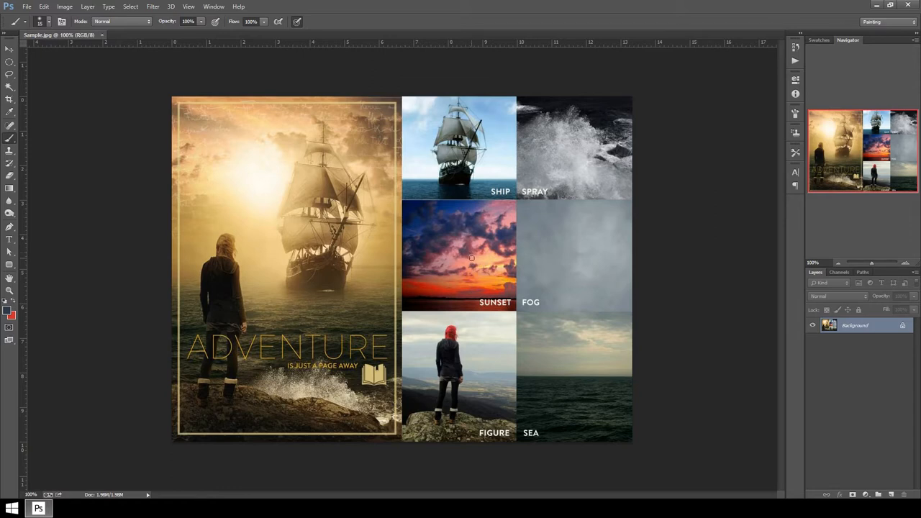
mouse_move(255, 222)
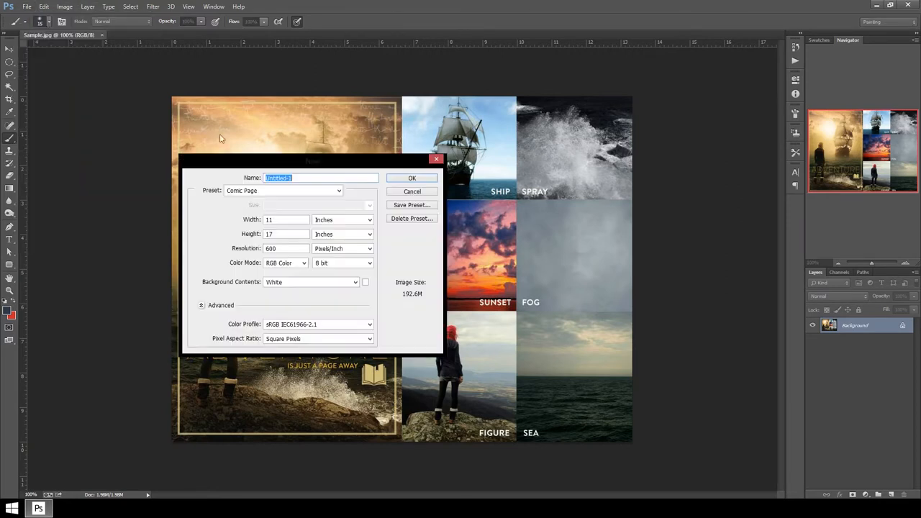
- Create a new white document, 2000 × 3000 pixels at 300 ppi
left_click(344, 219)
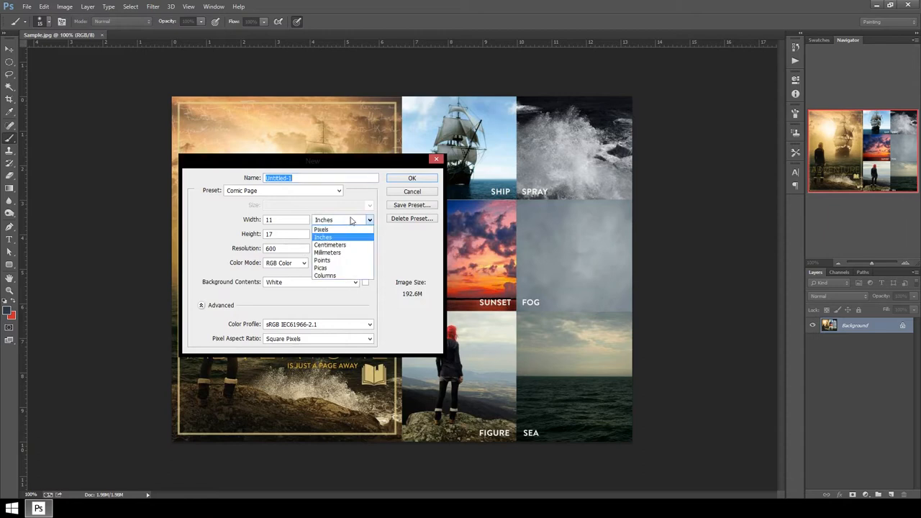
left_click(321, 230)
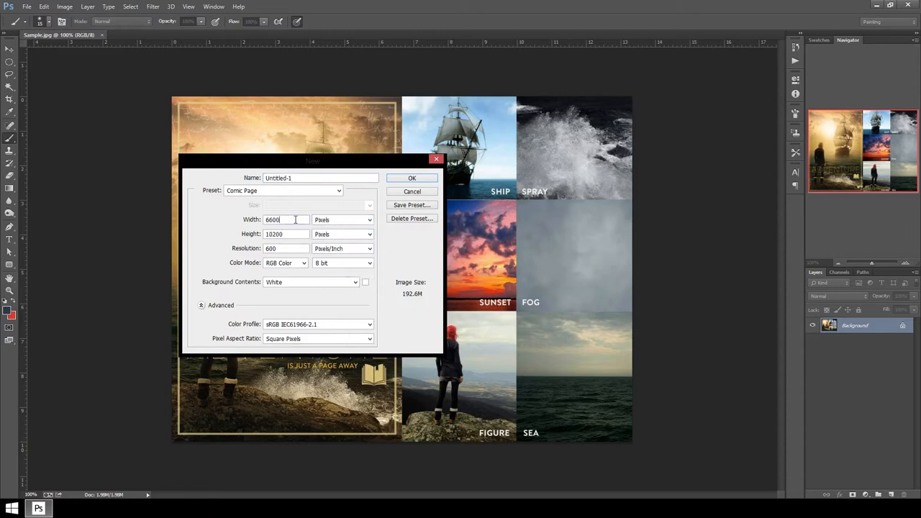
triple_click(287, 220)
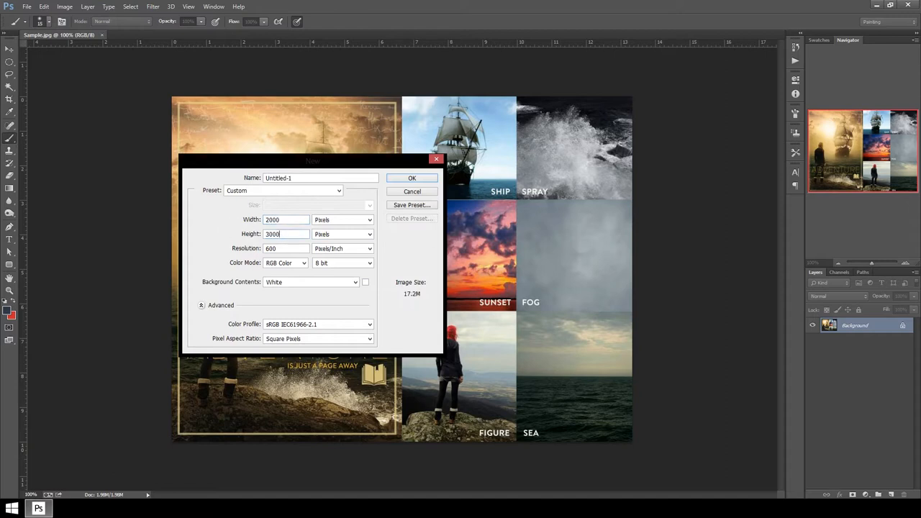
triple_click(286, 248)
type("300")
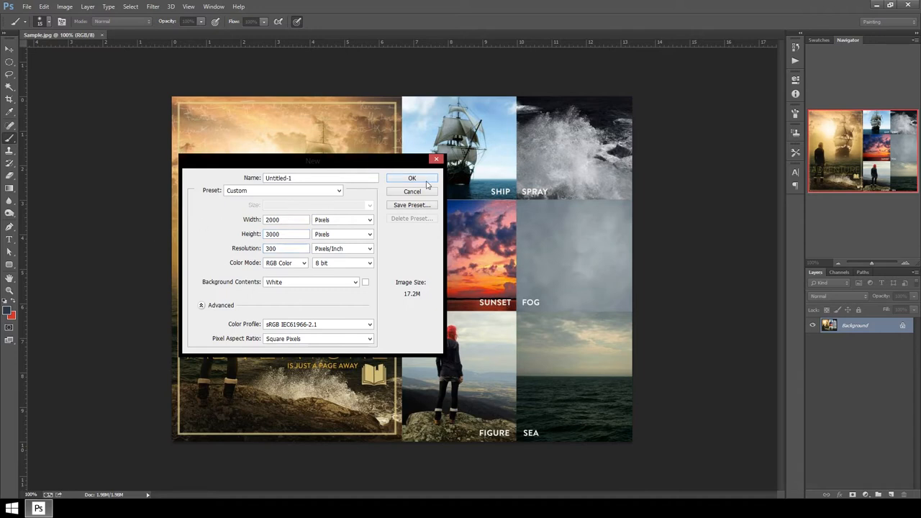
left_click(412, 178)
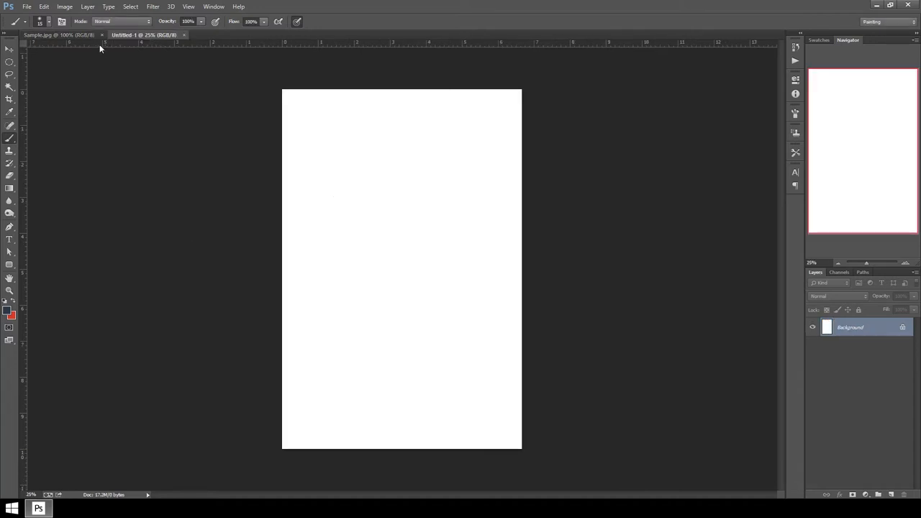
- Place the_sea image from the Desktop into Untitled-1 via Place Embedded
left_click(26, 7)
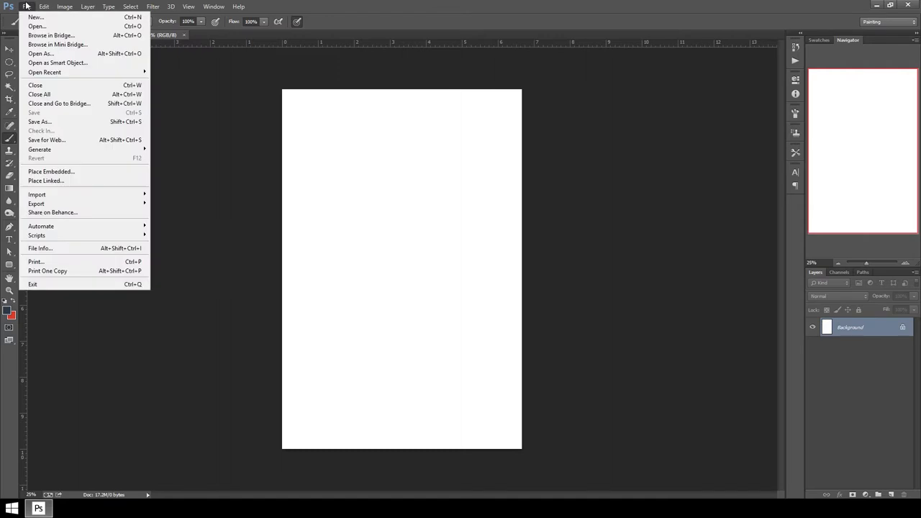
left_click(51, 171)
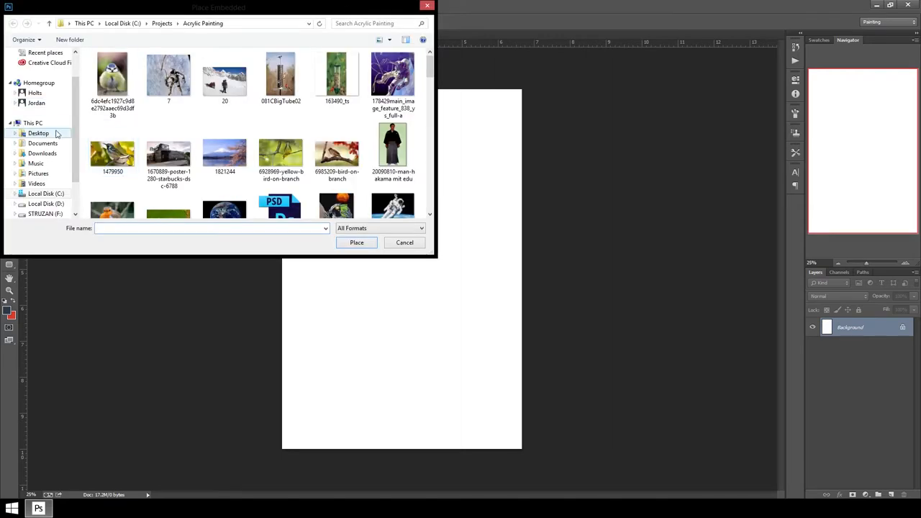
left_click(39, 134)
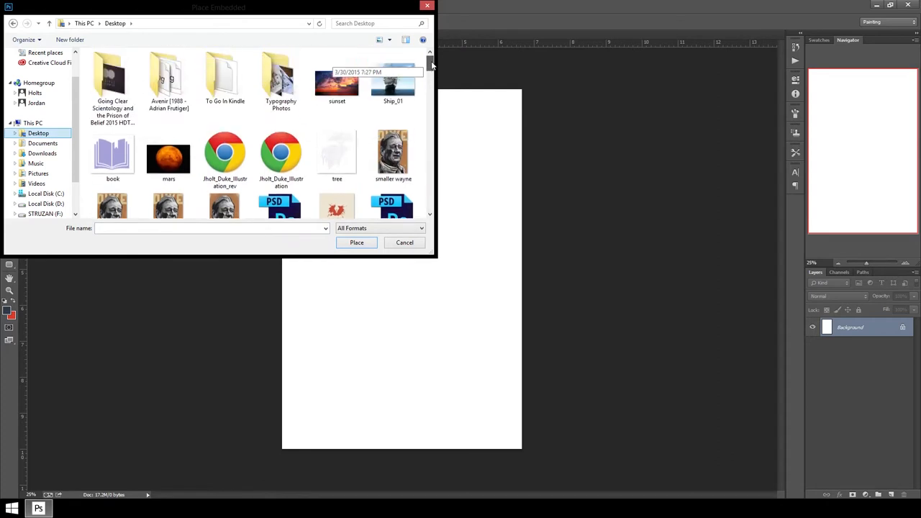
scroll("down", 3)
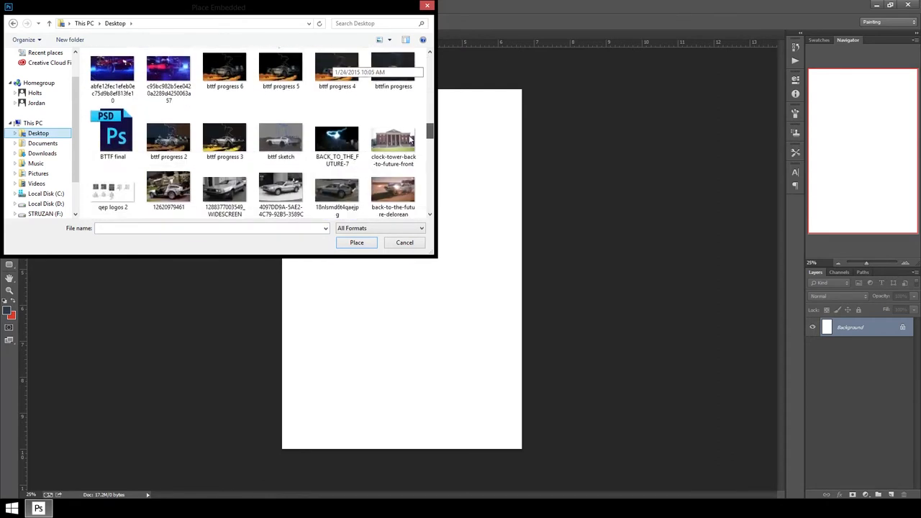
scroll("down", 3)
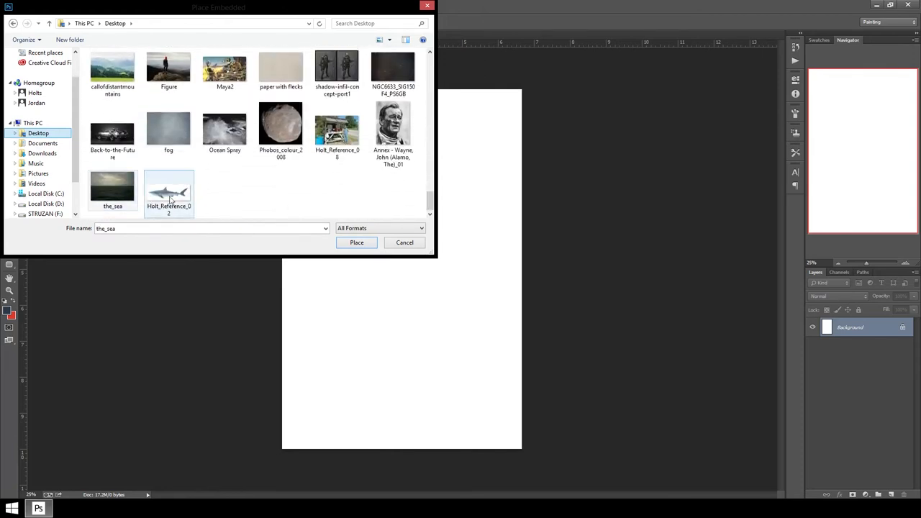
left_click(356, 243)
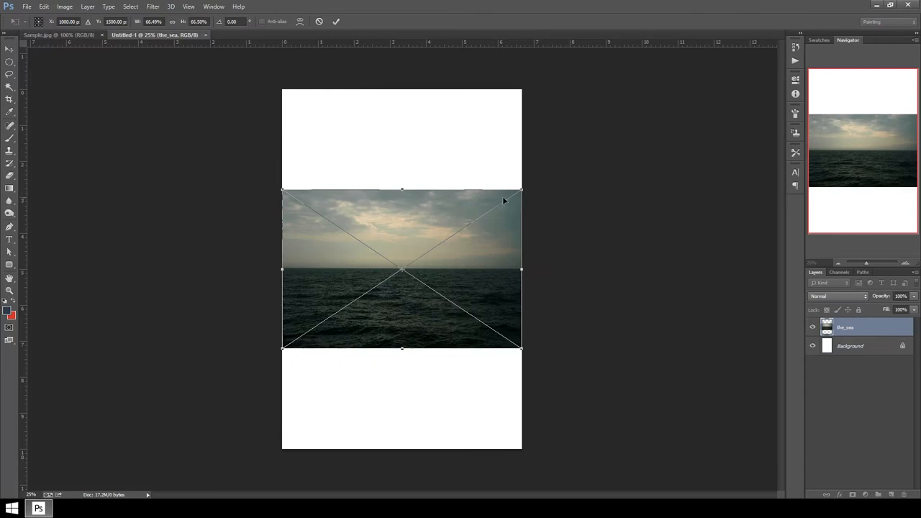
- Enlarge the sea photo to cover the page and move its horizon just below middle
left_click_drag(523, 189, 669, 90)
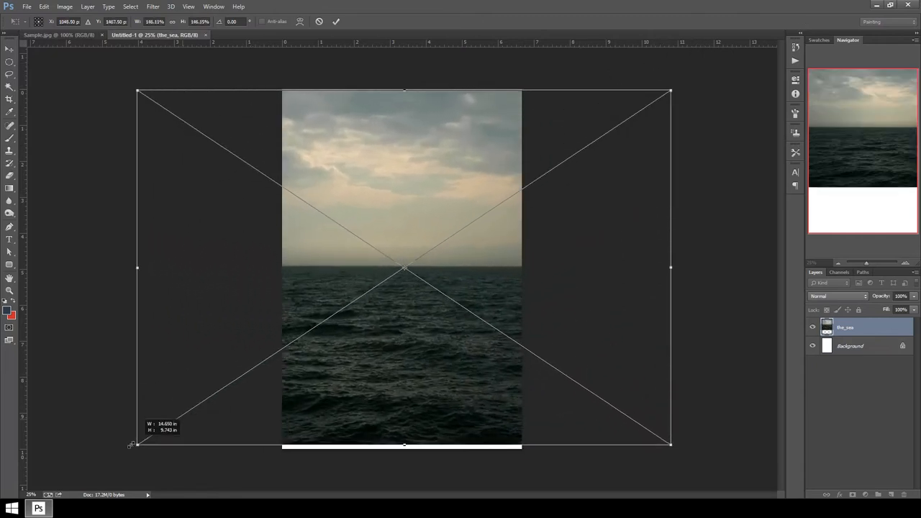
left_click_drag(133, 444, 130, 447)
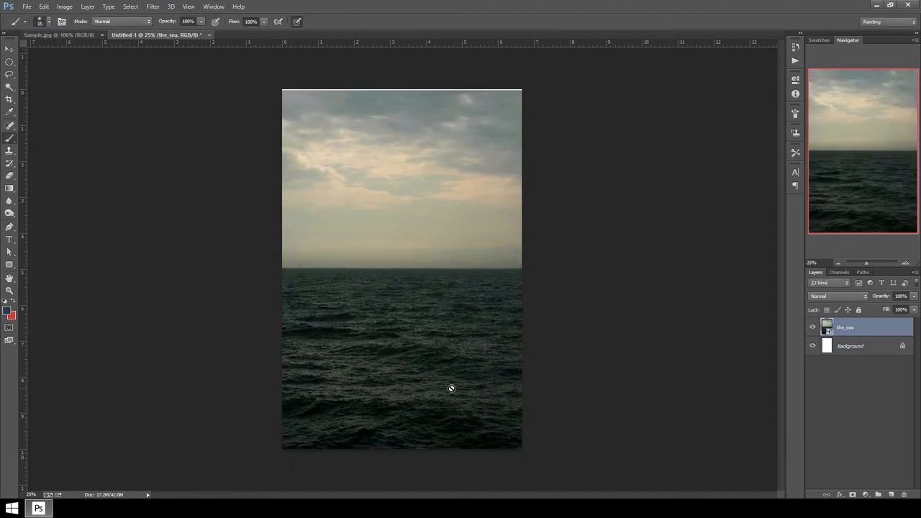
left_click(10, 50)
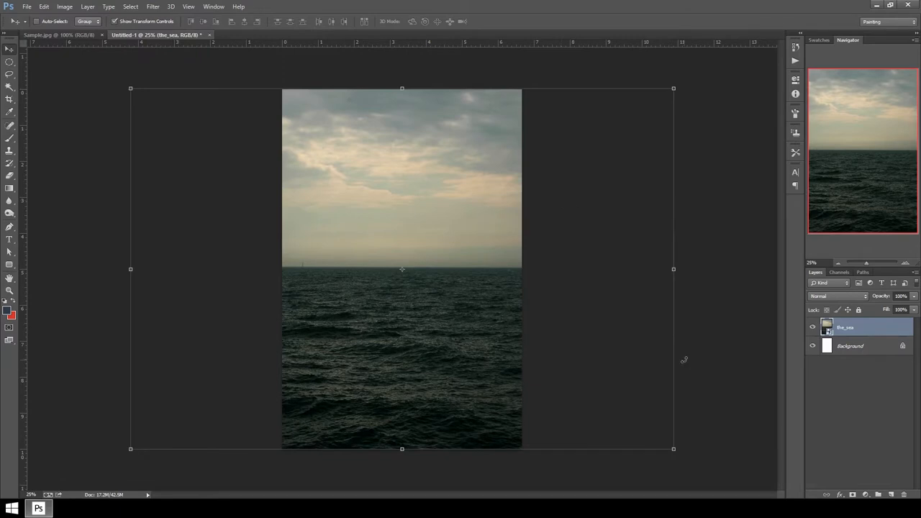
left_click_drag(401, 270, 446, 353)
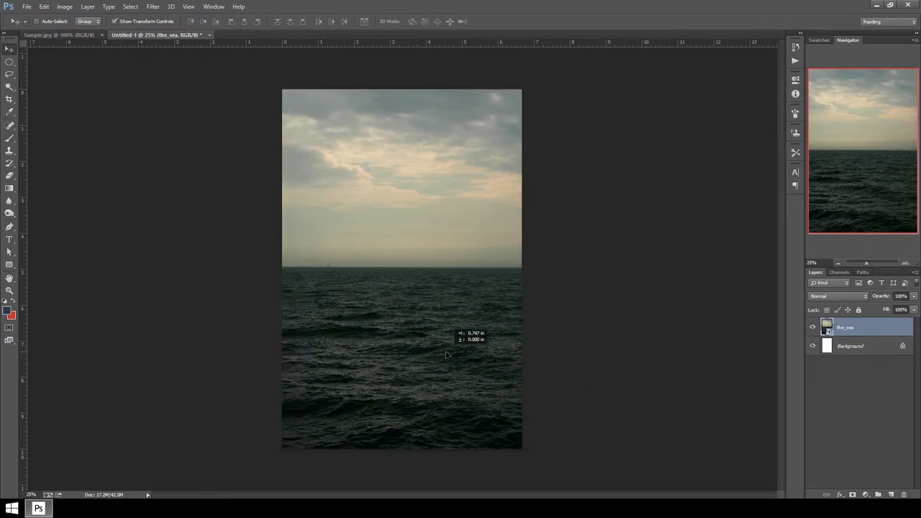
left_click_drag(446, 352, 303, 353)
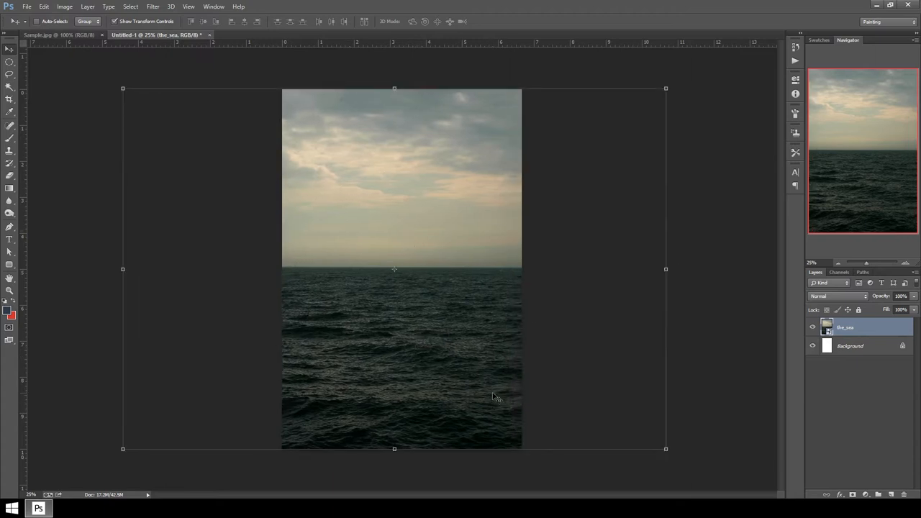
mouse_move(508, 191)
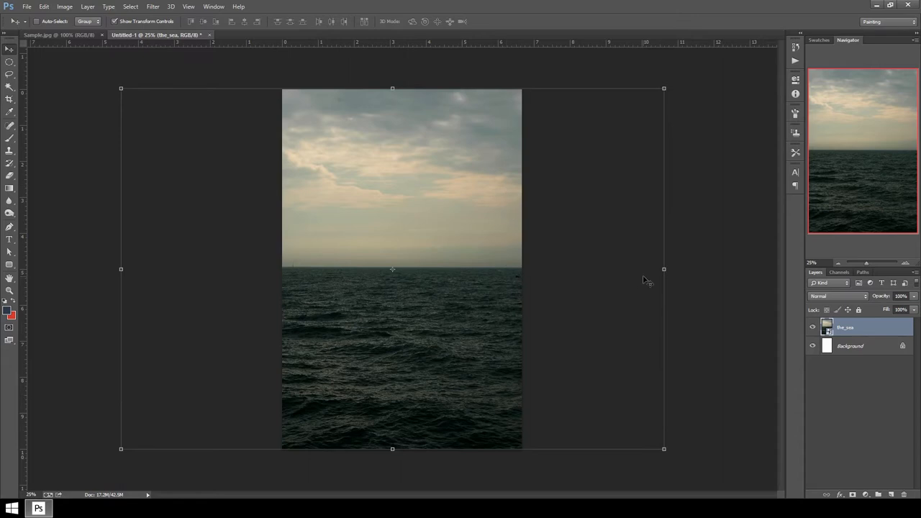
right_click(845, 327)
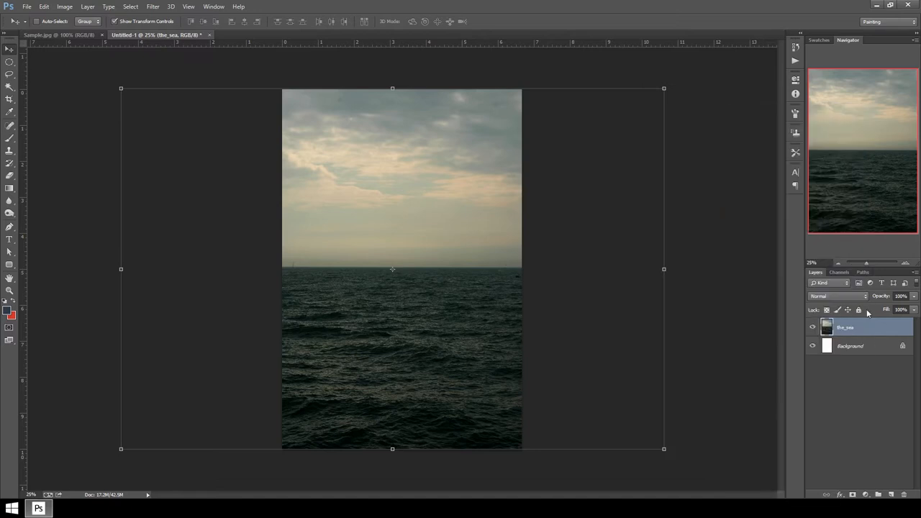
mouse_move(860, 328)
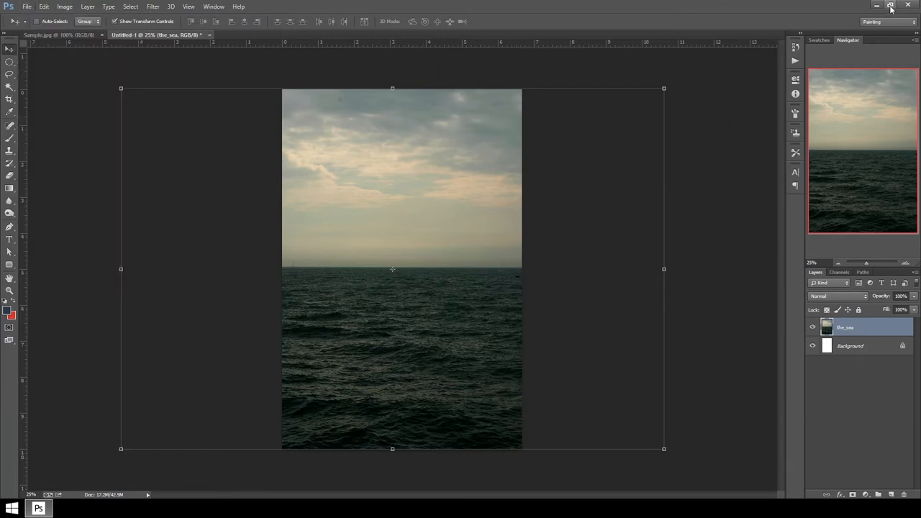
- Bring in the sunset photo, scale it over the sky to the horizon, set 64% opacity
left_click(890, 8)
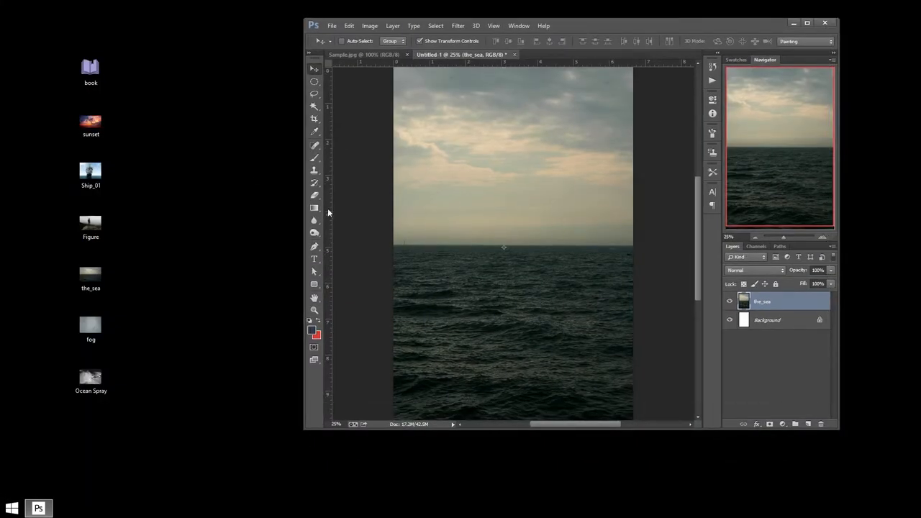
left_click(91, 121)
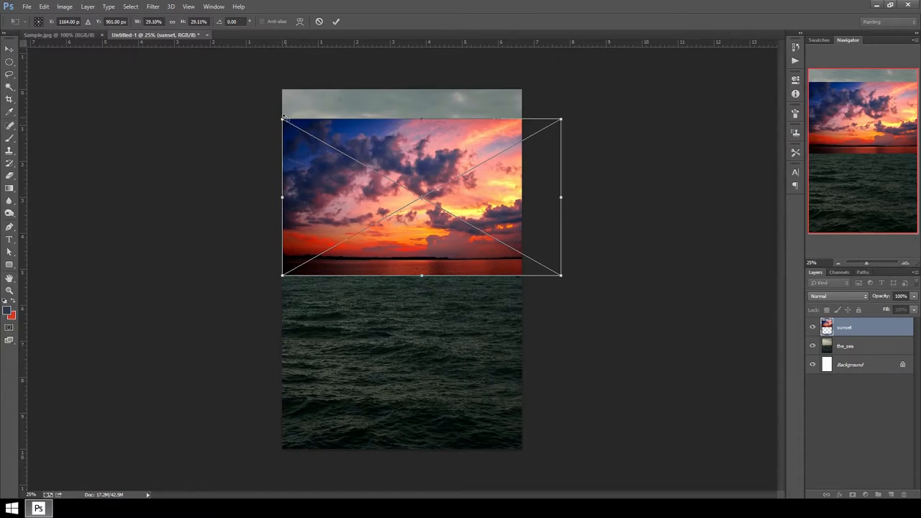
left_click_drag(282, 120, 234, 92)
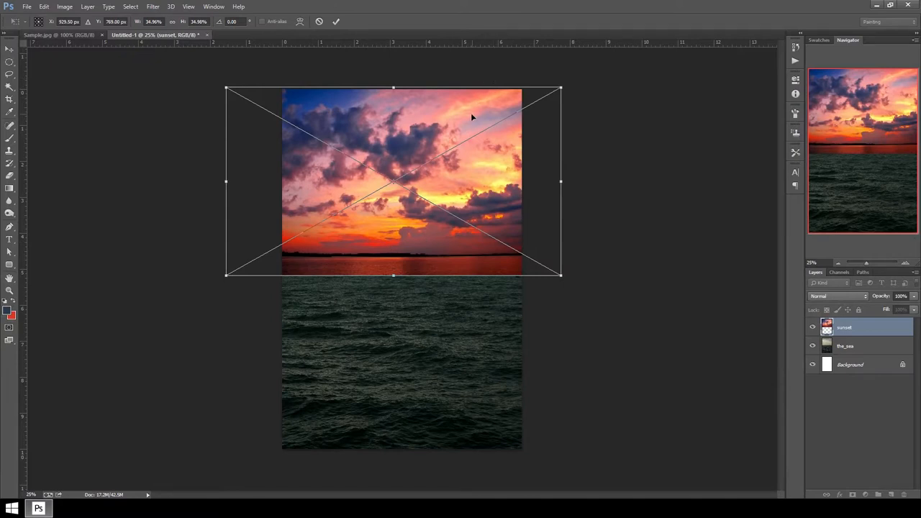
mouse_move(462, 124)
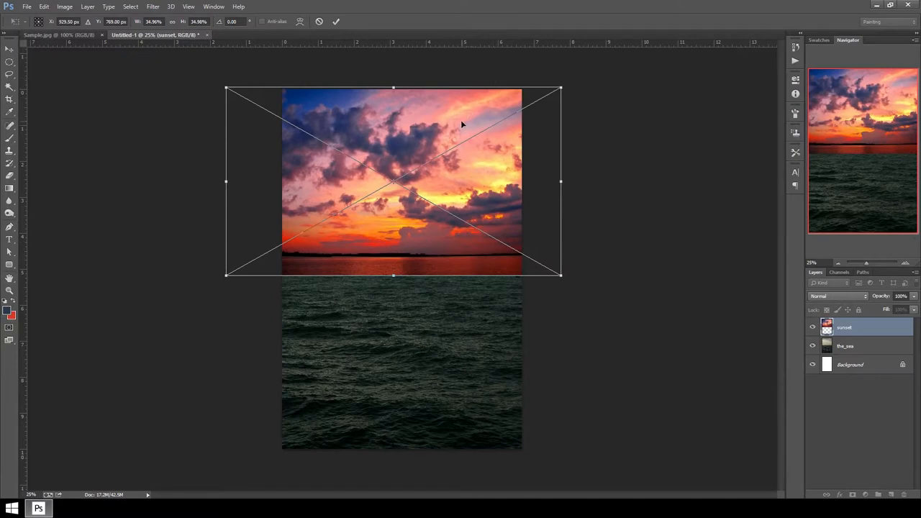
mouse_move(419, 175)
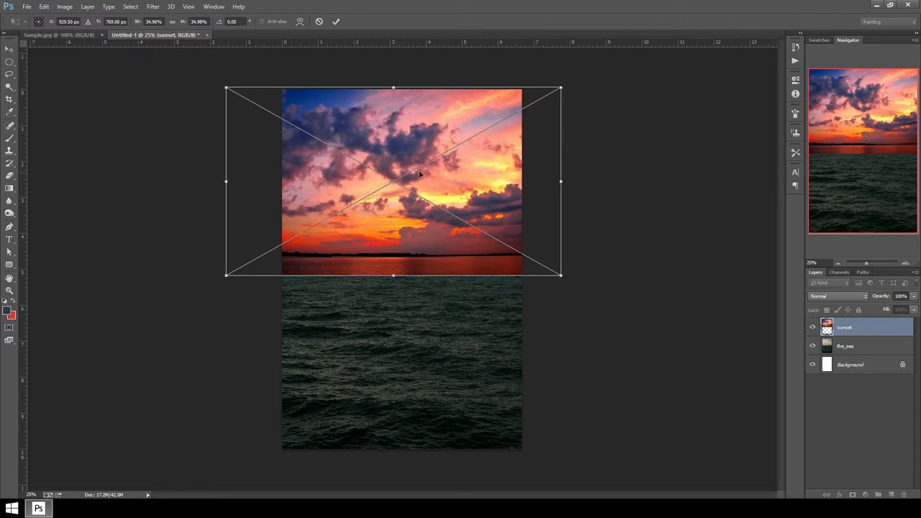
mouse_move(536, 324)
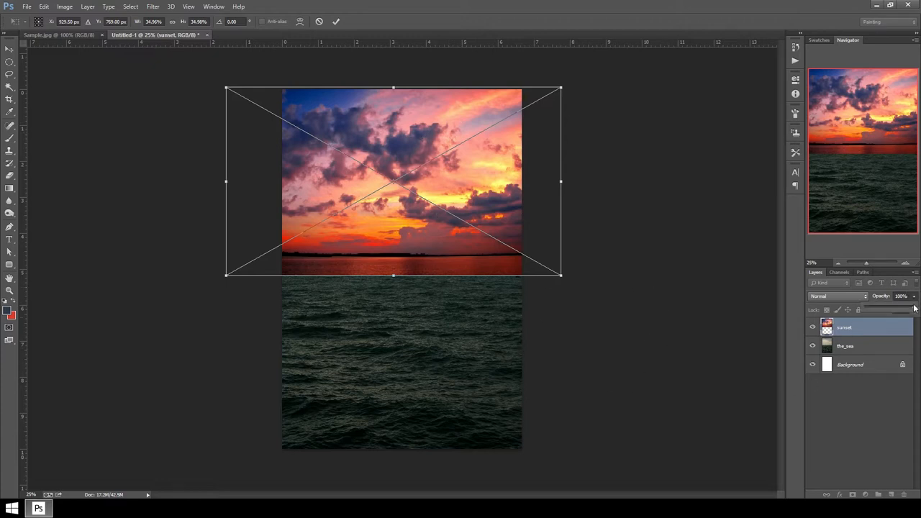
left_click_drag(913, 303, 896, 306)
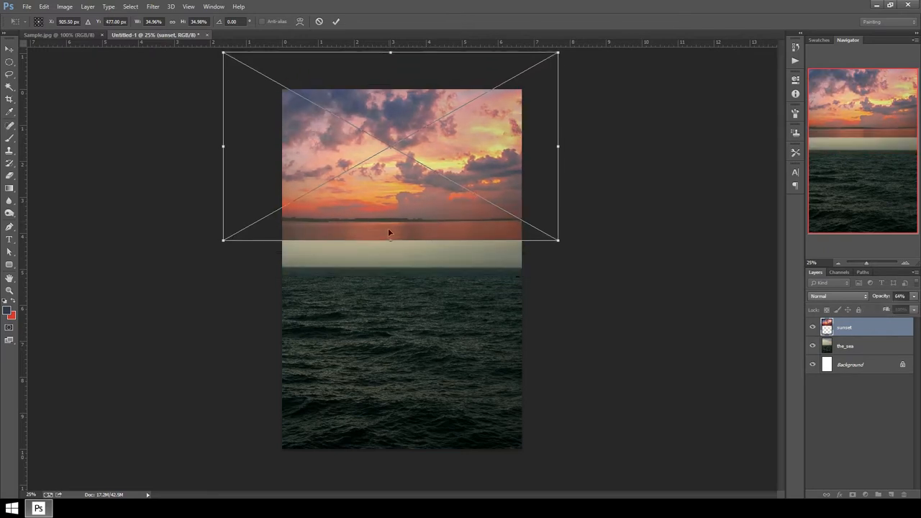
left_click_drag(389, 233, 418, 270)
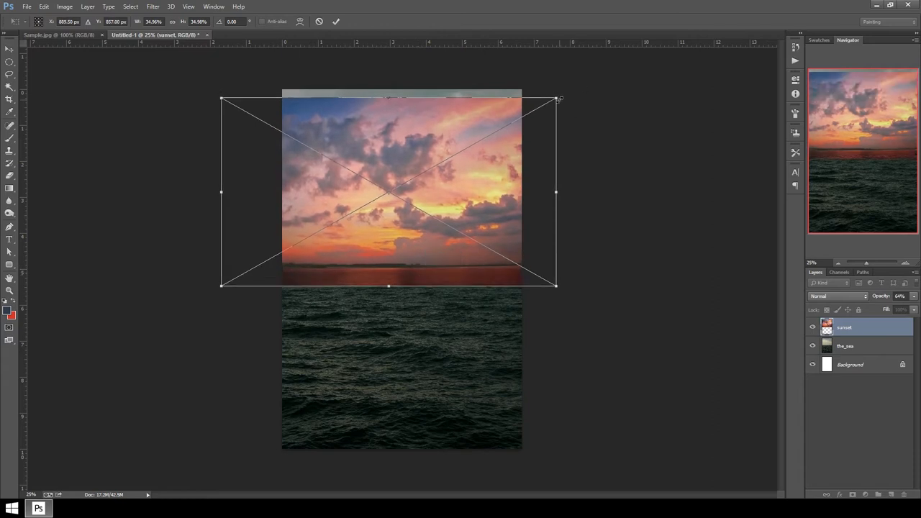
left_click_drag(560, 99, 573, 88)
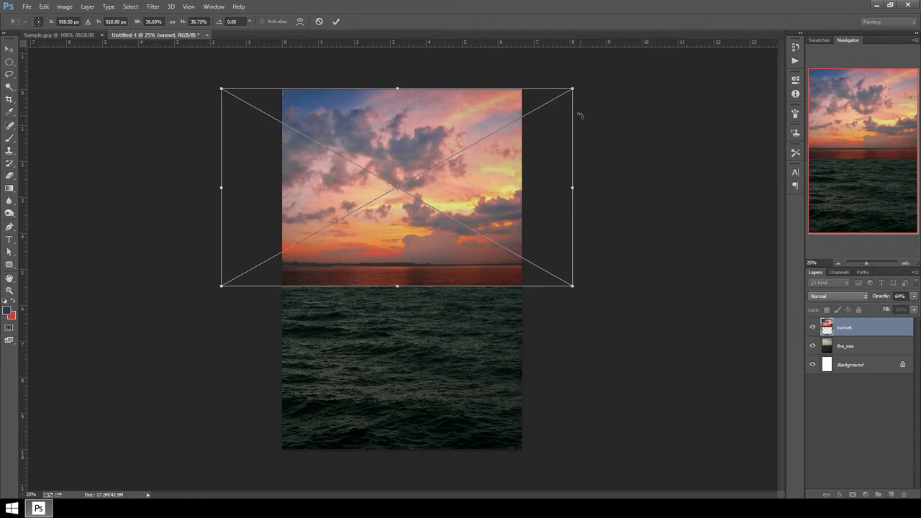
mouse_move(739, 307)
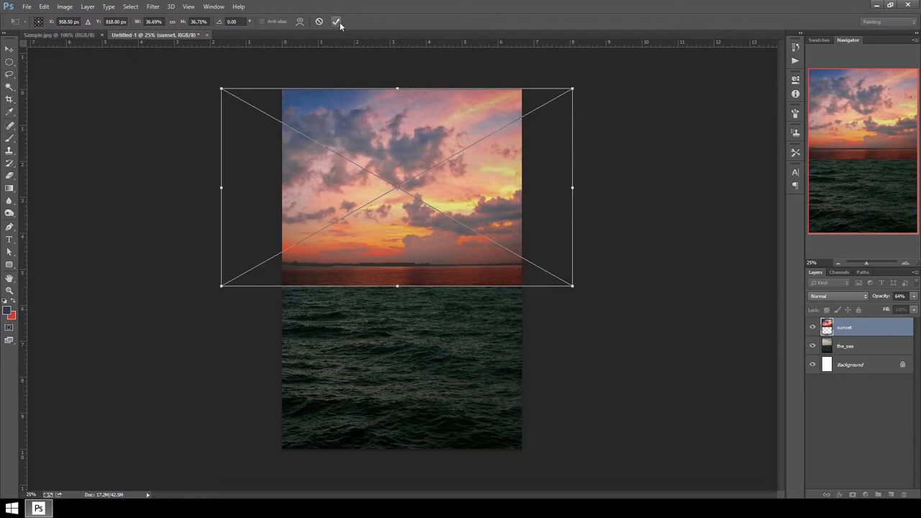
left_click(336, 21)
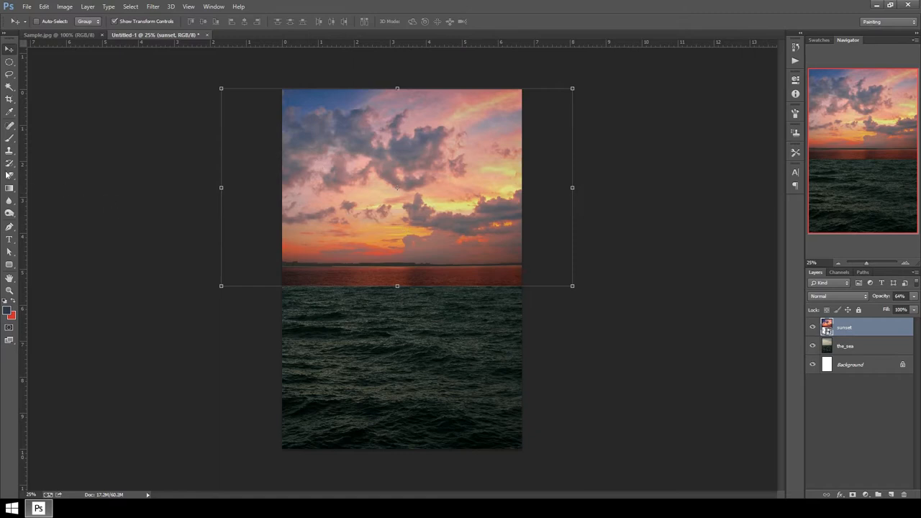
- Erase the sunset's bottom red band with a large soft eraser brush
left_click(9, 175)
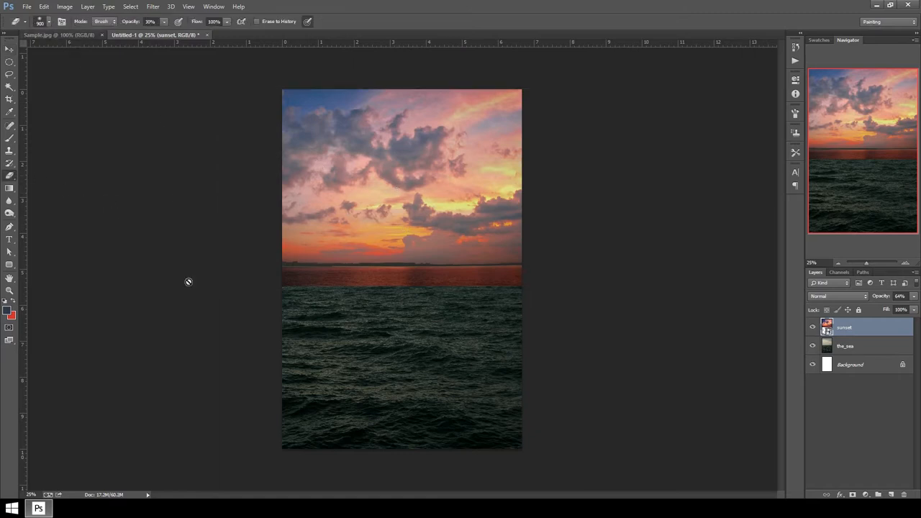
right_click(845, 327)
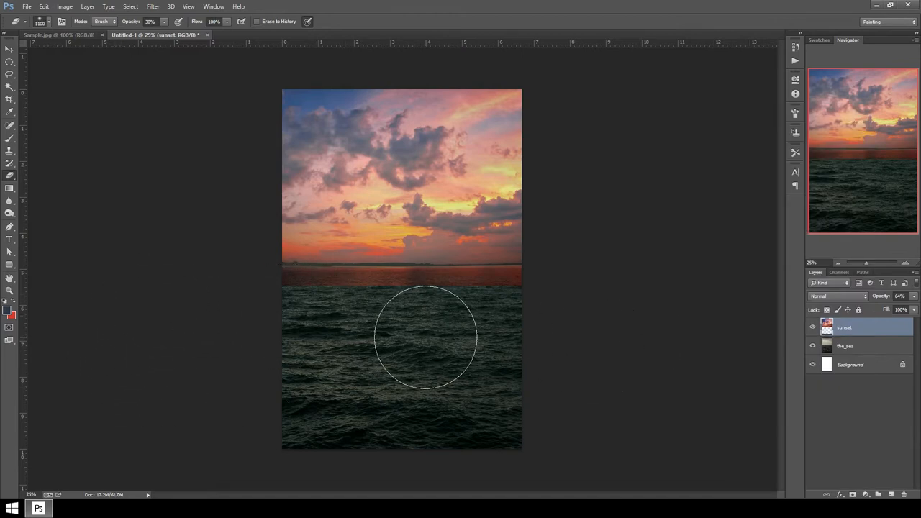
mouse_move(600, 327)
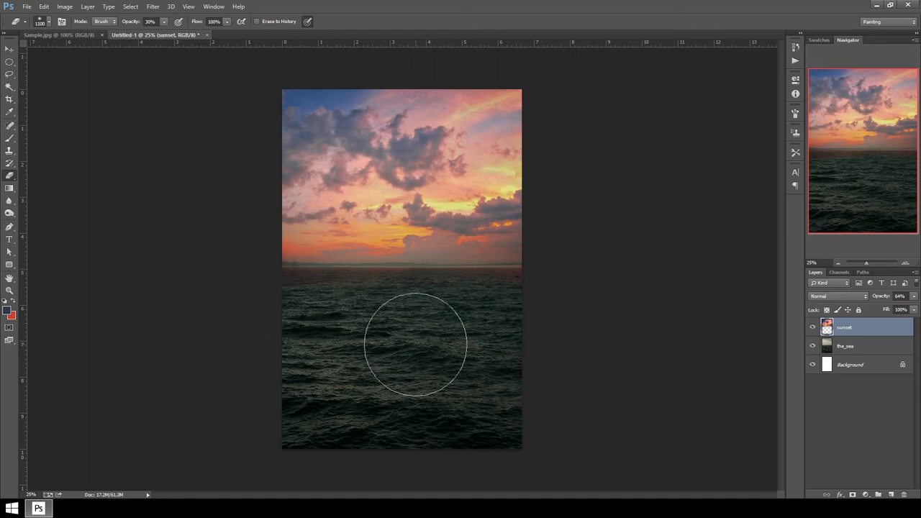
mouse_move(585, 355)
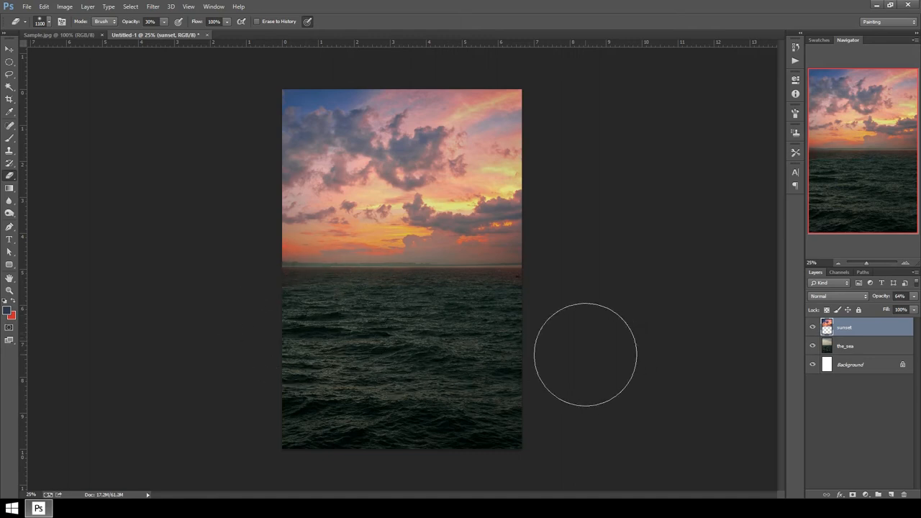
mouse_move(390, 366)
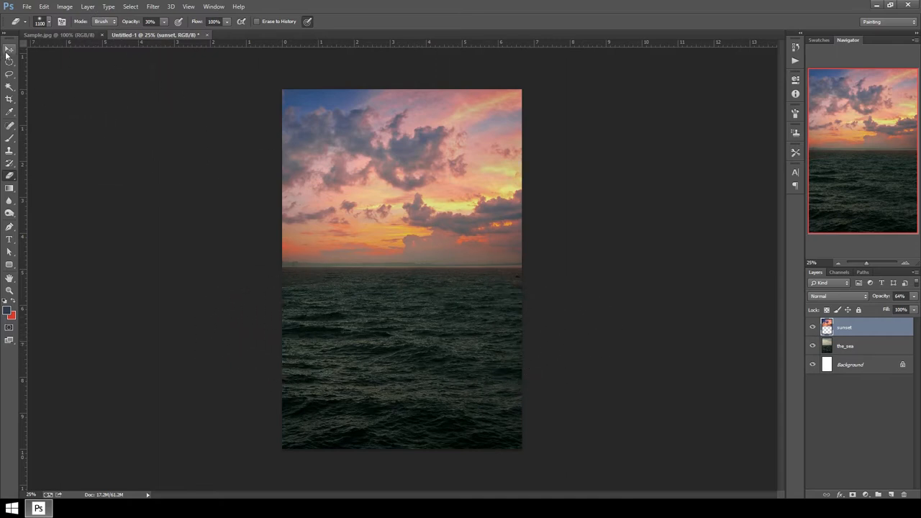
left_click(10, 49)
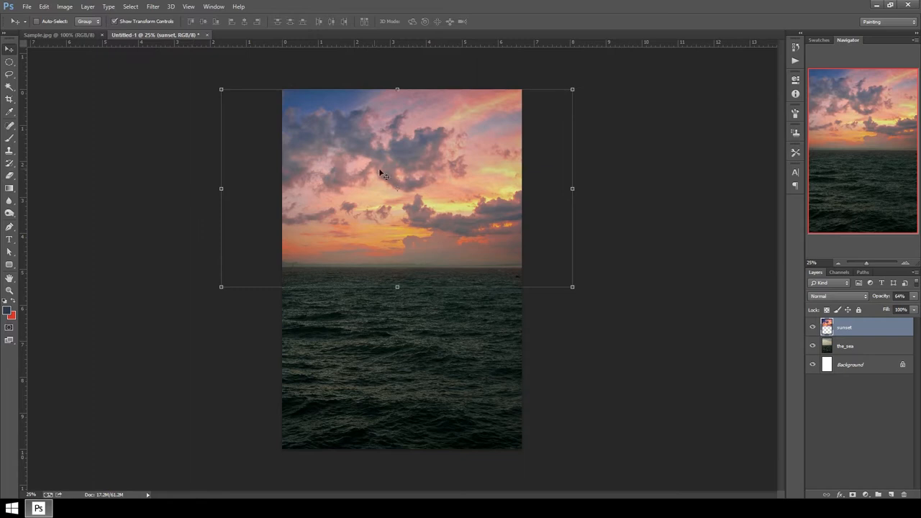
mouse_move(468, 244)
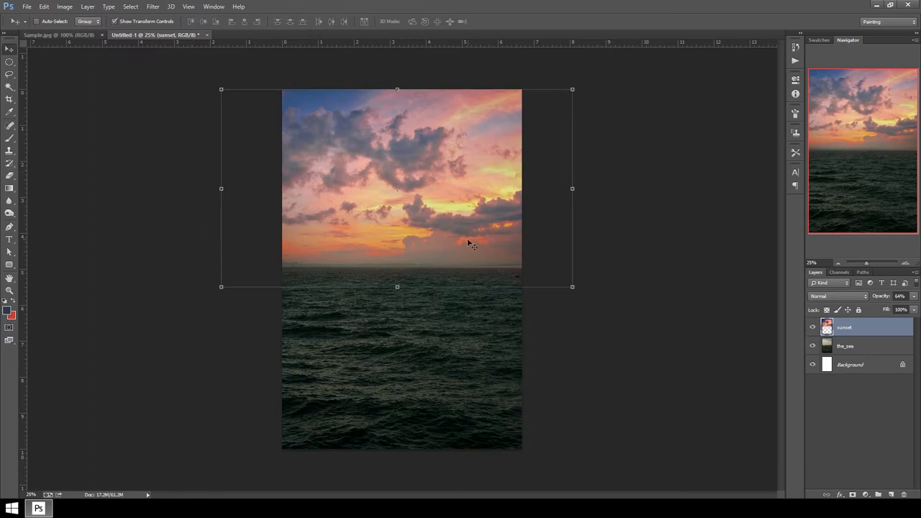
mouse_move(371, 154)
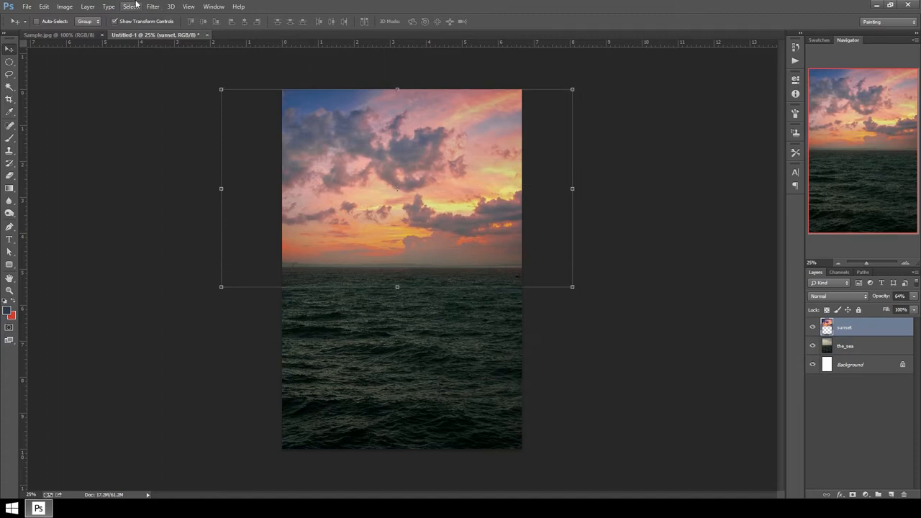
mouse_move(504, 222)
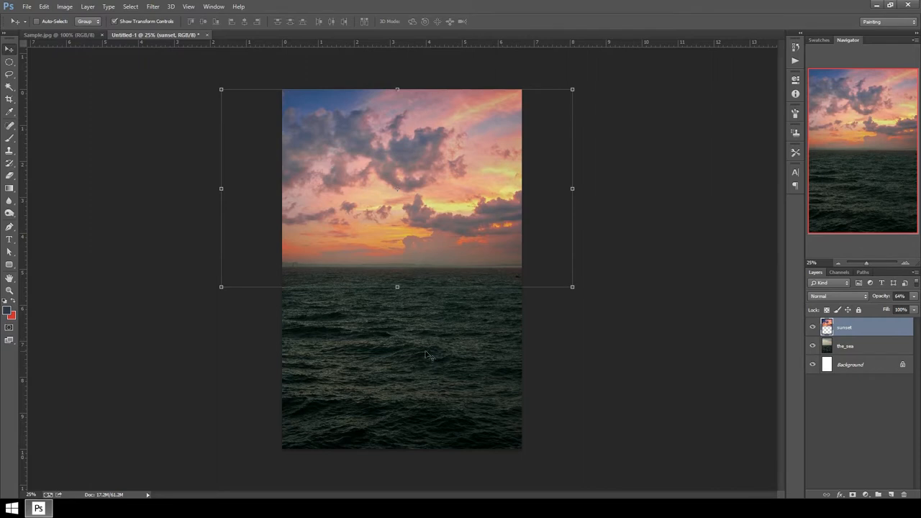
mouse_move(413, 390)
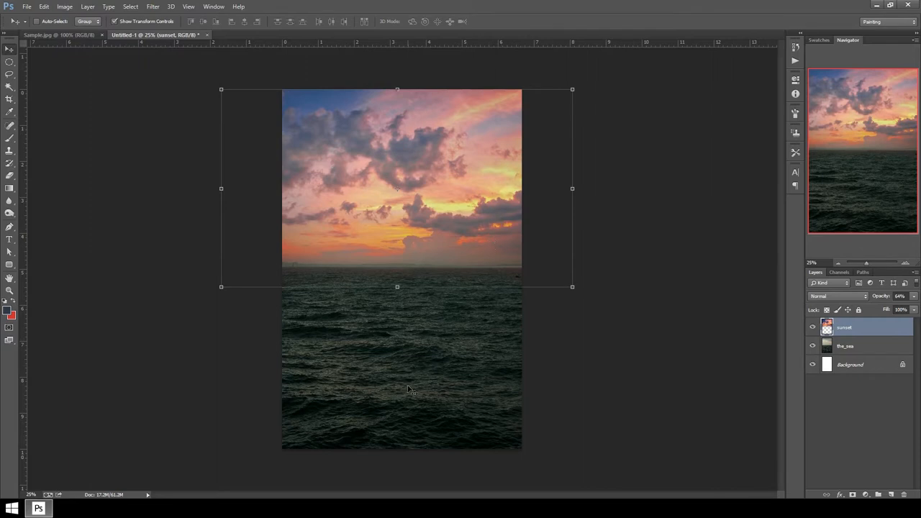
mouse_move(64, 7)
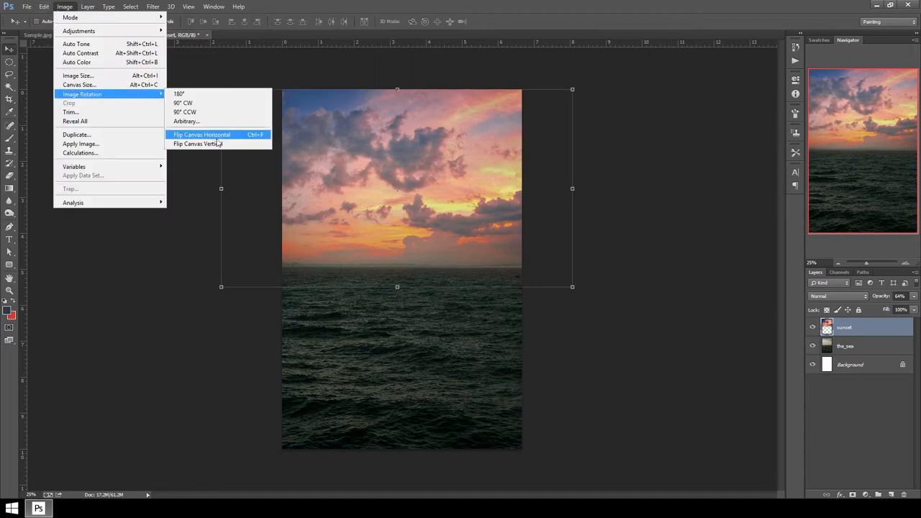
- Flip the canvas horizontally so the brightest sunset clouds sit on the left
left_click(201, 134)
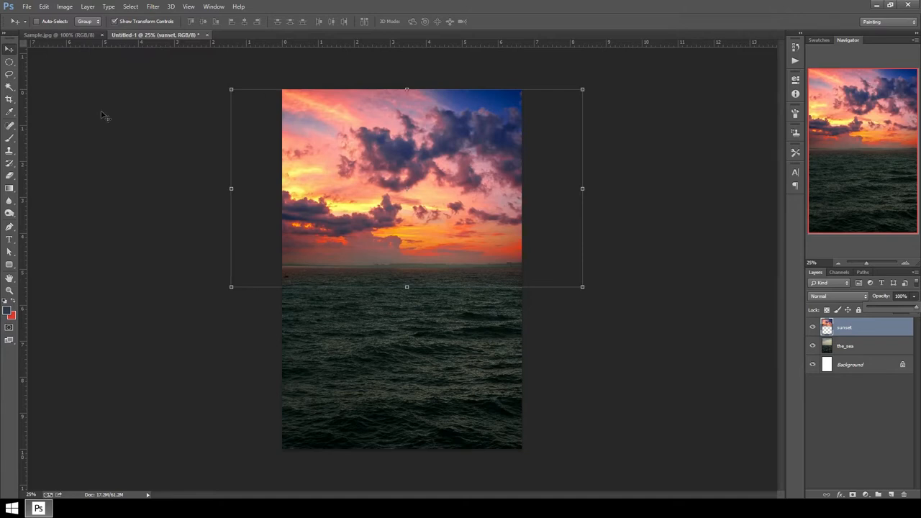
left_click(44, 6)
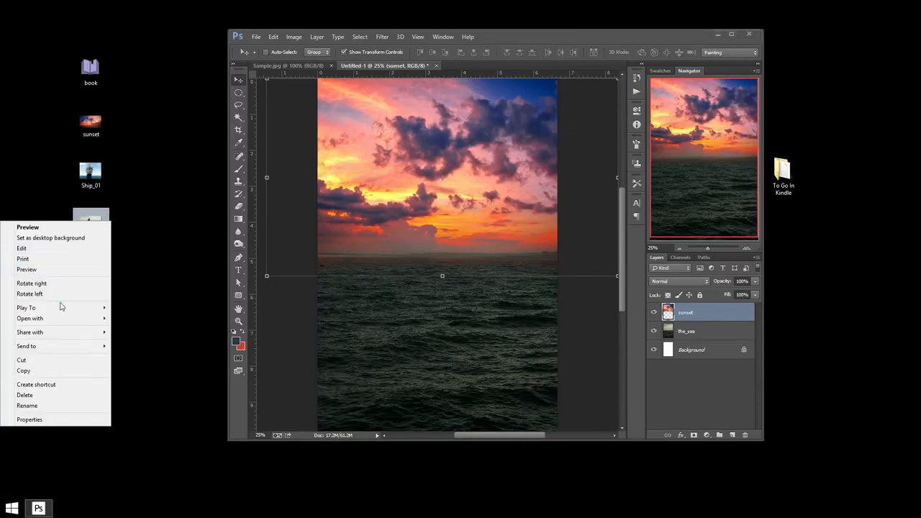
left_click(156, 344)
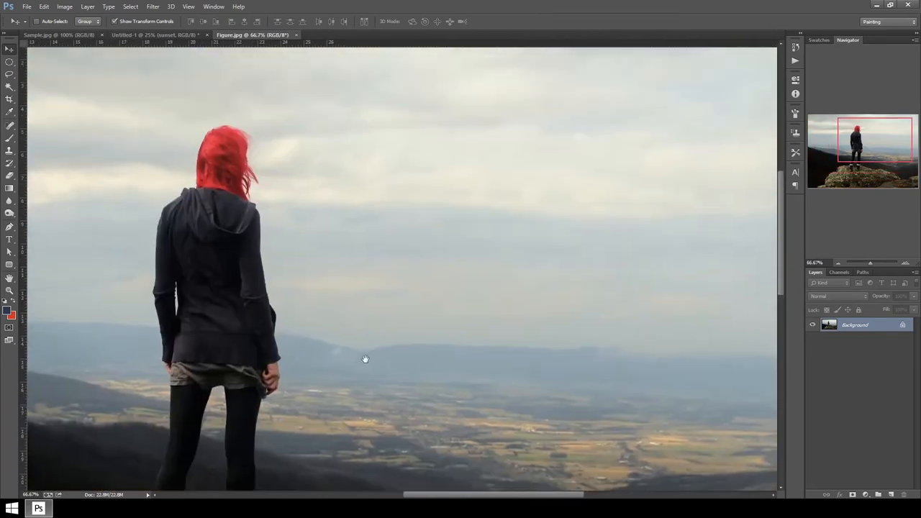
left_click(51, 35)
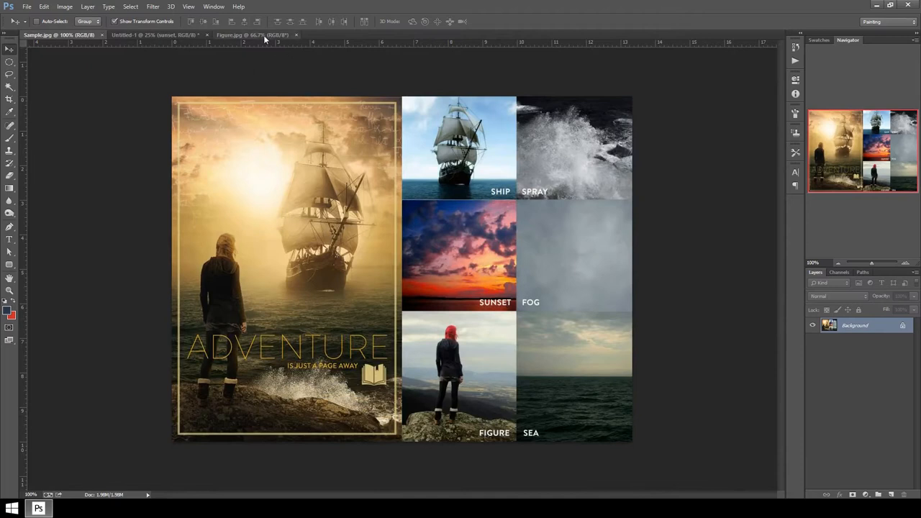
left_click(252, 35)
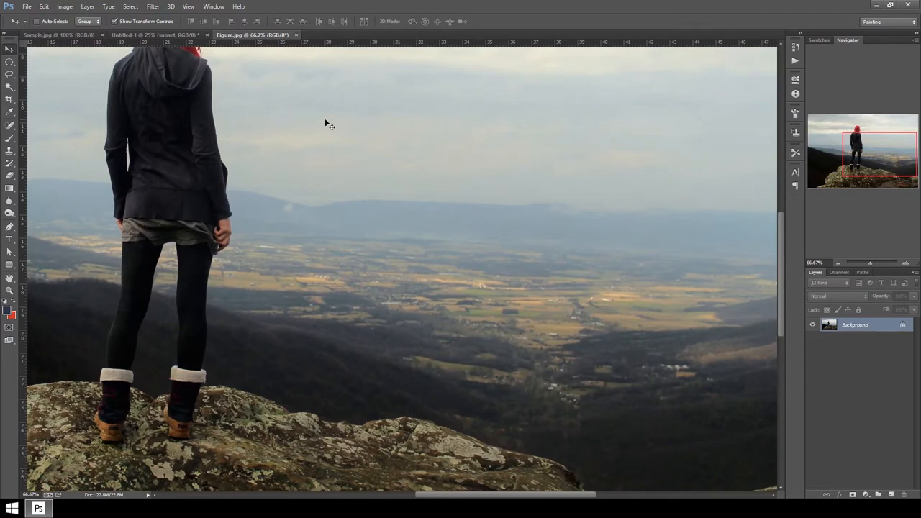
left_click(43, 35)
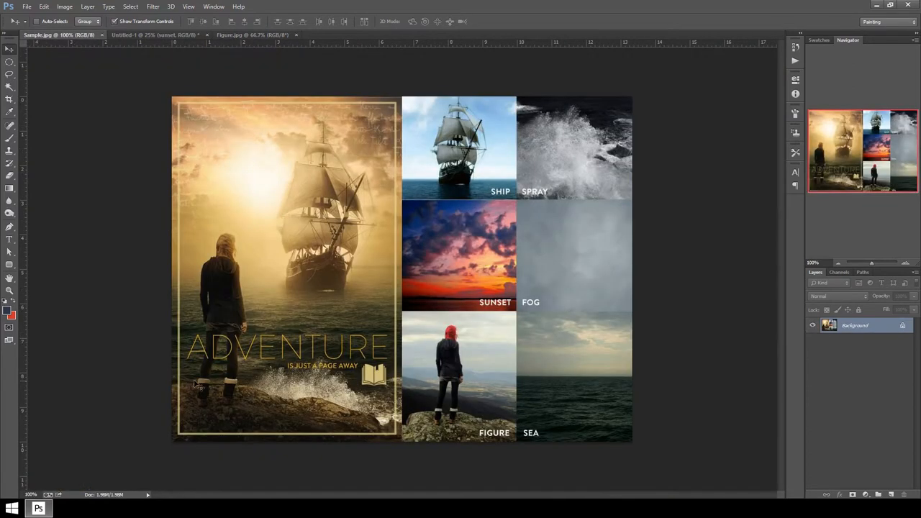
mouse_move(186, 372)
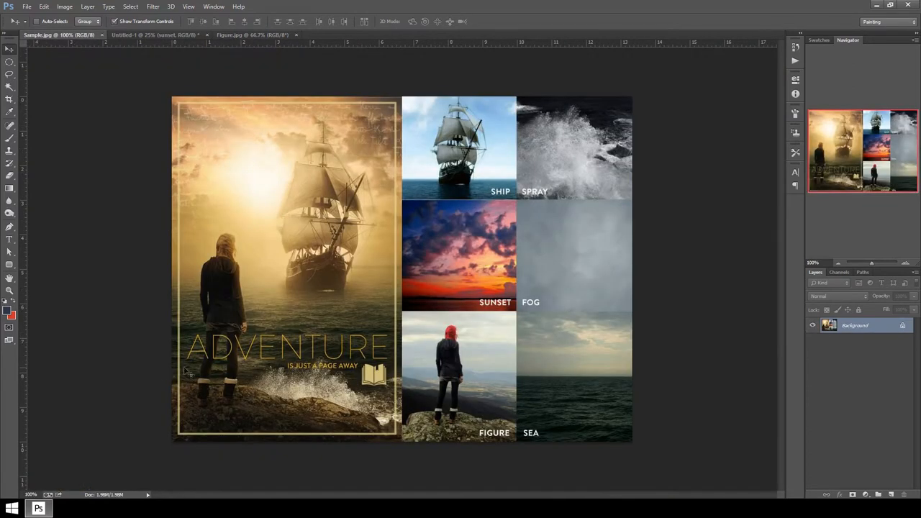
left_click(151, 35)
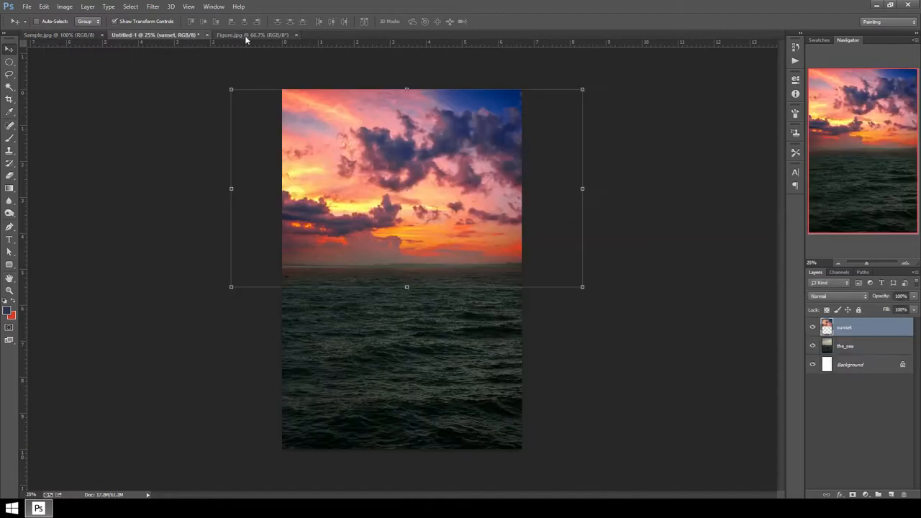
- Switch to Figure.jpg and pan down and right to the rock's far edge
left_click(237, 35)
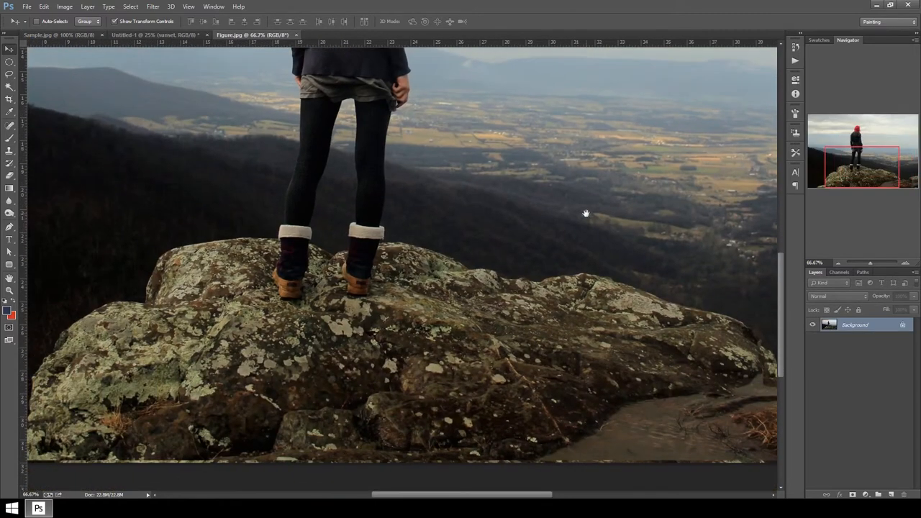
left_click_drag(586, 213, 356, 259)
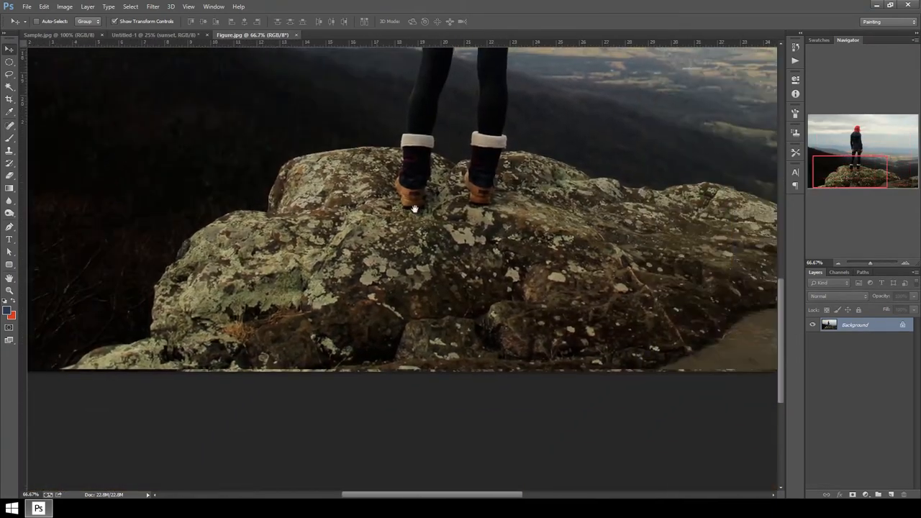
left_click_drag(414, 208, 310, 232)
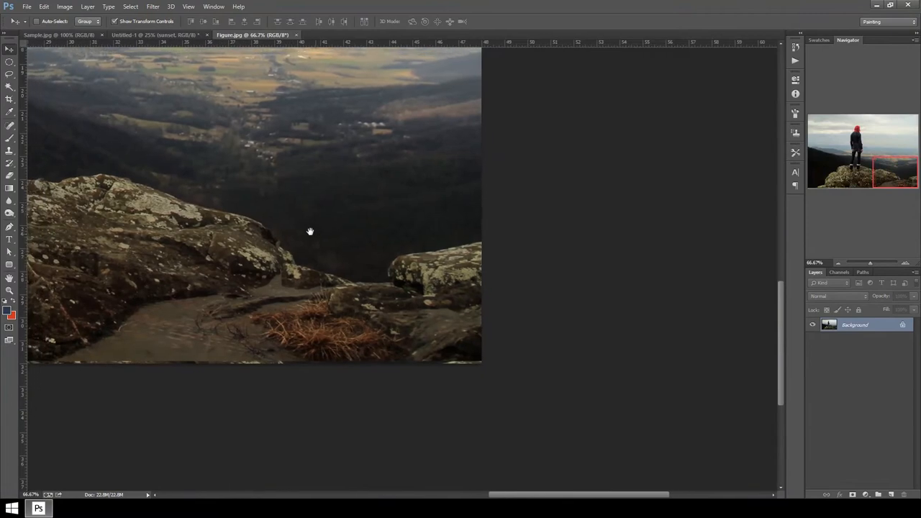
left_click_drag(310, 231, 319, 244)
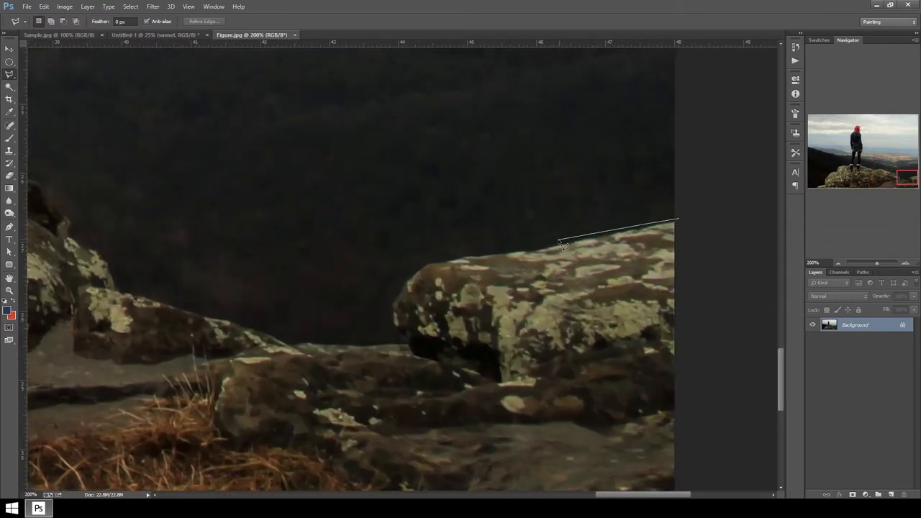
- Trace lasso points along the rock's top edge, boulder corner and left ridge
left_click(416, 272)
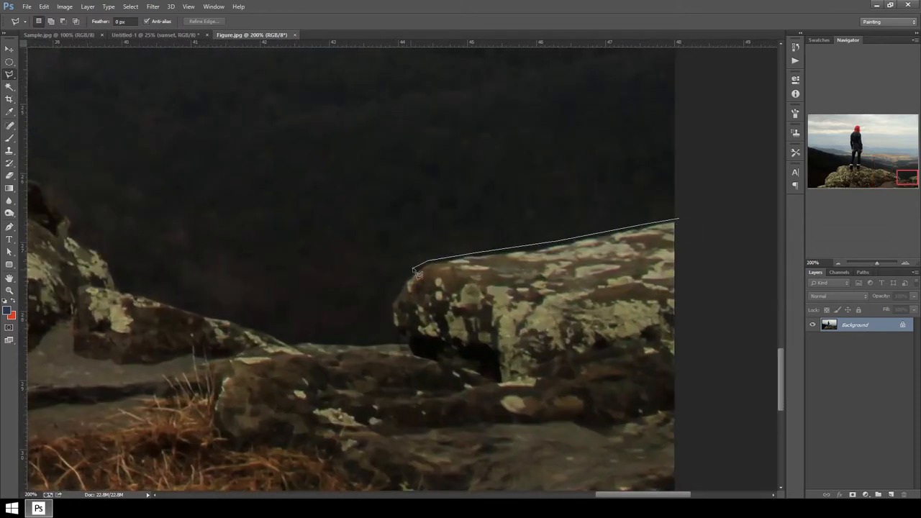
left_click(389, 324)
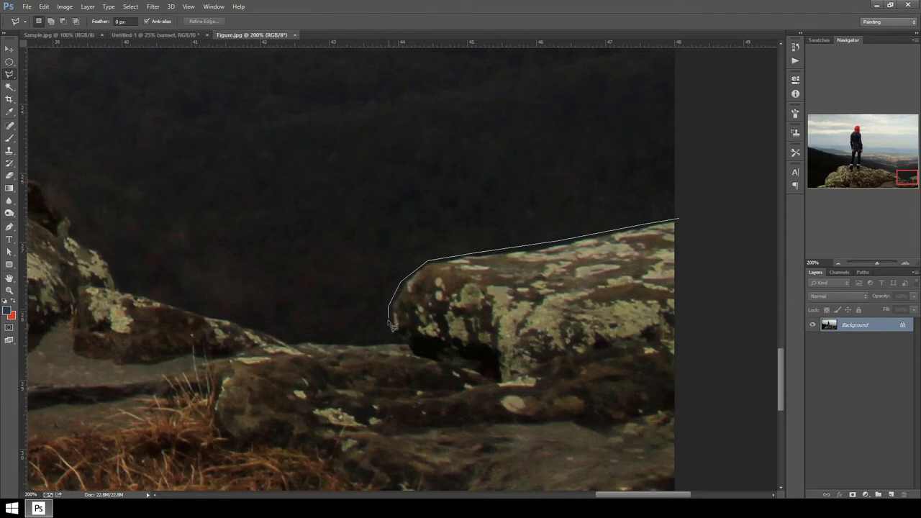
left_click(363, 348)
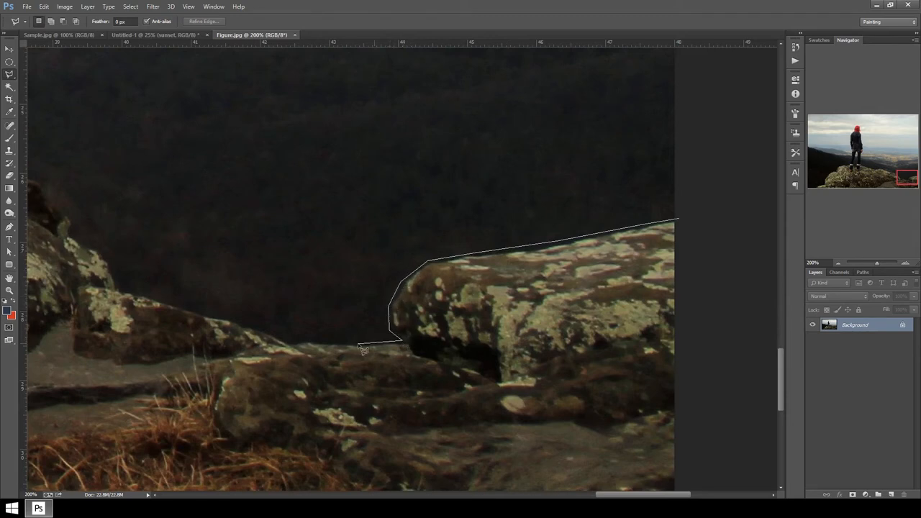
left_click(245, 335)
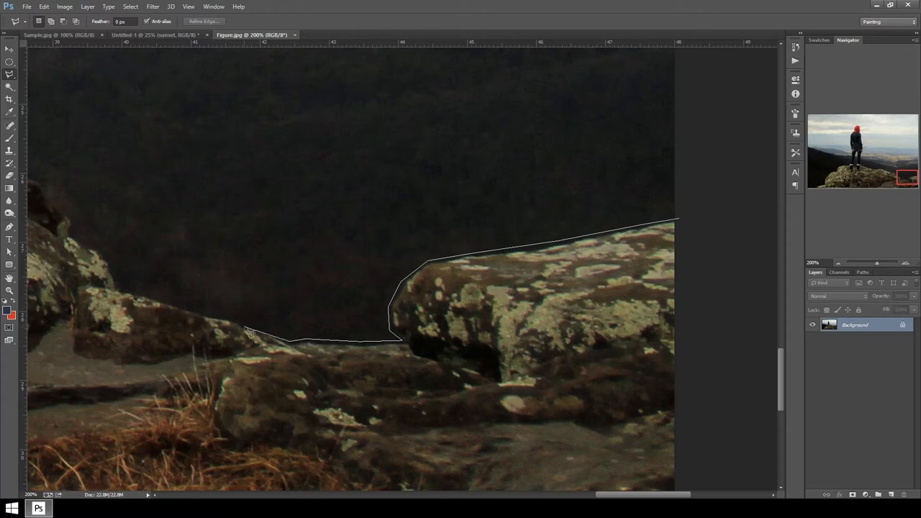
left_click(129, 295)
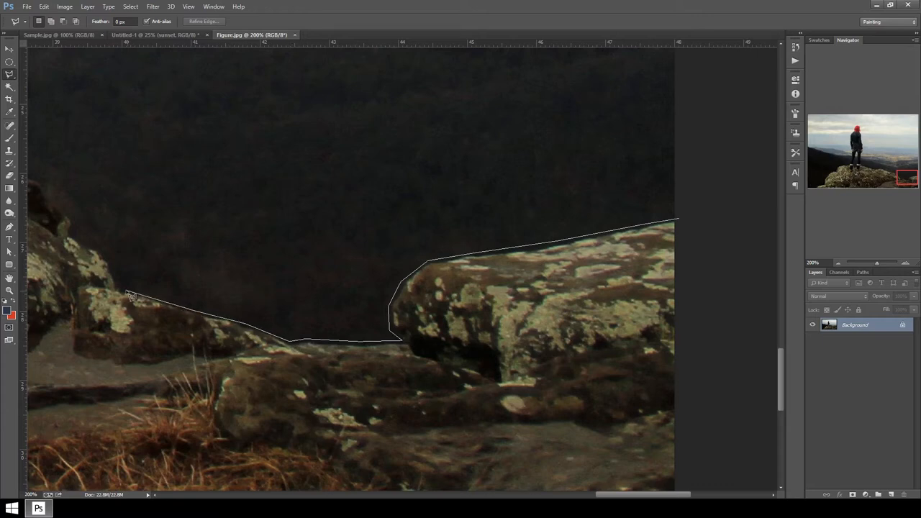
left_click(87, 248)
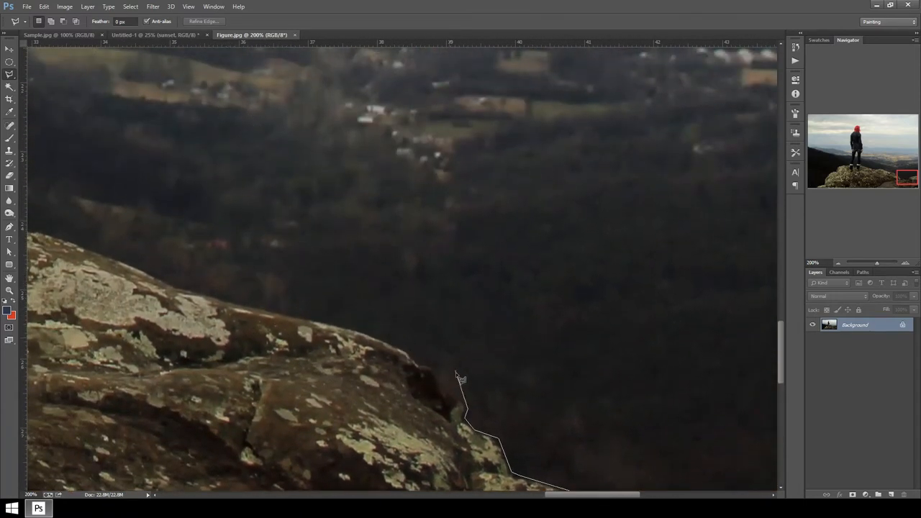
left_click(421, 359)
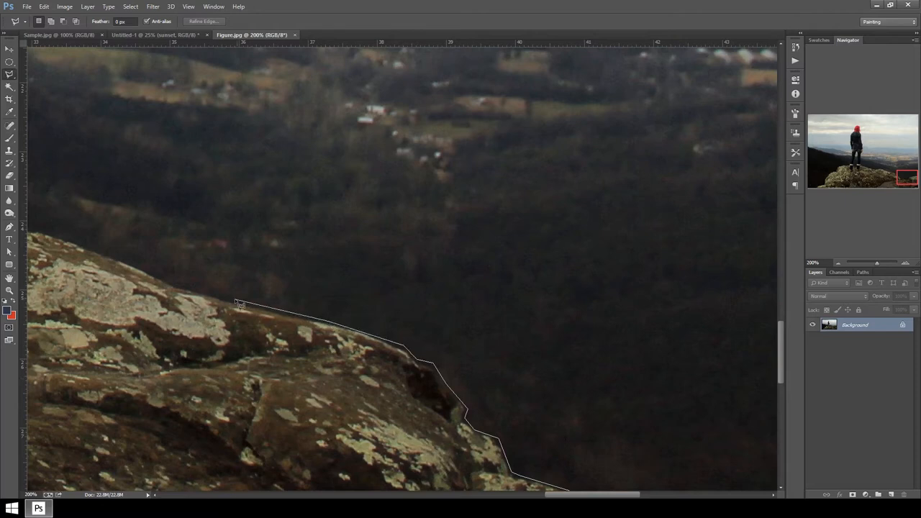
left_click(104, 253)
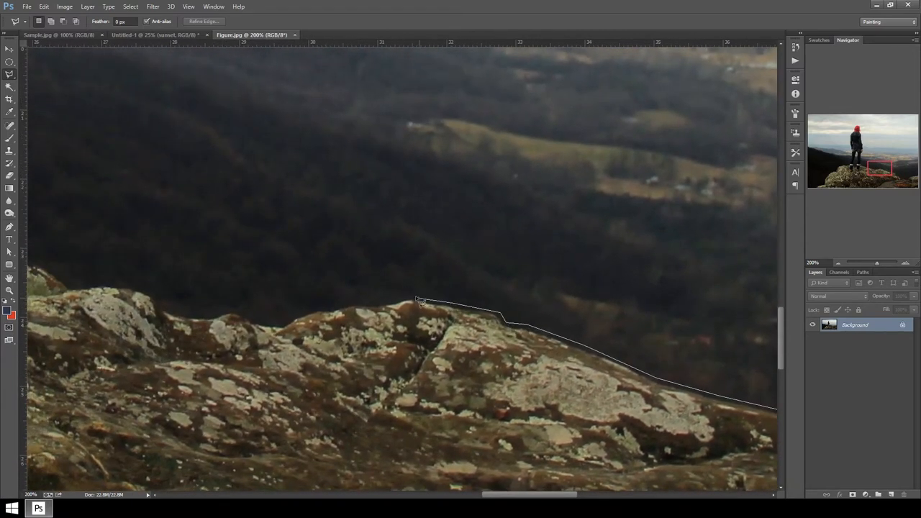
left_click(311, 313)
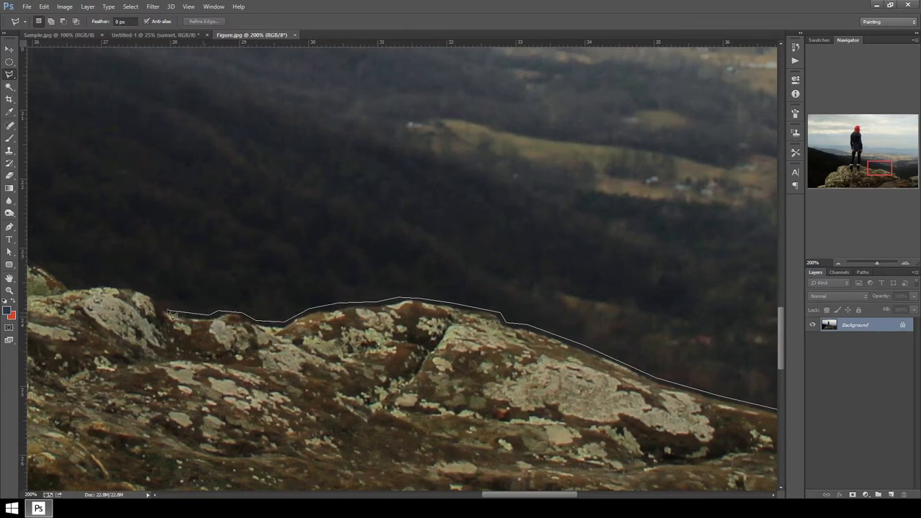
left_click(108, 288)
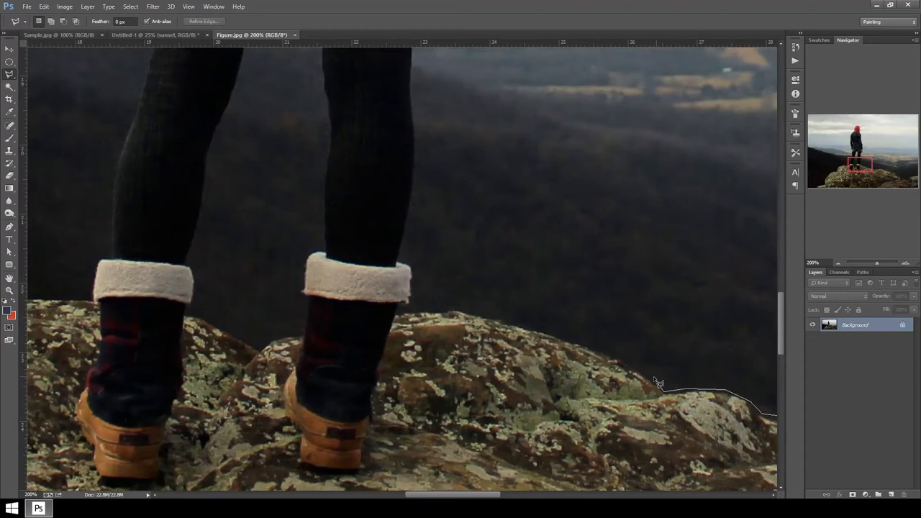
left_click(490, 316)
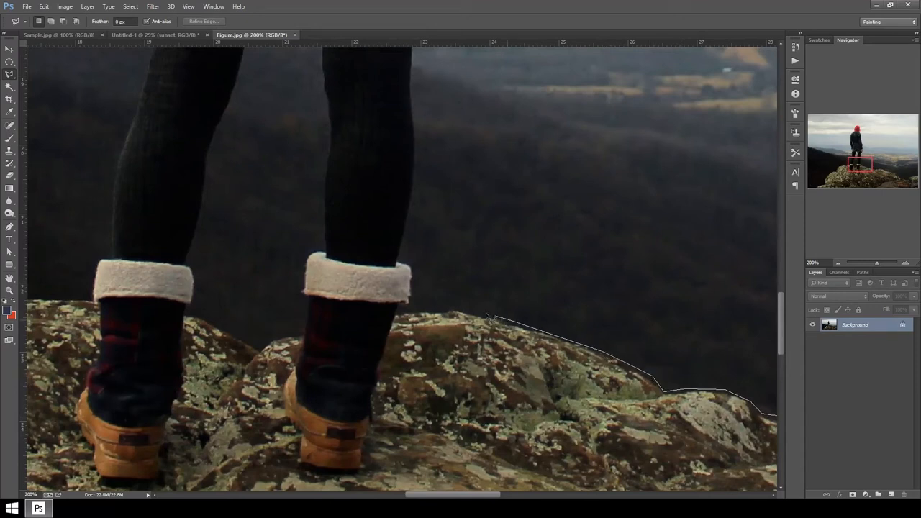
left_click(403, 317)
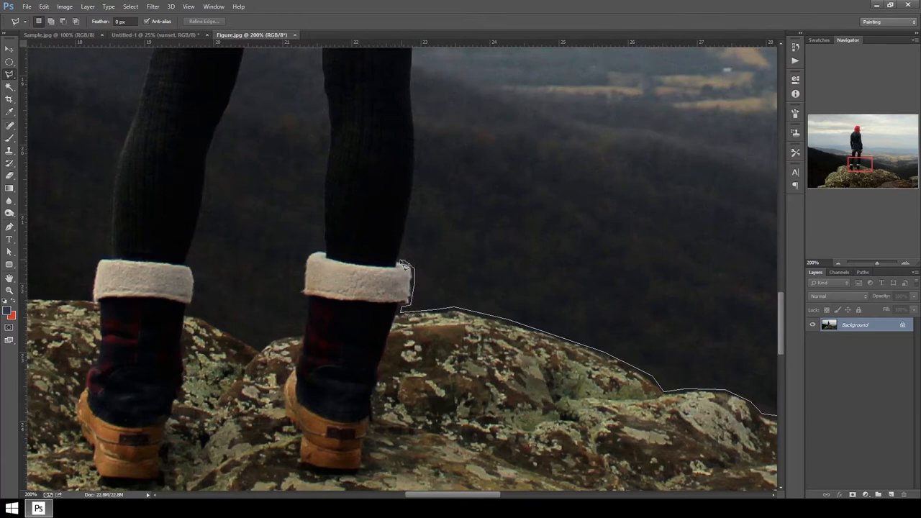
- Continue the outline up the boot, around shoulder and hair, and down arm and leg
left_click(424, 119)
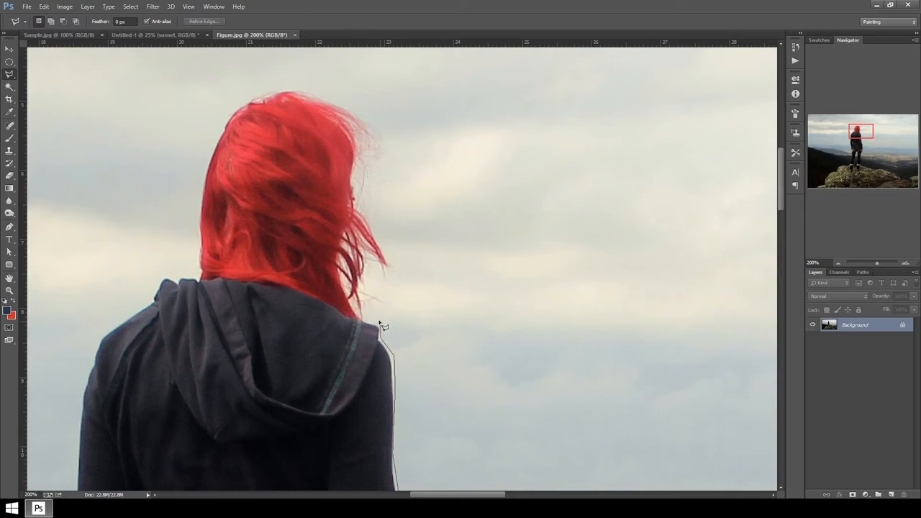
left_click(375, 214)
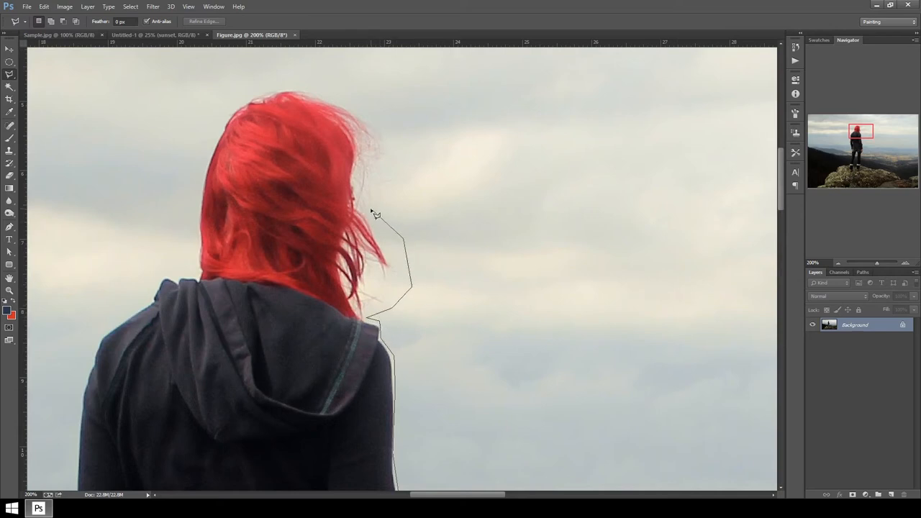
left_click(338, 101)
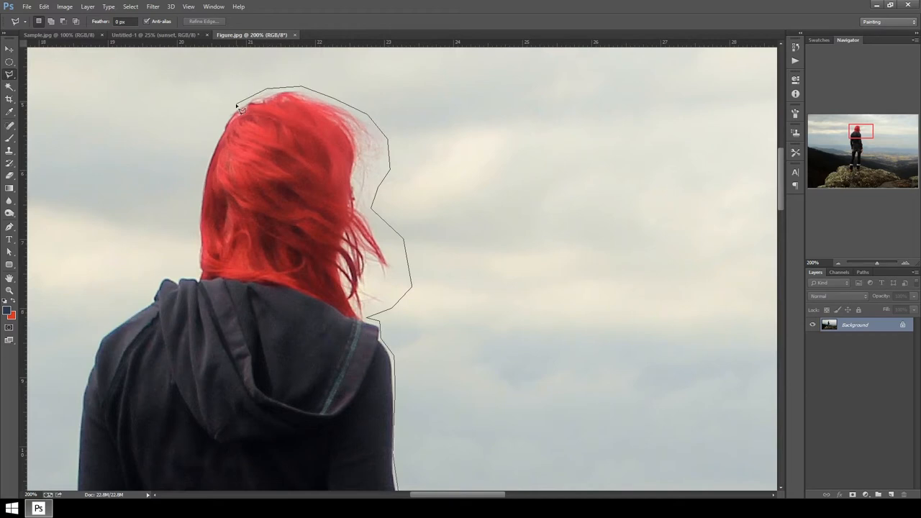
left_click(202, 257)
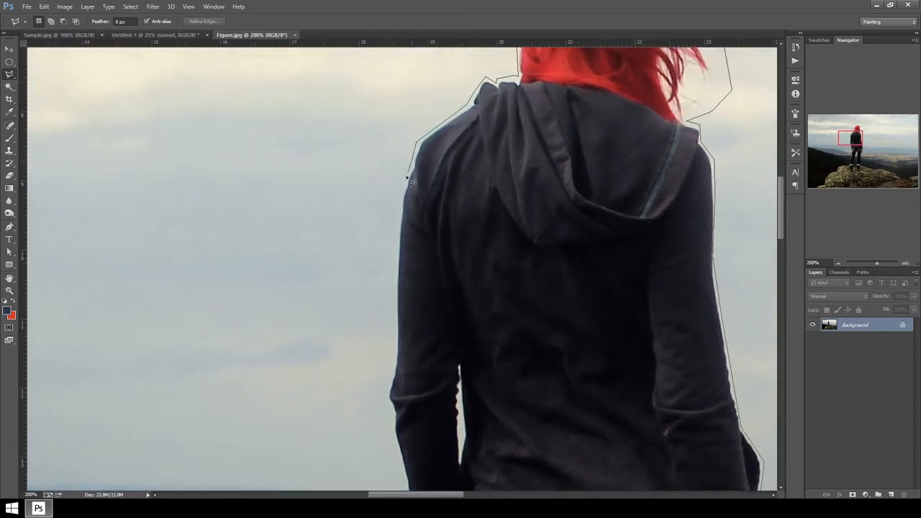
left_click(396, 380)
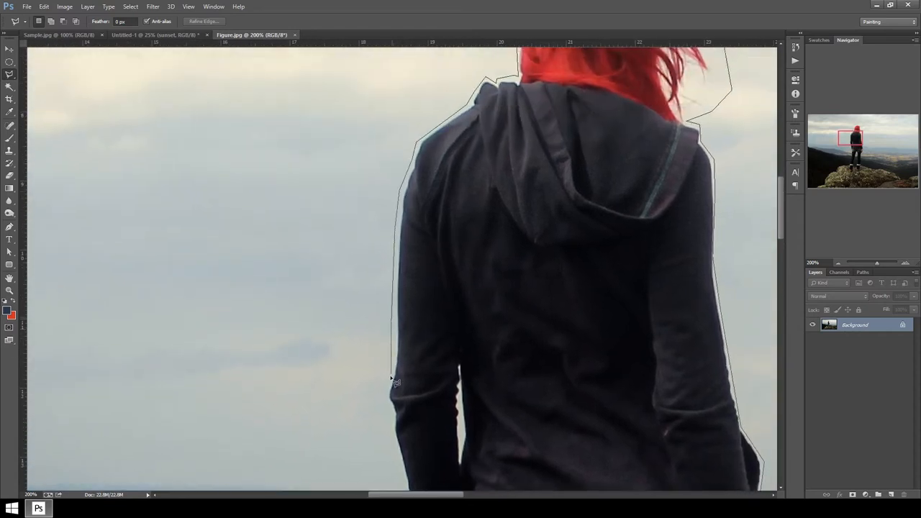
left_click(392, 442)
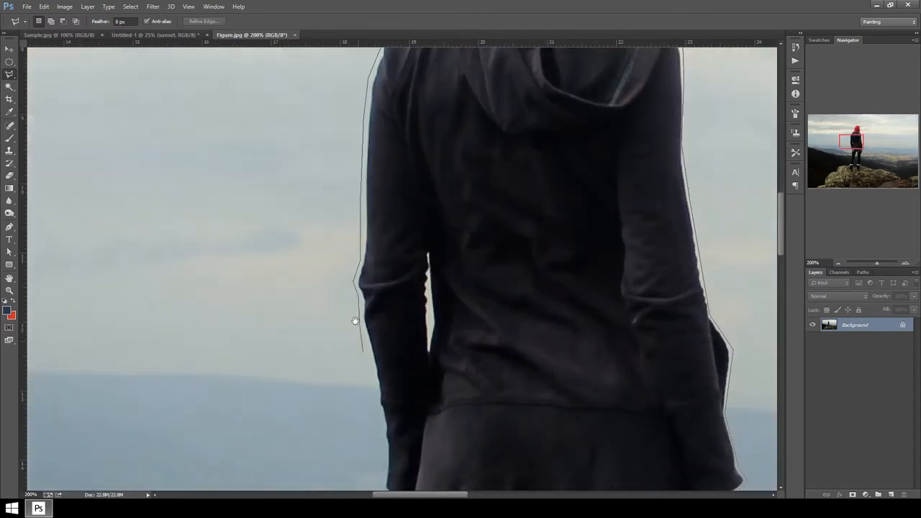
scroll("down", 3)
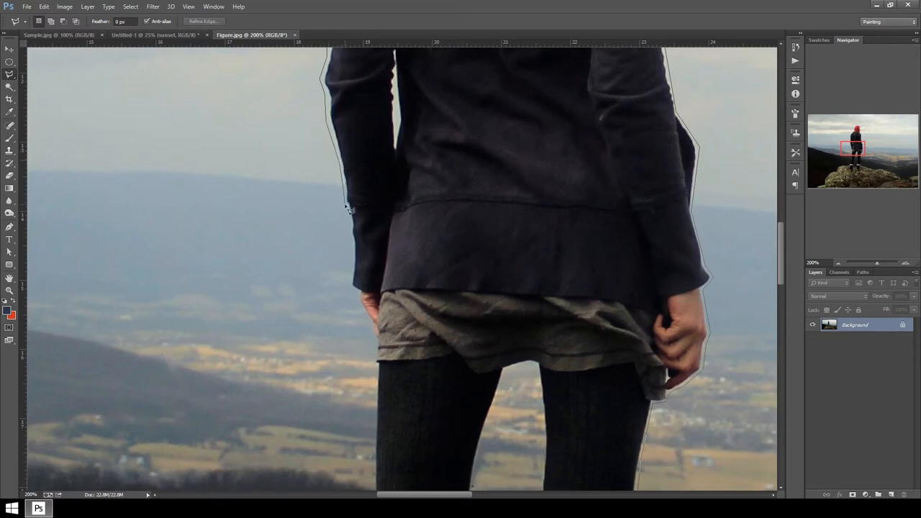
mouse_move(353, 279)
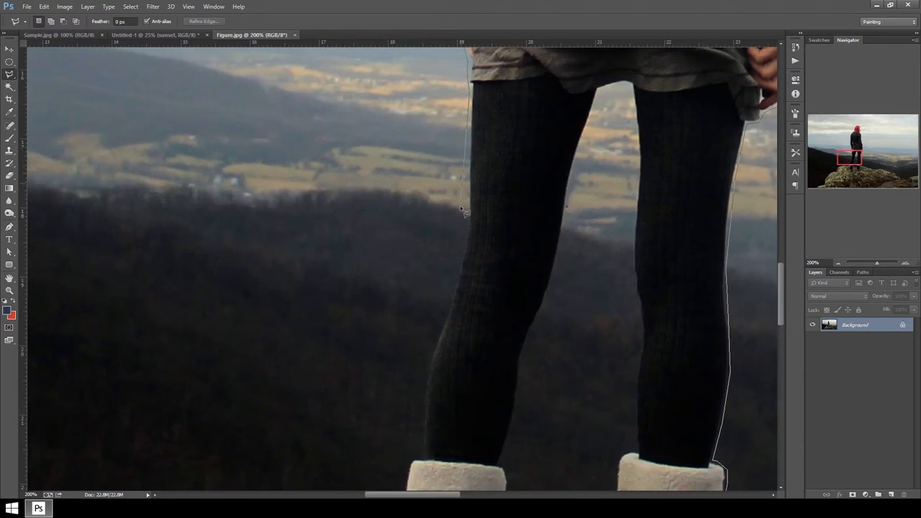
left_click(446, 314)
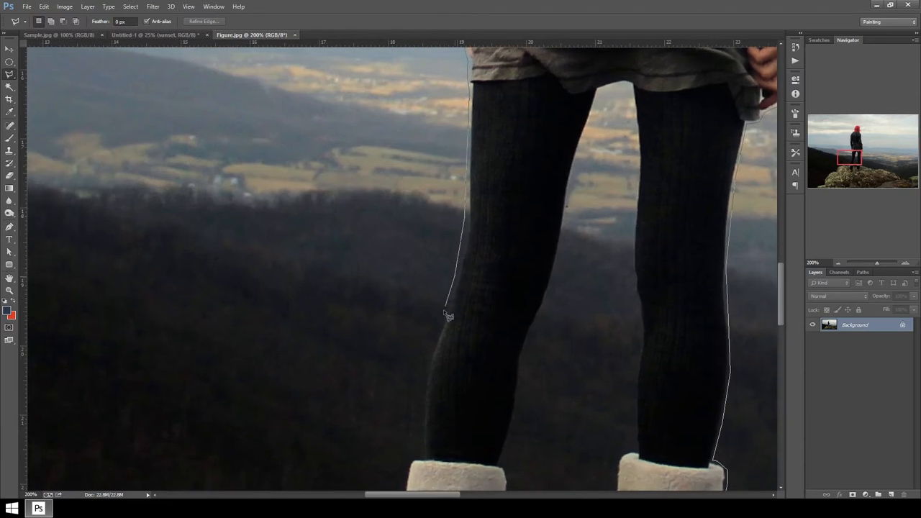
left_click(425, 450)
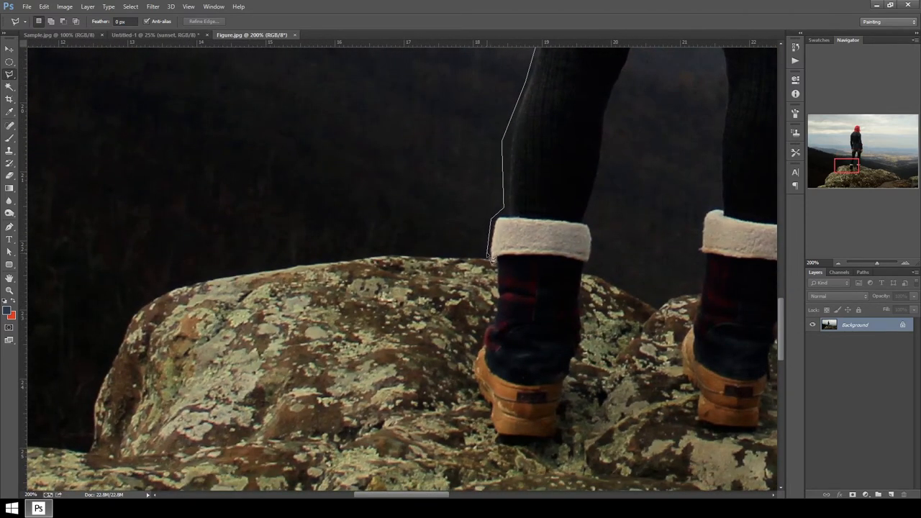
- Finish the outline along the boot edge, rock top and rock's left side to the ledge
left_click(277, 264)
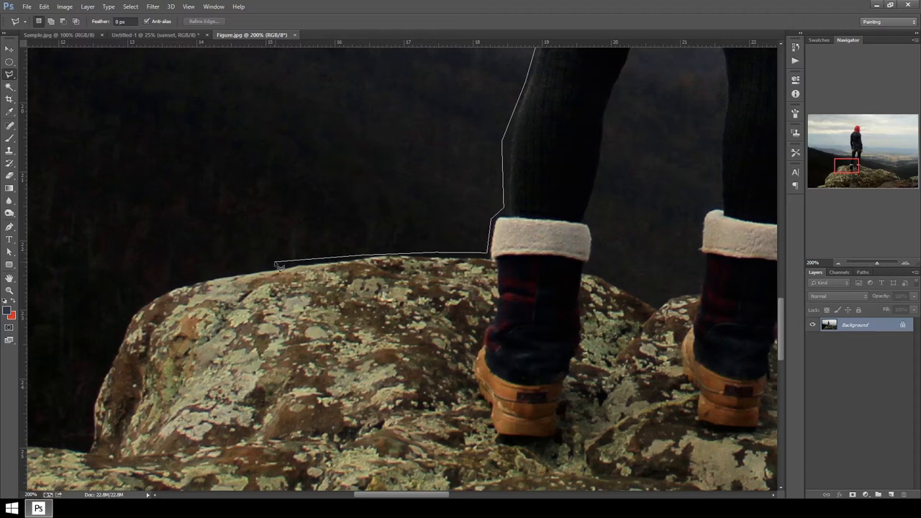
left_click(118, 343)
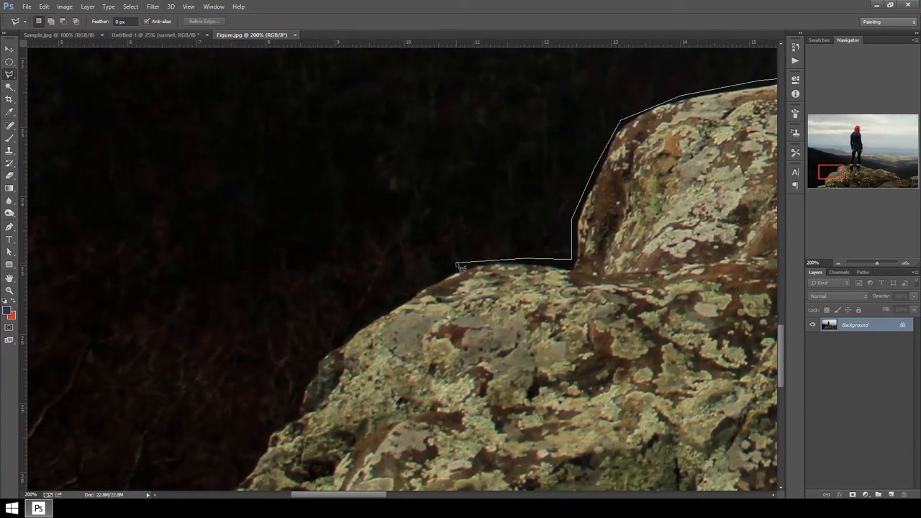
left_click(290, 380)
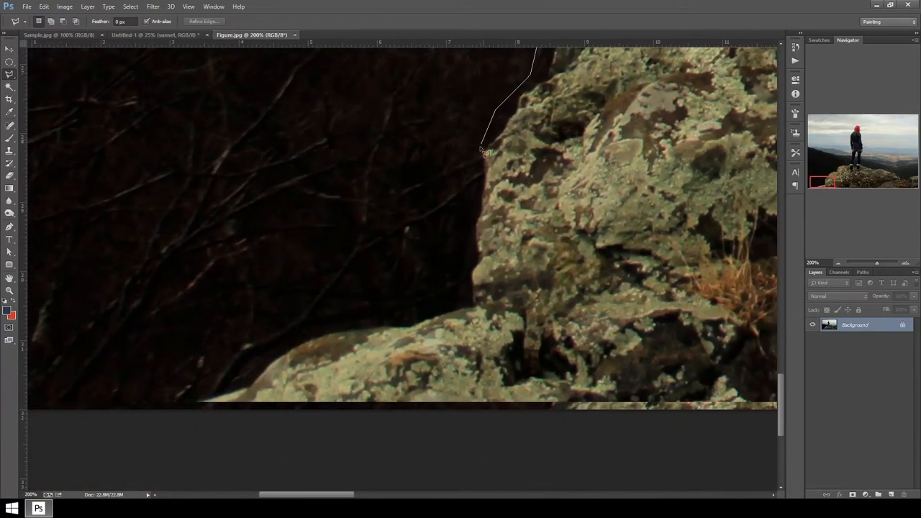
left_click(471, 272)
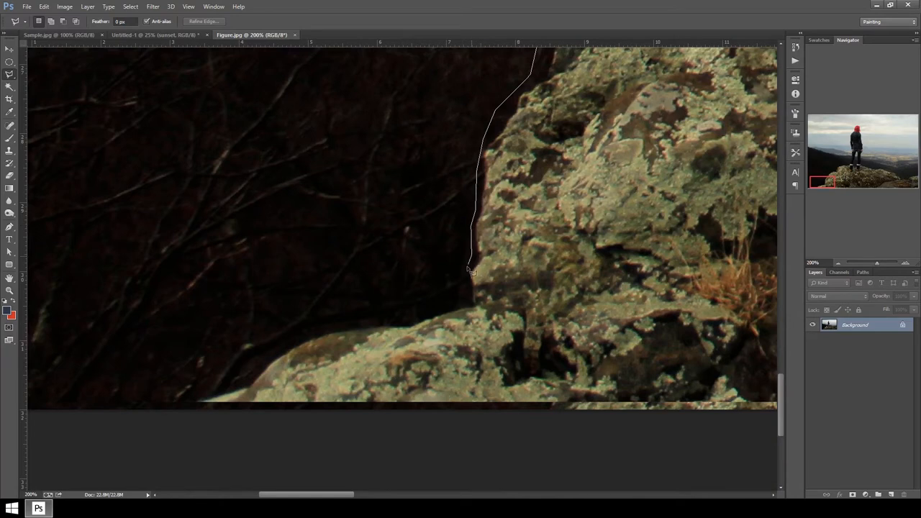
left_click(375, 327)
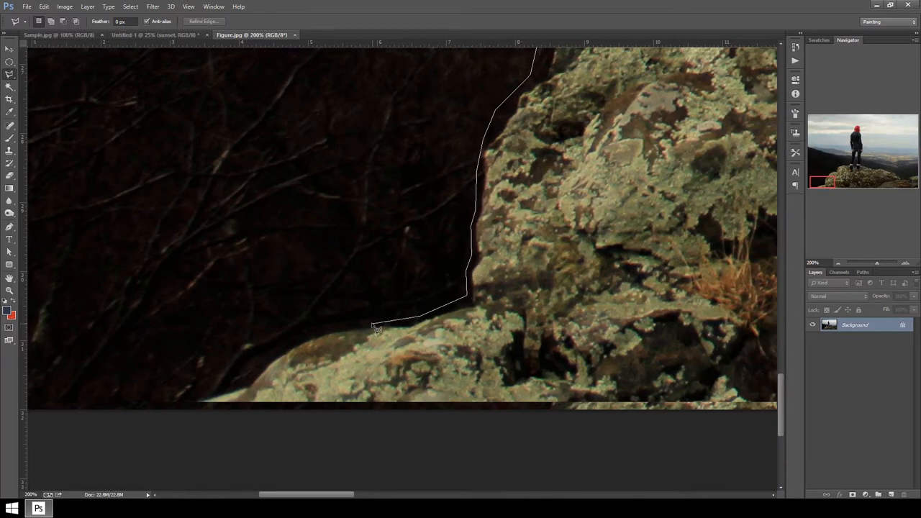
left_click(151, 419)
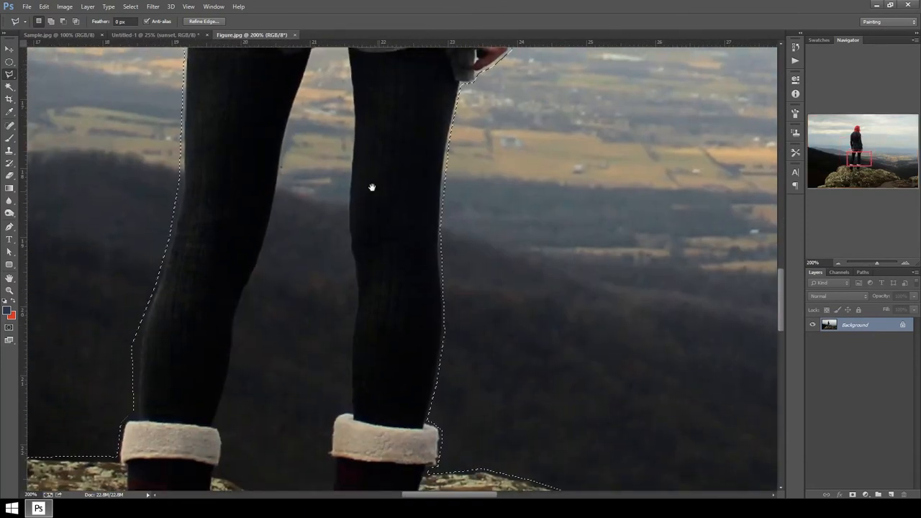
mouse_move(291, 263)
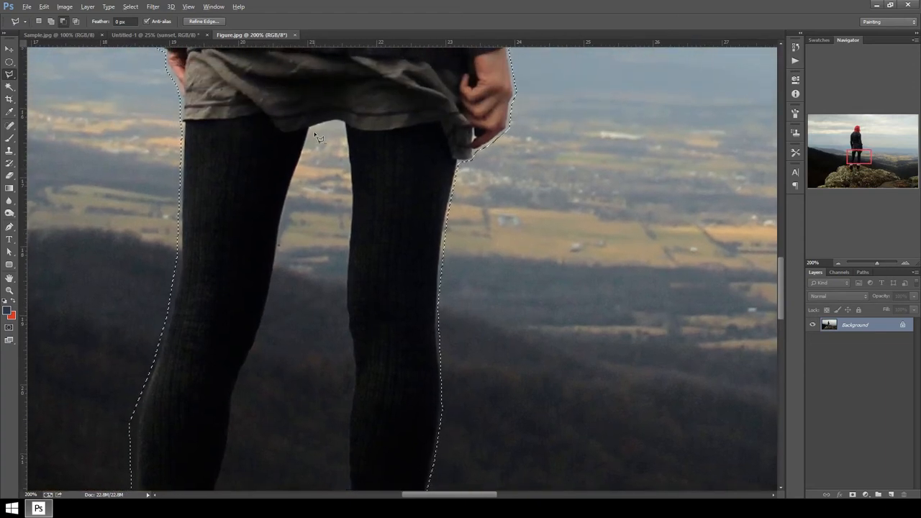
mouse_move(326, 179)
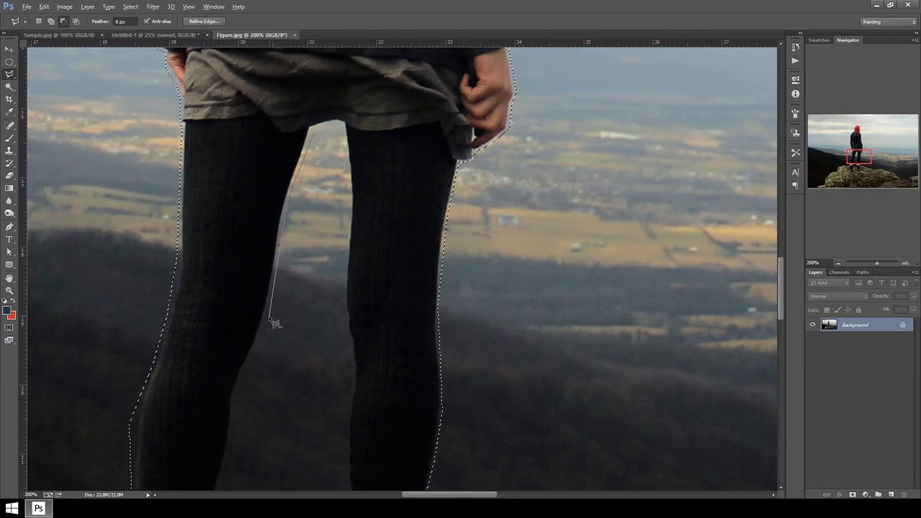
- Alt-lasso around the gap between the legs to subtract it from the selection
left_click(240, 421)
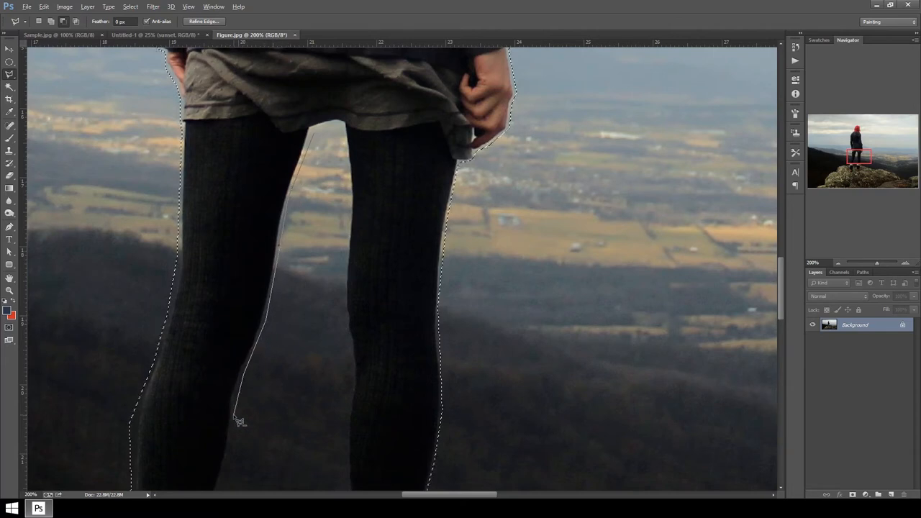
scroll("down", 3)
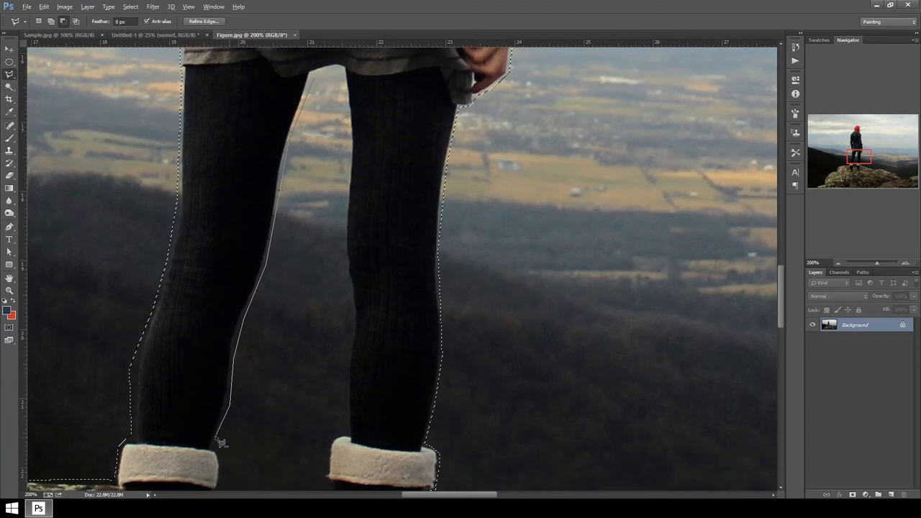
scroll("down", 3)
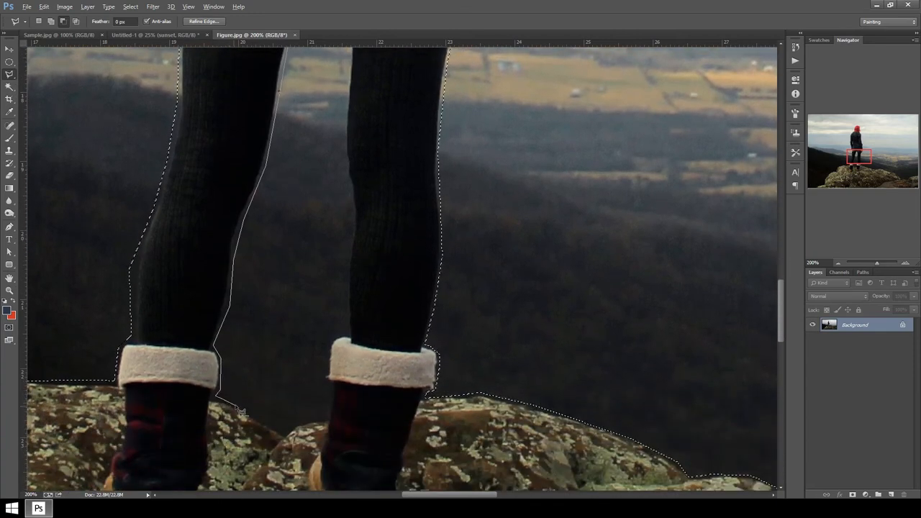
left_click(331, 425)
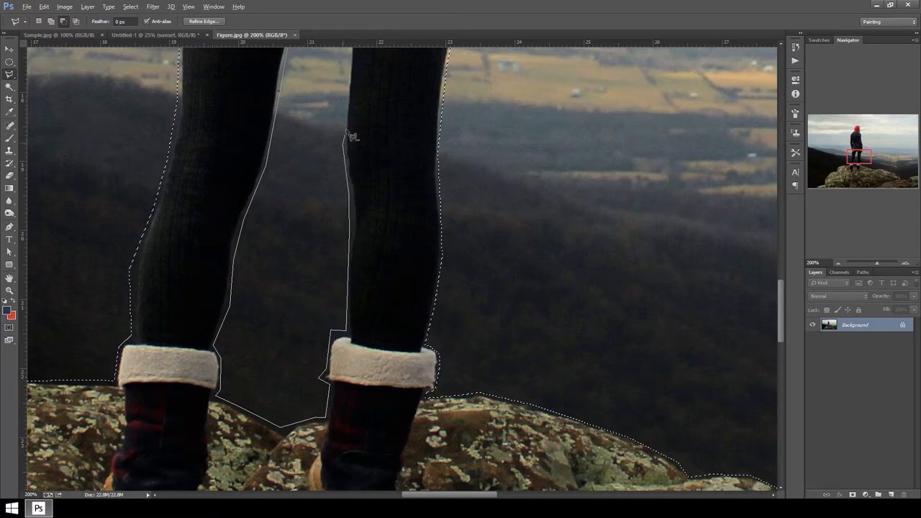
scroll("up", 3)
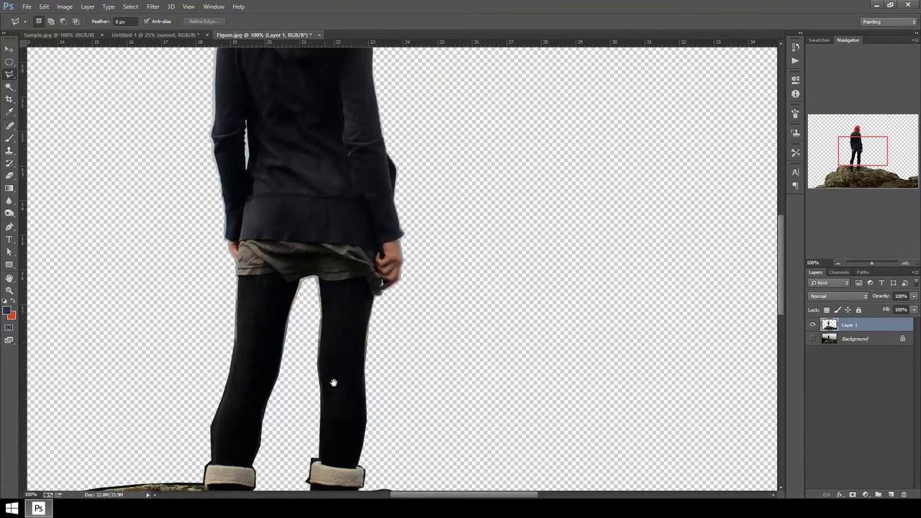
- Zoom out to view the whole figure-and-rock cutout against transparency
scroll("down", 3)
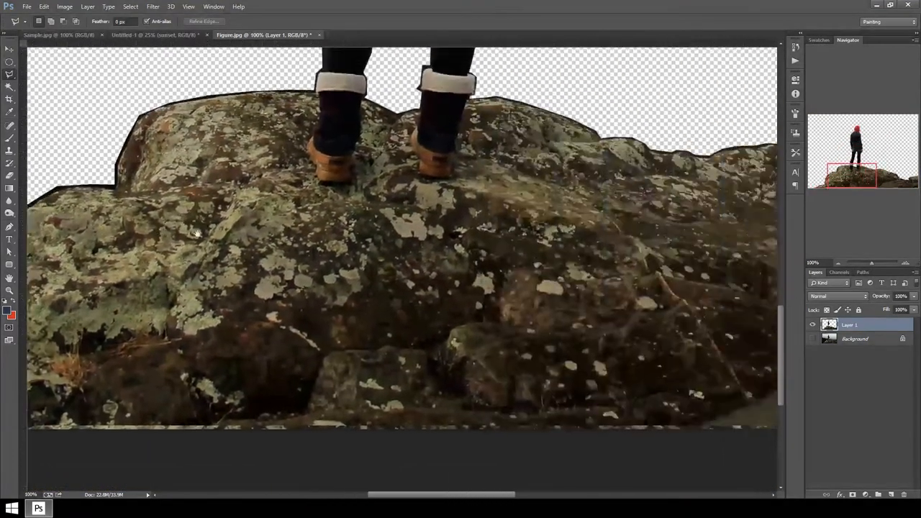
scroll("down", 3)
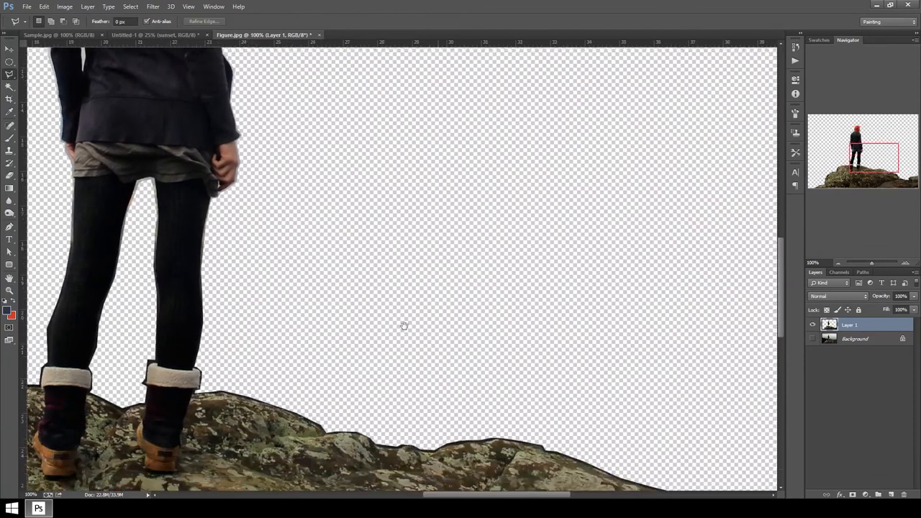
key("ctrl+minus")
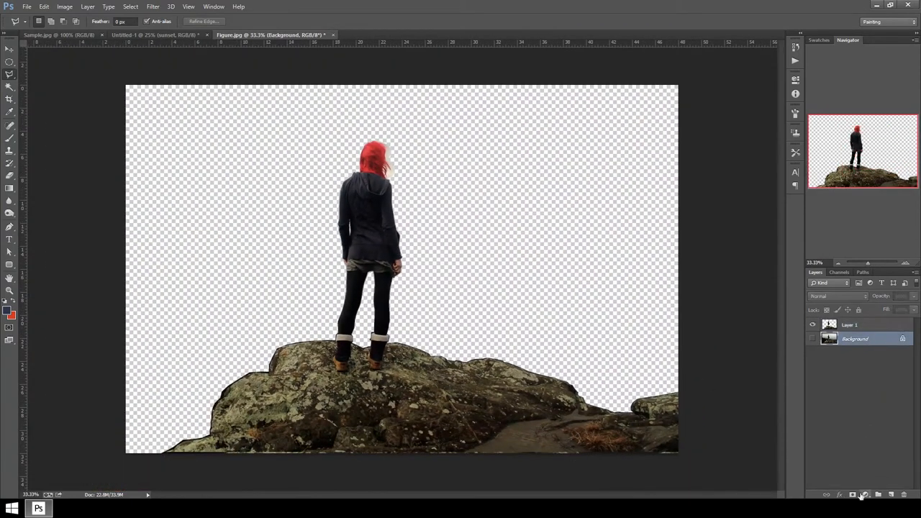
- Add a light grey solid-colour fill layer beneath the figure cutout
left_click(864, 494)
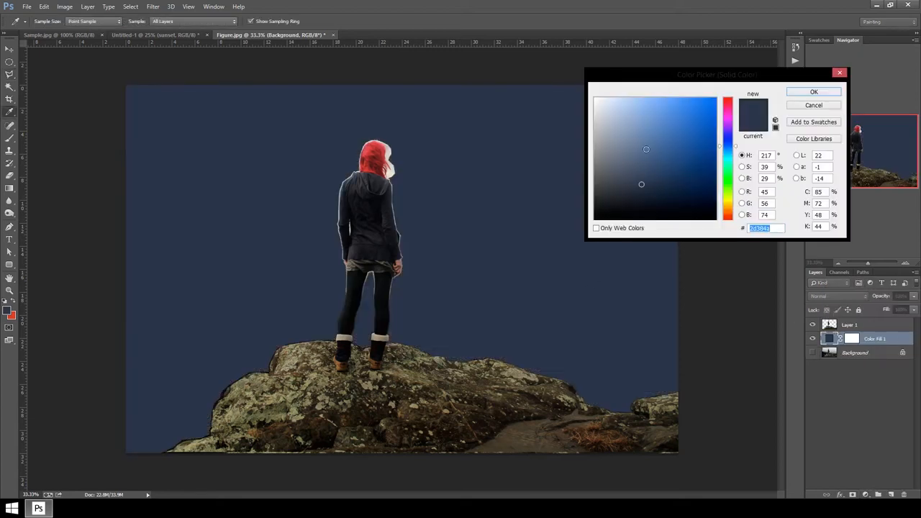
left_click(610, 190)
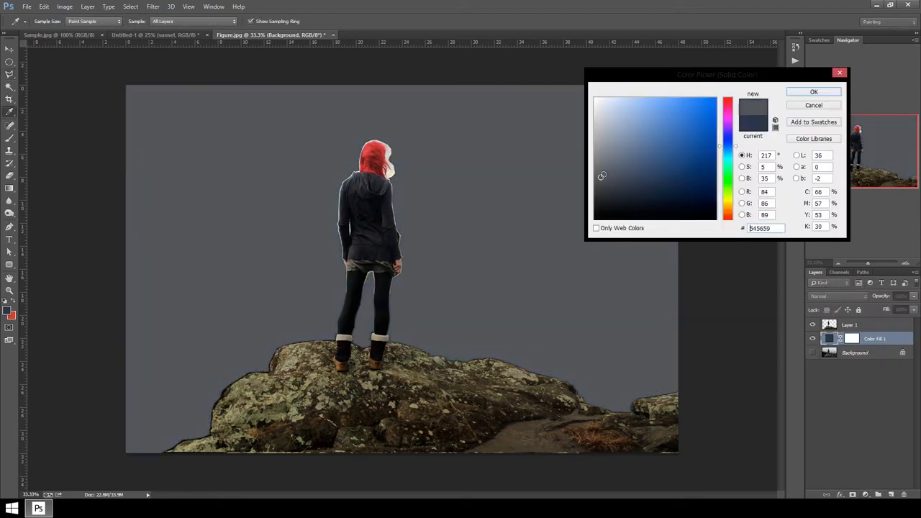
left_click(597, 166)
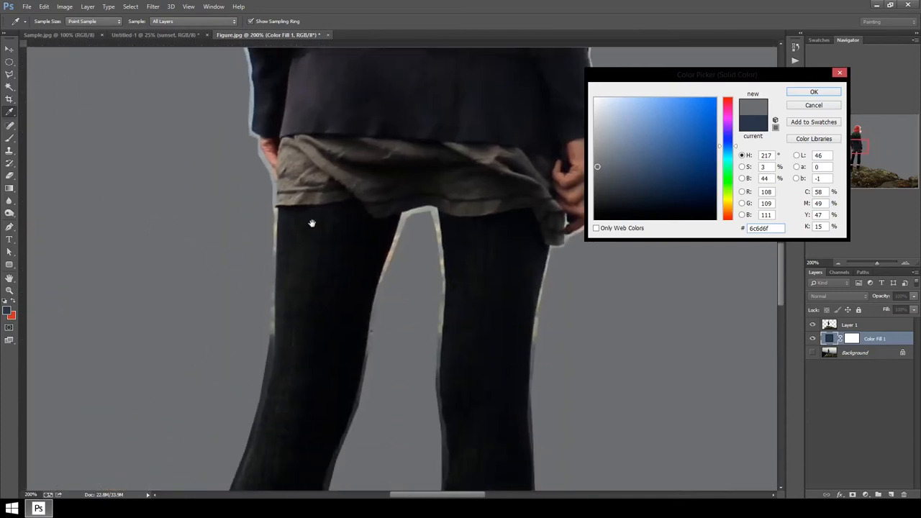
left_click_drag(312, 223, 475, 335)
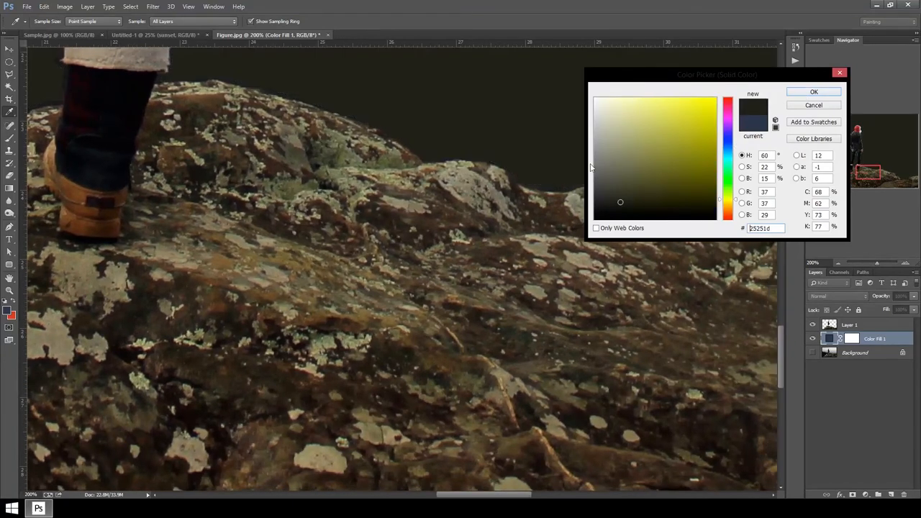
left_click(813, 92)
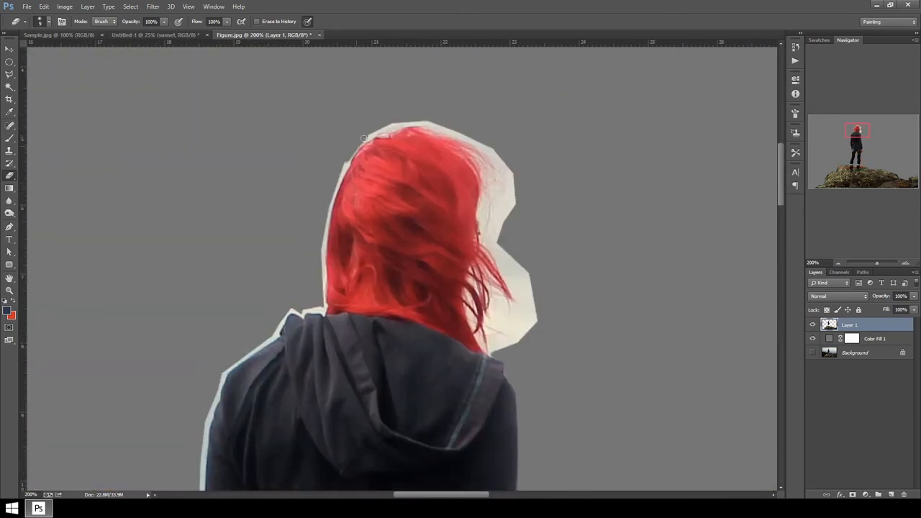
- Erase the pale background patches beside and between the red hair strands on Layer 1
scroll("down", 3)
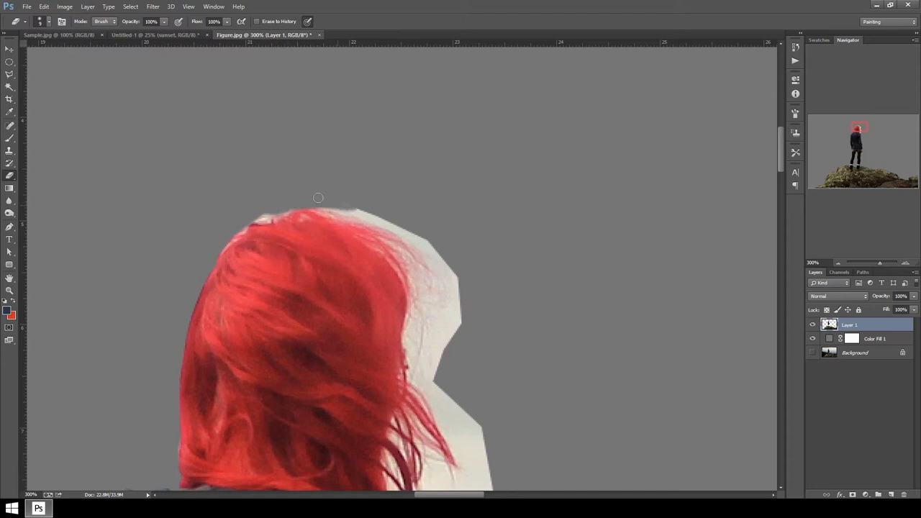
left_click_drag(318, 198, 400, 231)
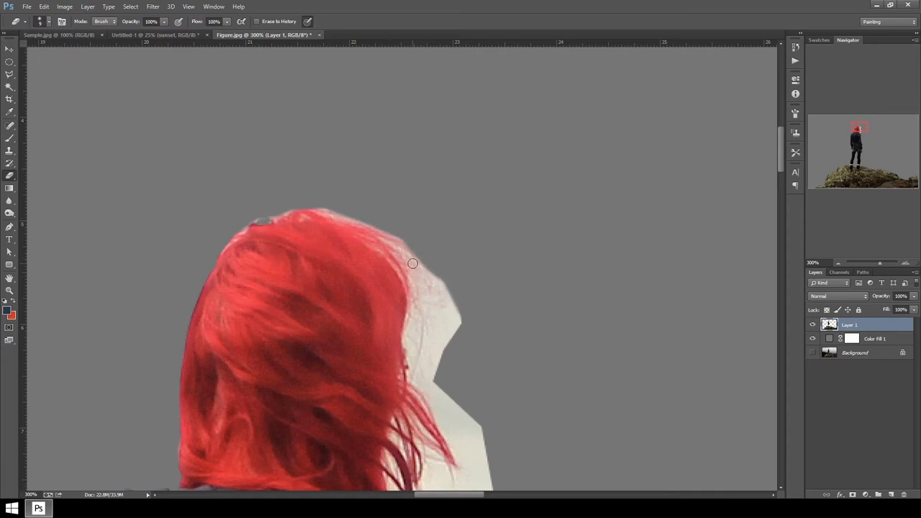
left_click_drag(413, 264, 430, 267)
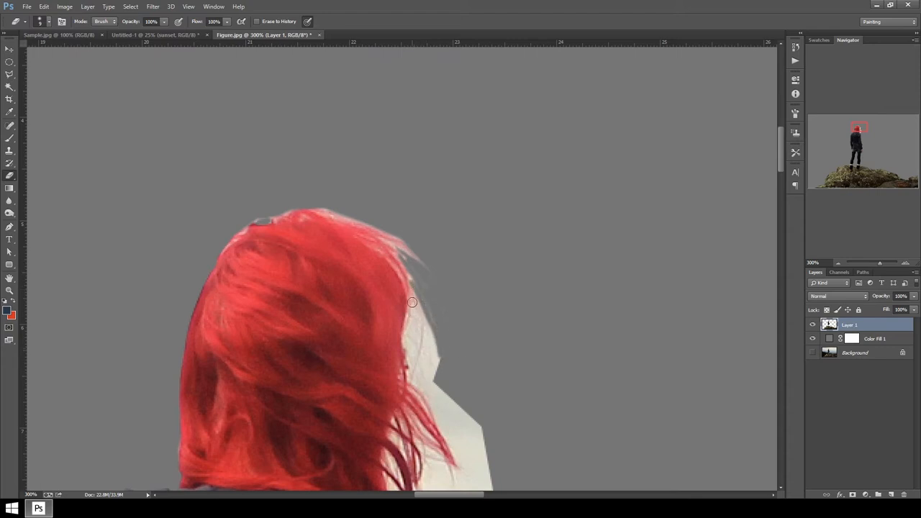
left_click_drag(413, 302, 439, 351)
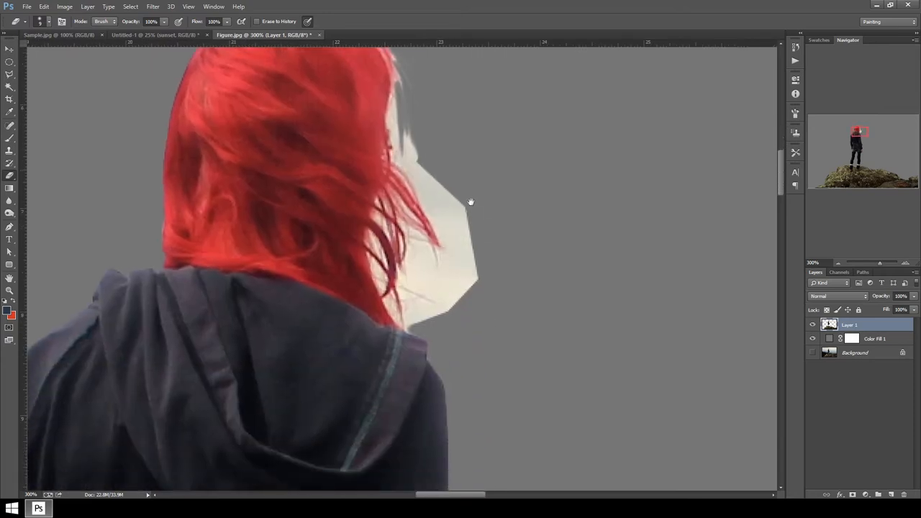
left_click_drag(471, 202, 335, 211)
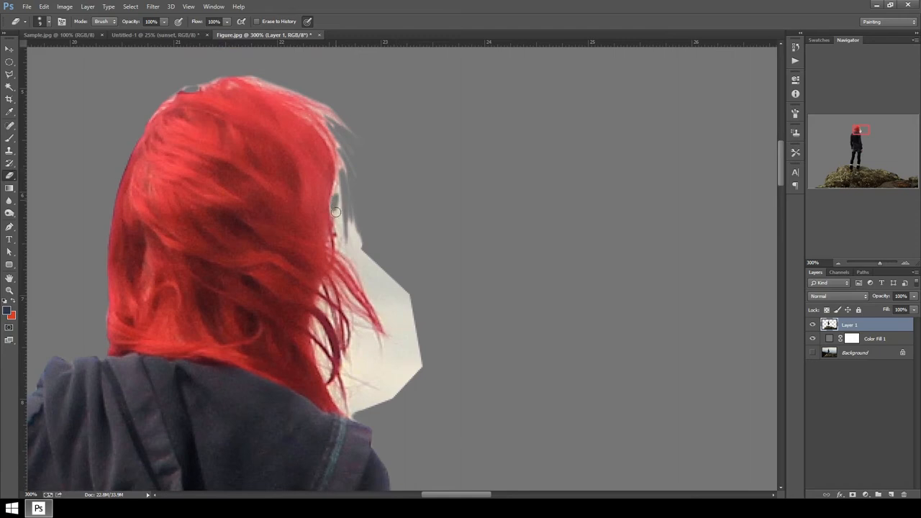
left_click_drag(335, 211, 339, 180)
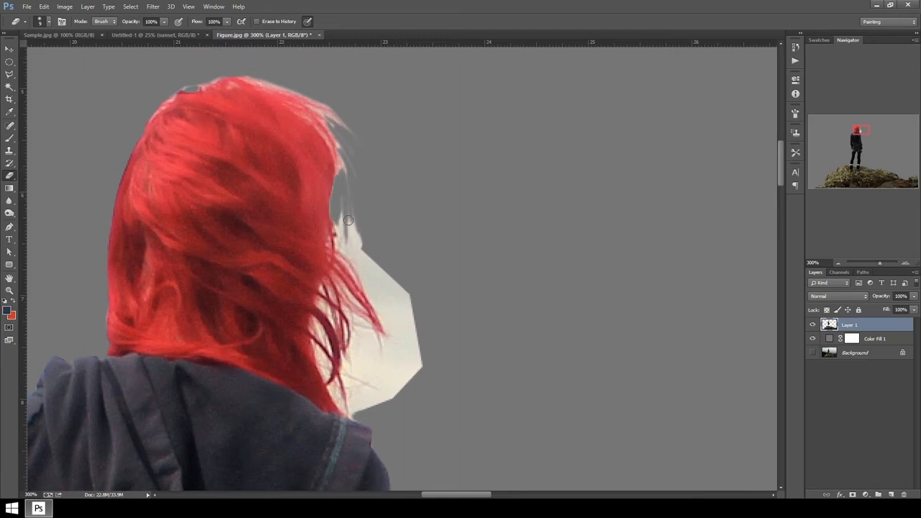
left_click_drag(349, 221, 367, 250)
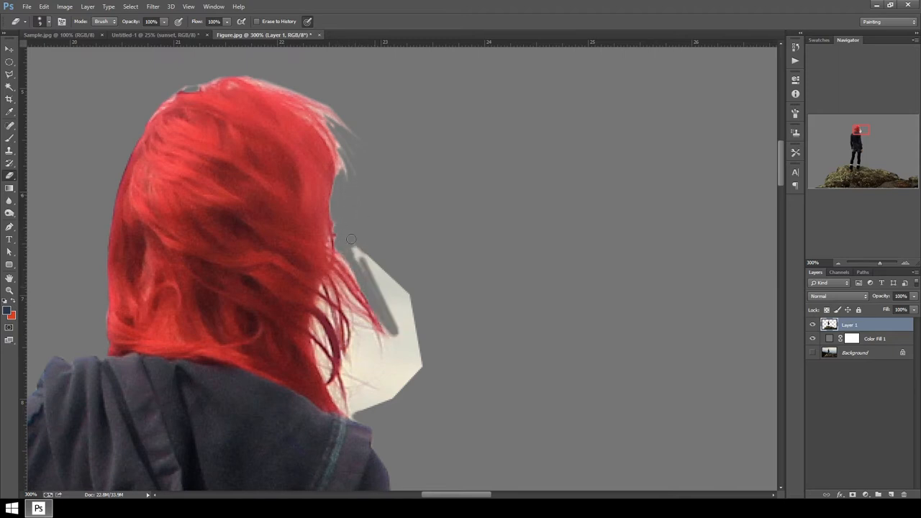
left_click_drag(351, 239, 396, 328)
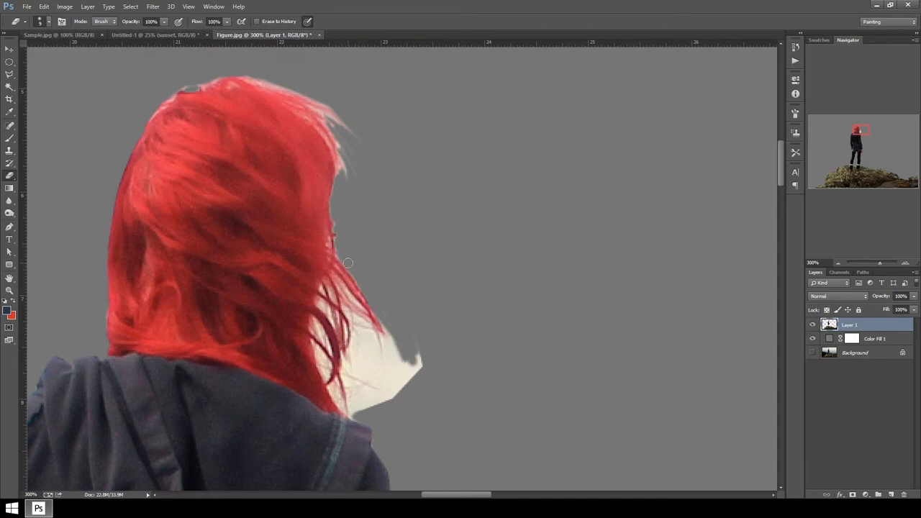
left_click_drag(348, 264, 403, 385)
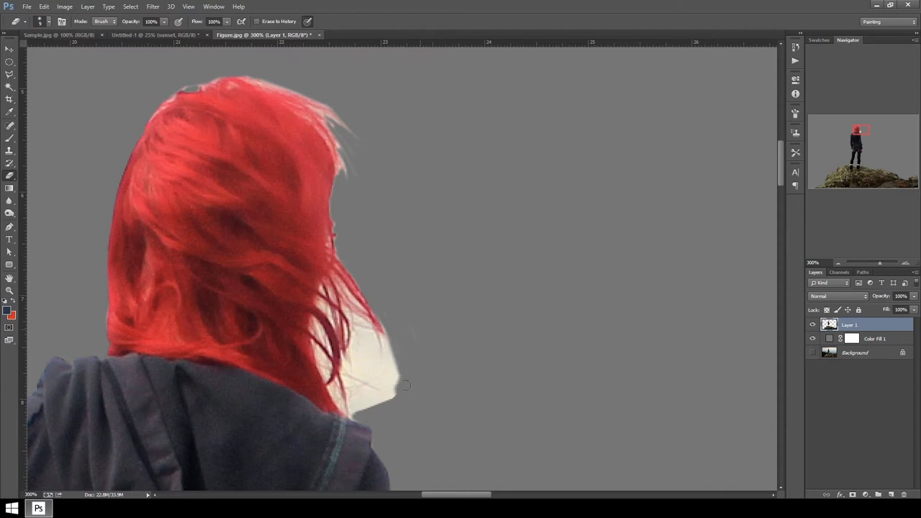
left_click_drag(405, 385, 351, 402)
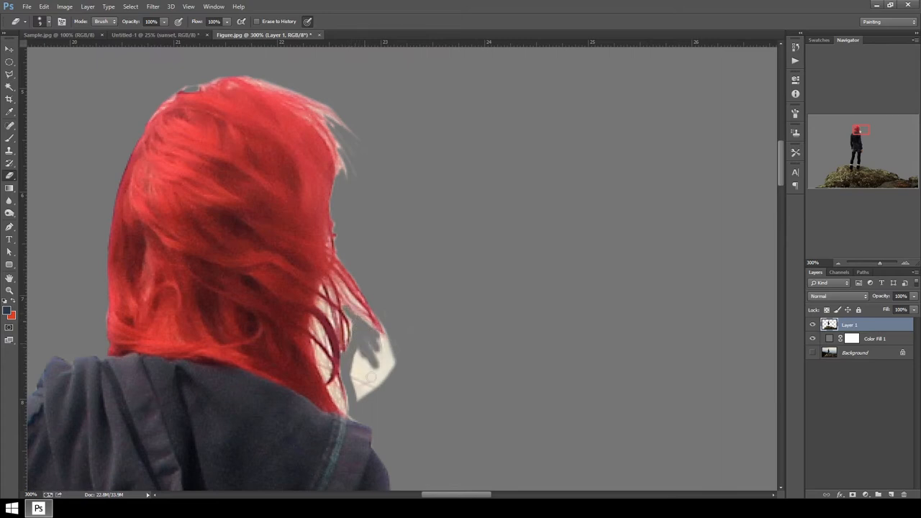
left_click_drag(371, 374, 379, 365)
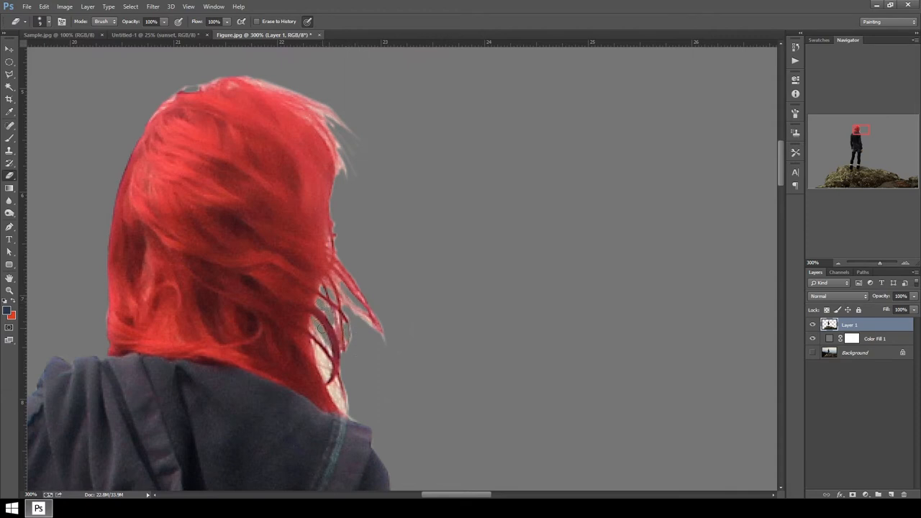
left_click_drag(320, 327, 324, 359)
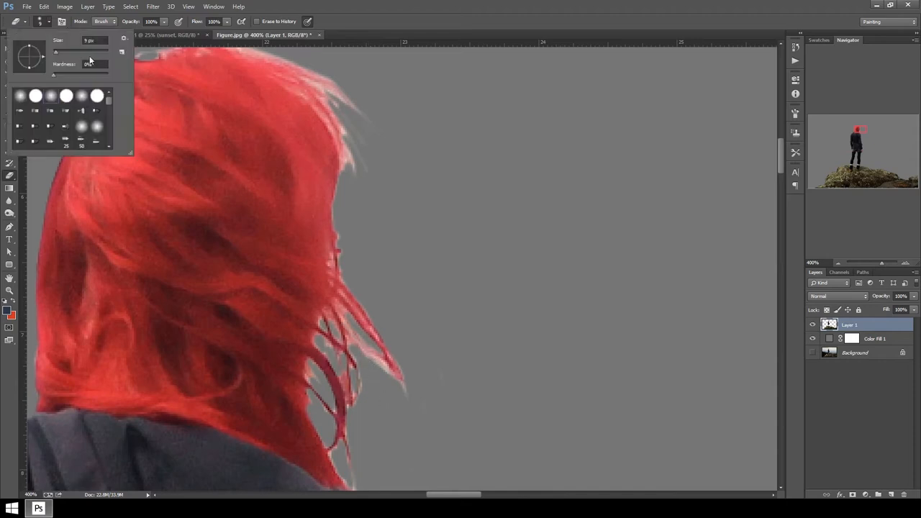
- Paint a thin wind-blown strand flowing from the right edge of the hair
scroll("down", 3)
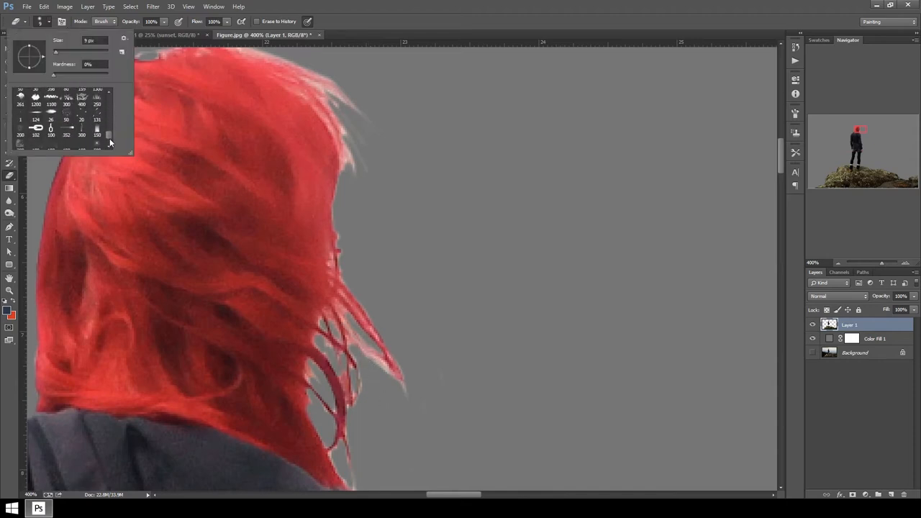
scroll("down", 3)
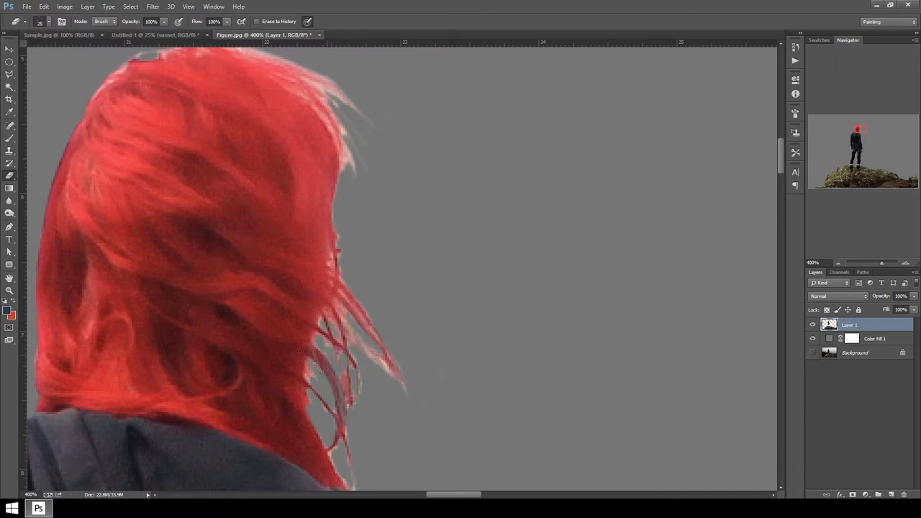
left_click(42, 20)
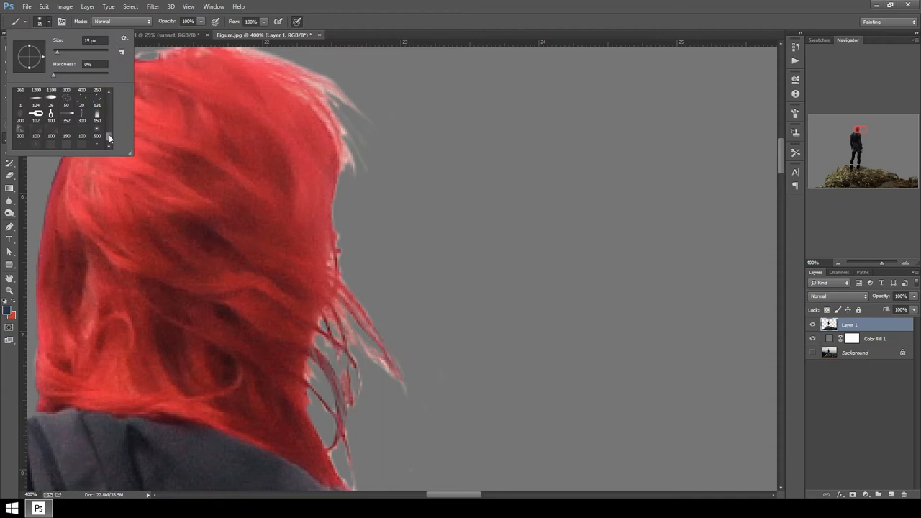
scroll("up", 3)
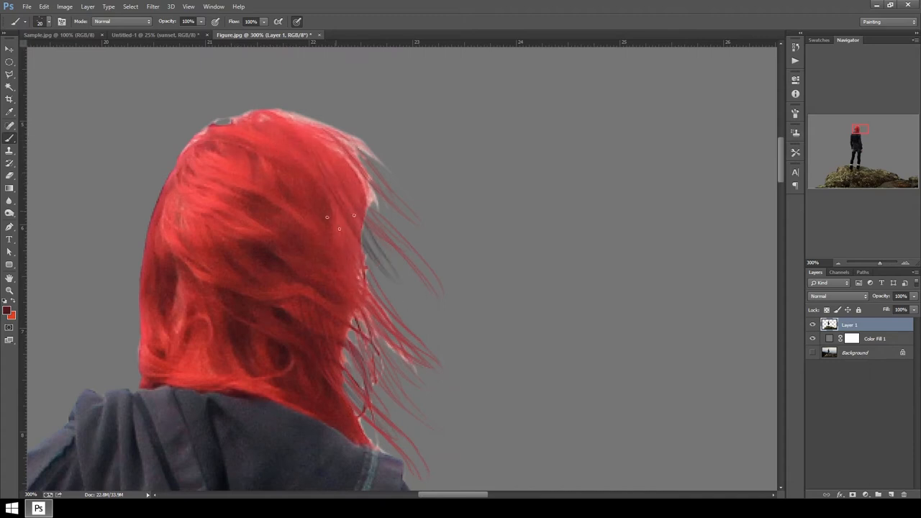
left_click_drag(353, 216, 398, 336)
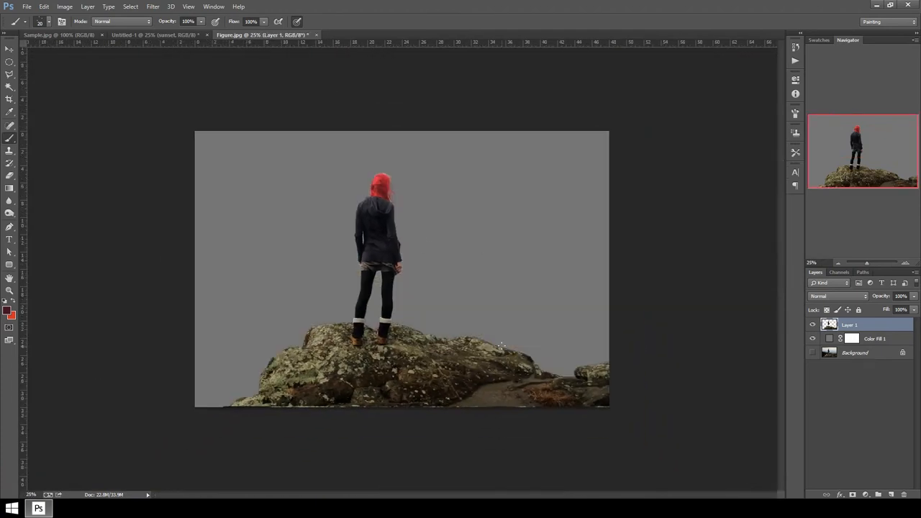
- Drag Layer 1 into the Untitled-1 composite and position figure and rock at the bottom
left_click(10, 49)
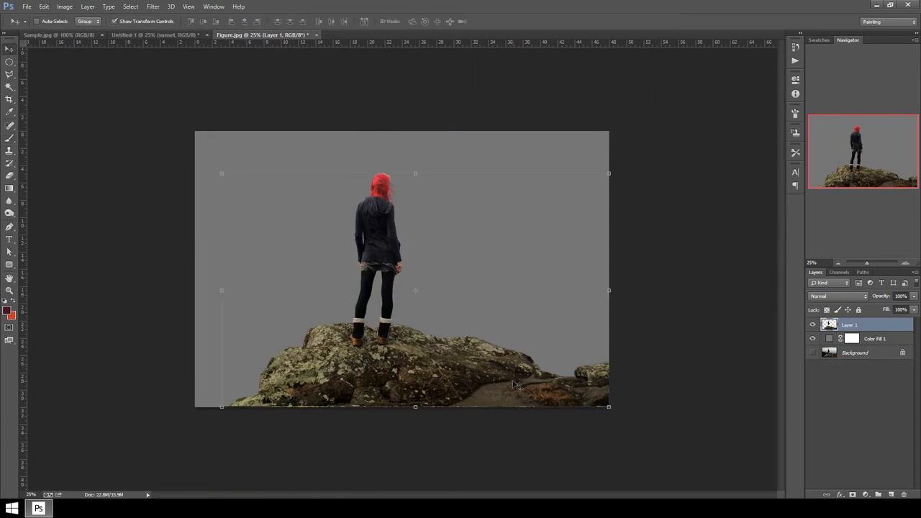
left_click_drag(519, 382, 500, 367)
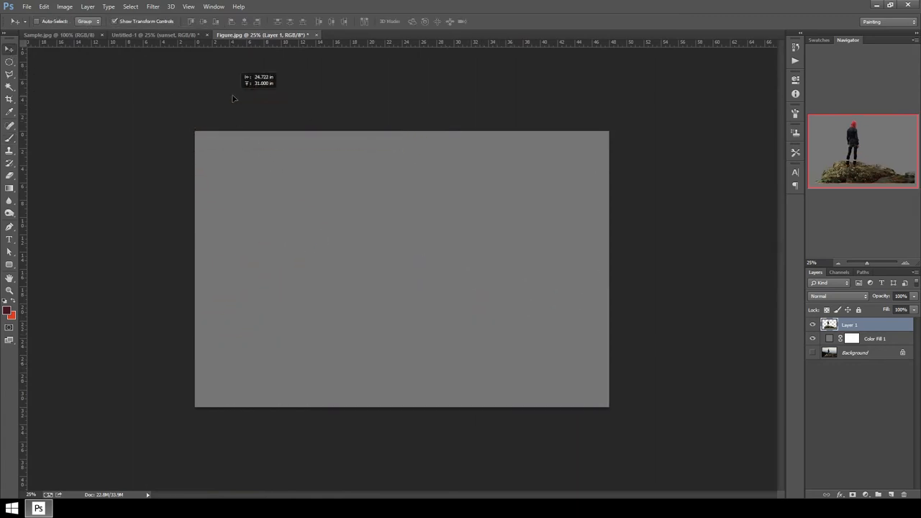
left_click(152, 35)
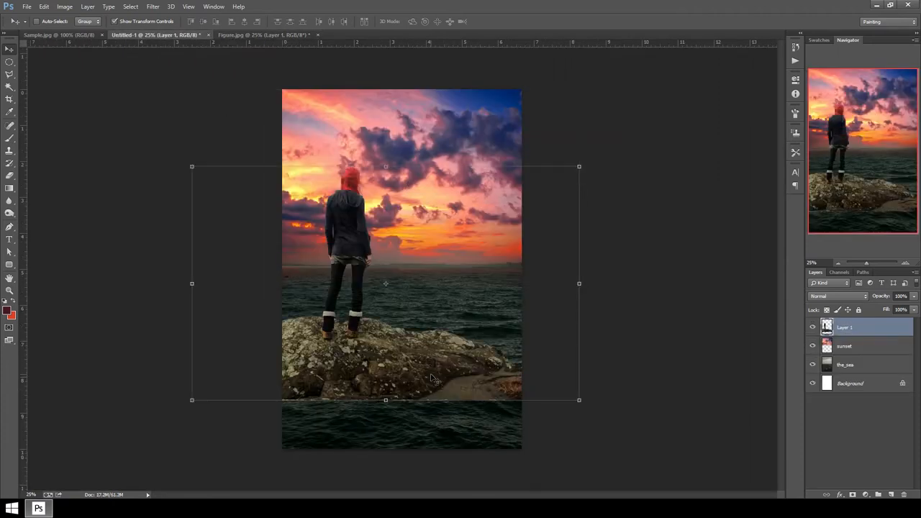
left_click_drag(385, 282, 383, 358)
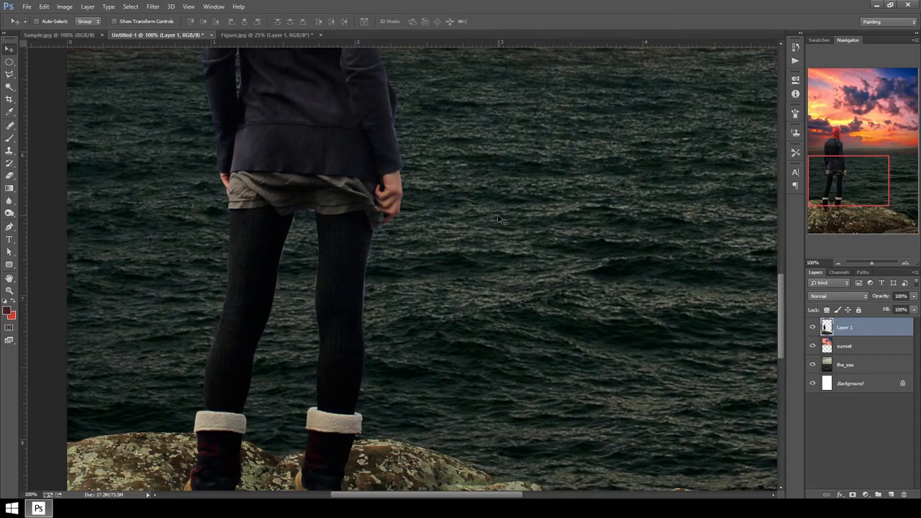
- Erase the light halo along the edges of both legs
left_click(9, 164)
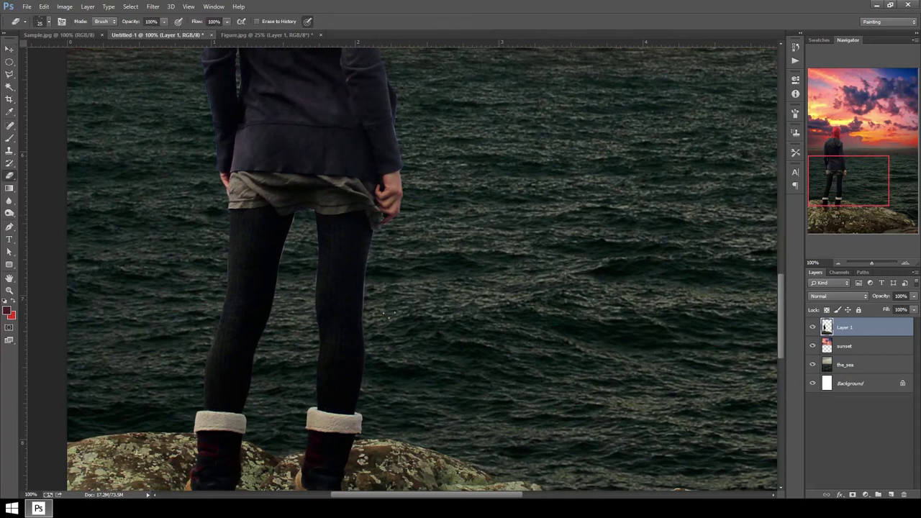
left_click(49, 20)
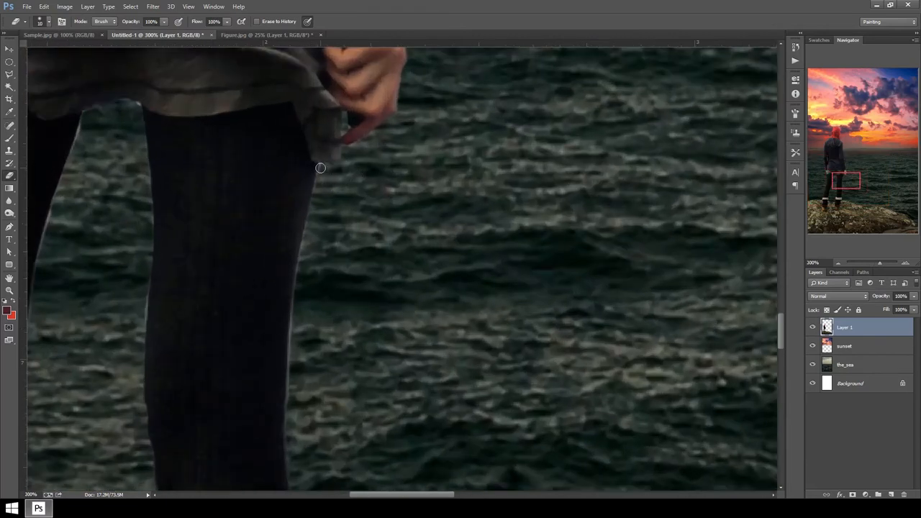
mouse_move(305, 235)
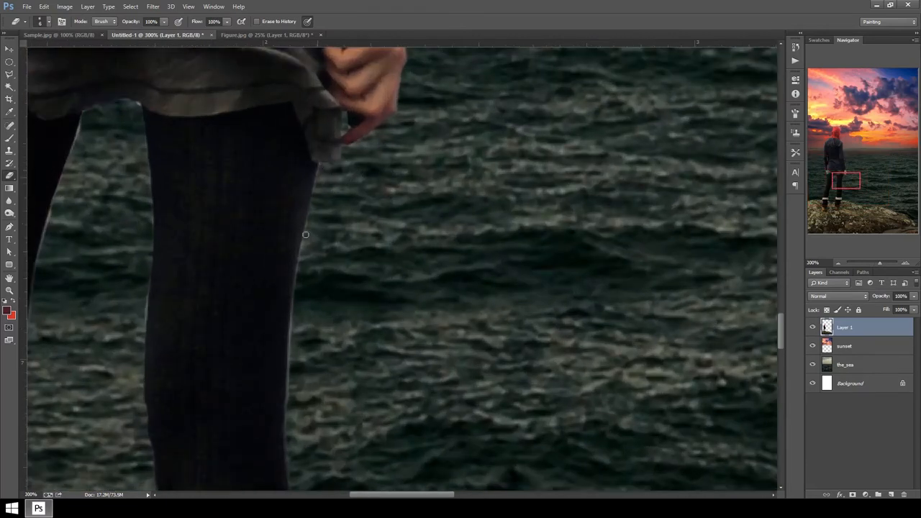
left_click_drag(305, 234, 288, 399)
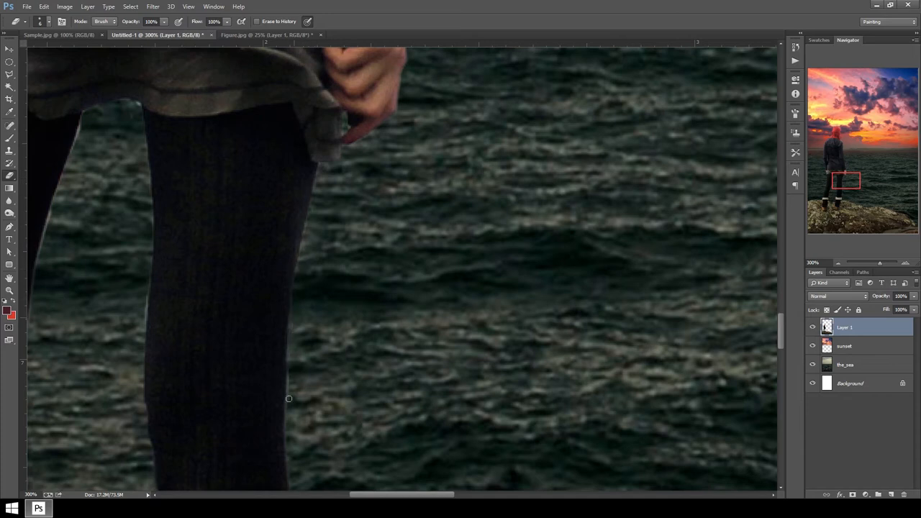
left_click_drag(289, 399, 362, 382)
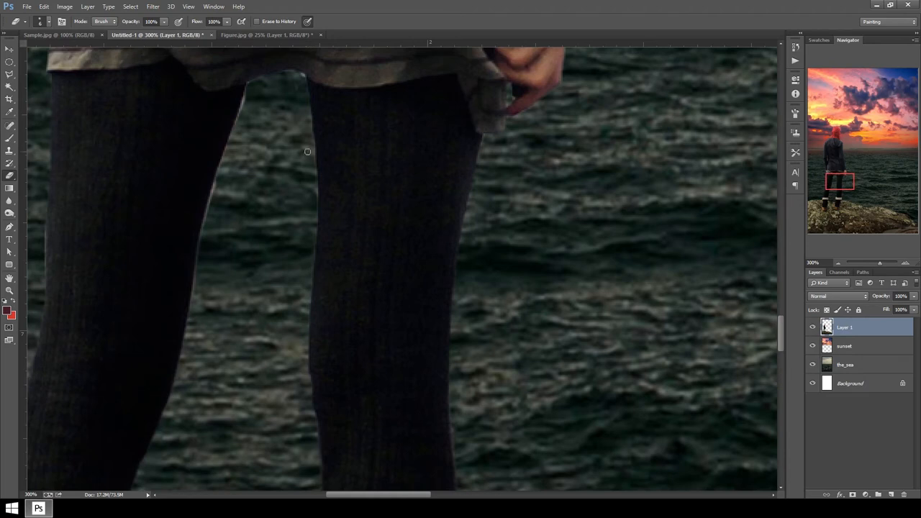
mouse_move(307, 116)
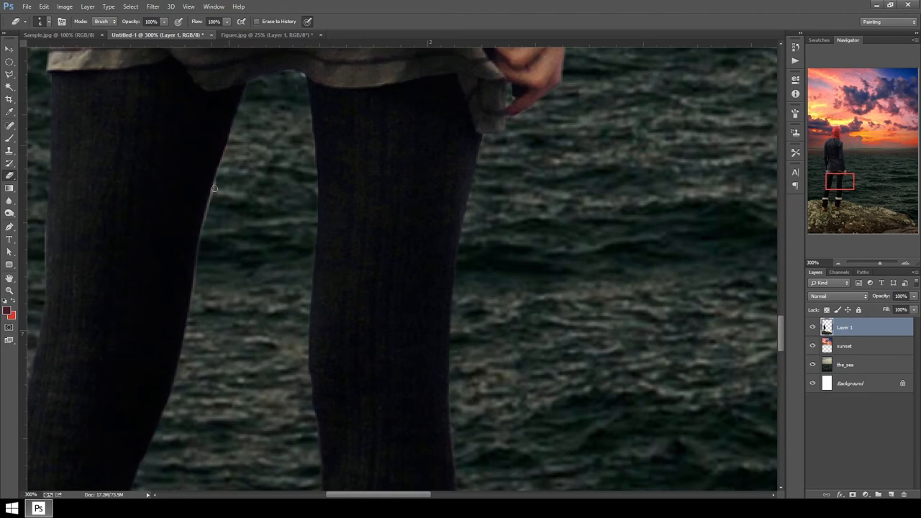
left_click_drag(215, 188, 193, 295)
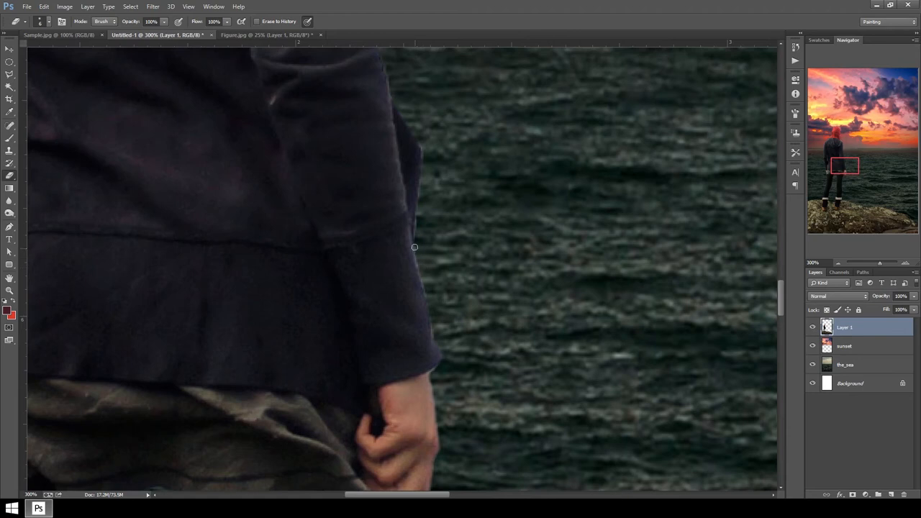
mouse_move(432, 375)
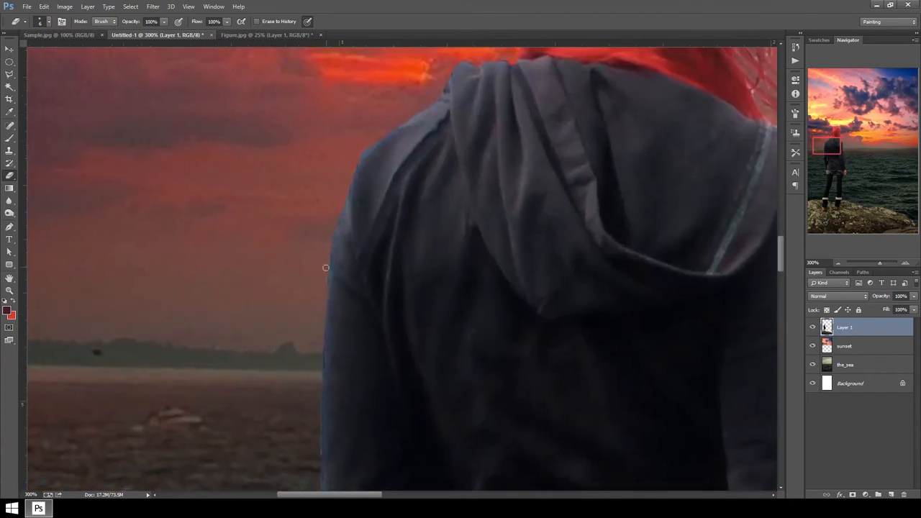
- Scroll over the figure to review the jacket sleeve and leg edges
scroll("down", 3)
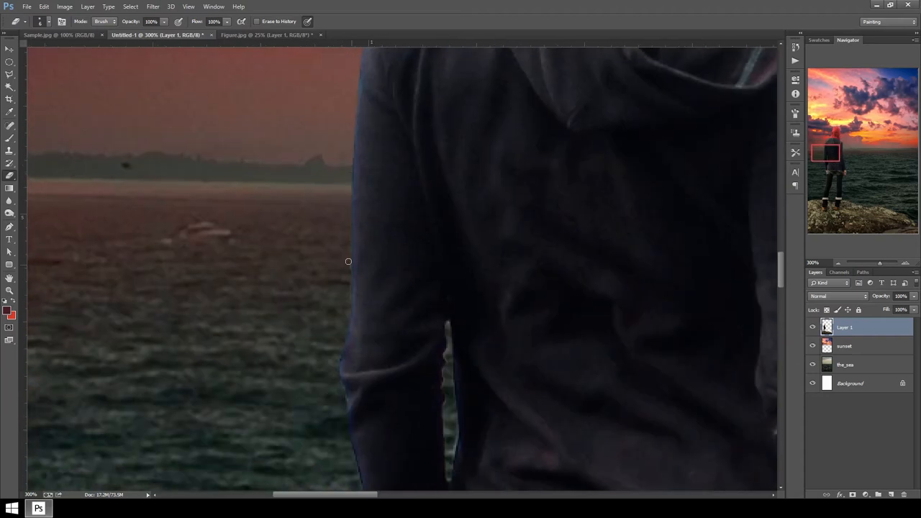
mouse_move(447, 372)
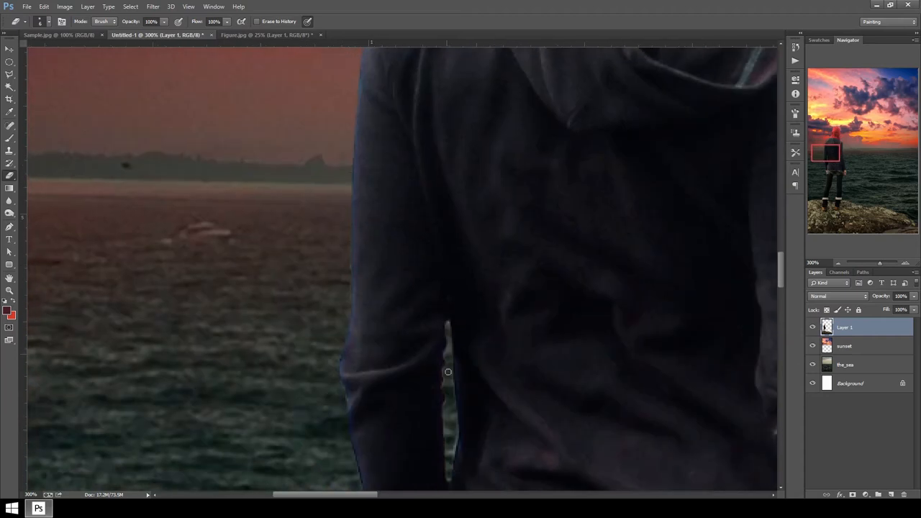
mouse_move(456, 424)
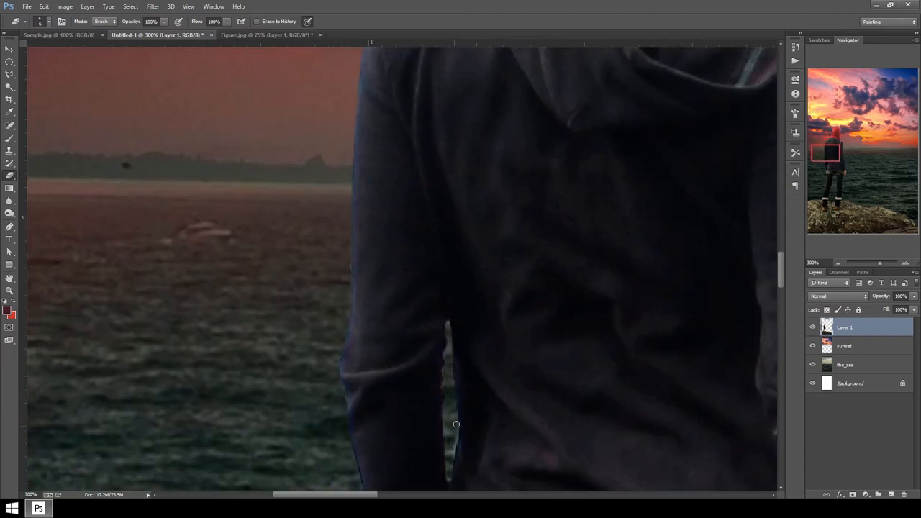
scroll("down", 3)
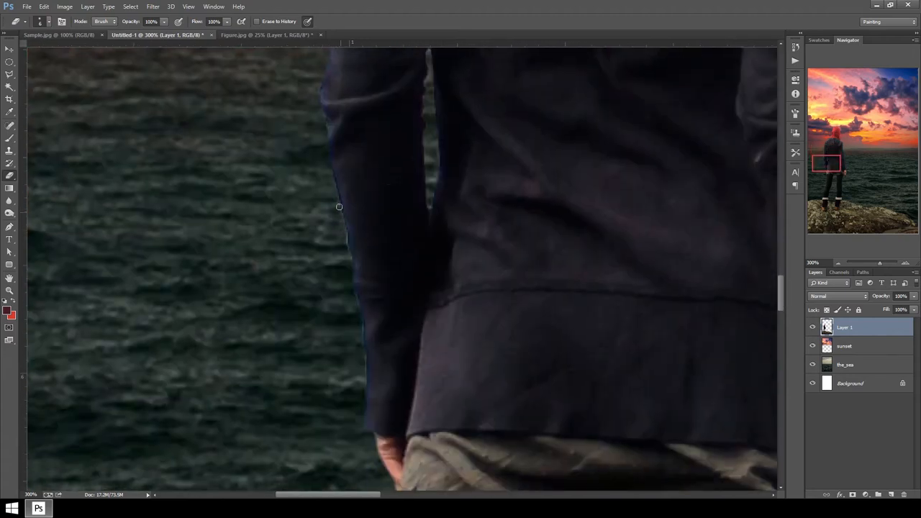
mouse_move(360, 328)
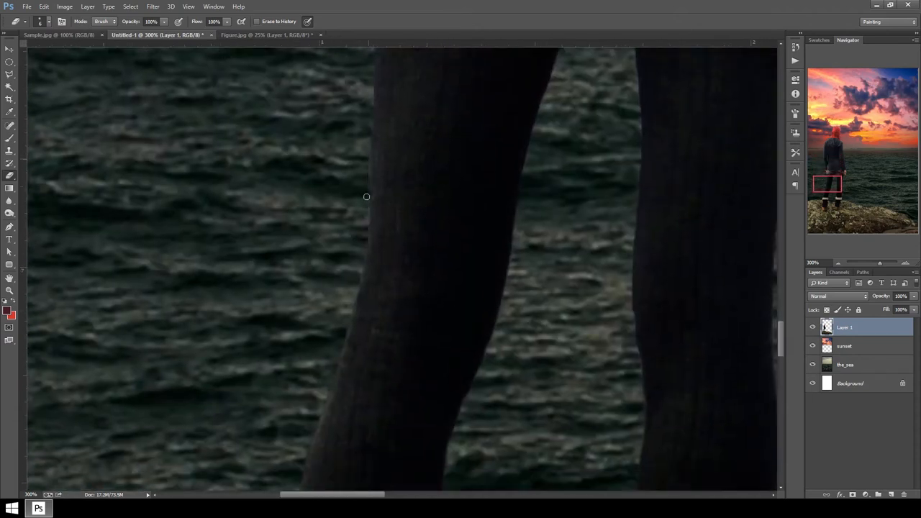
scroll("down", 3)
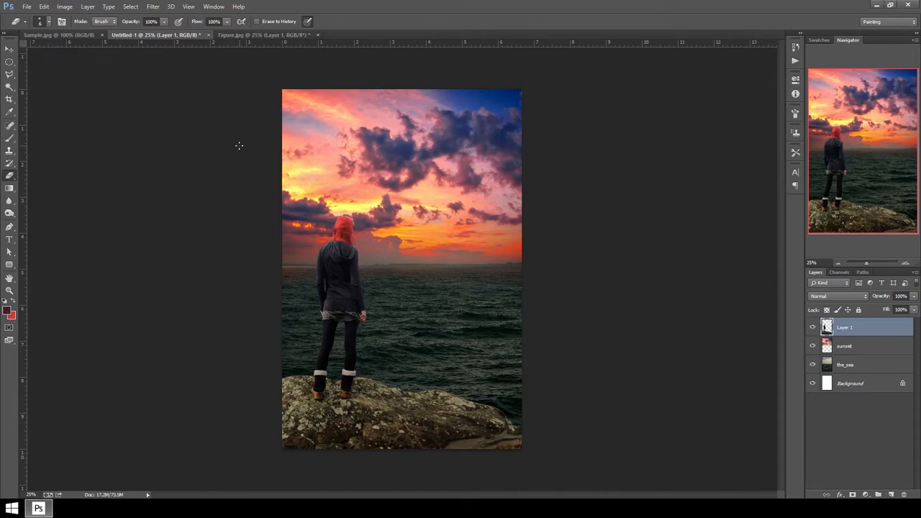
mouse_move(134, 51)
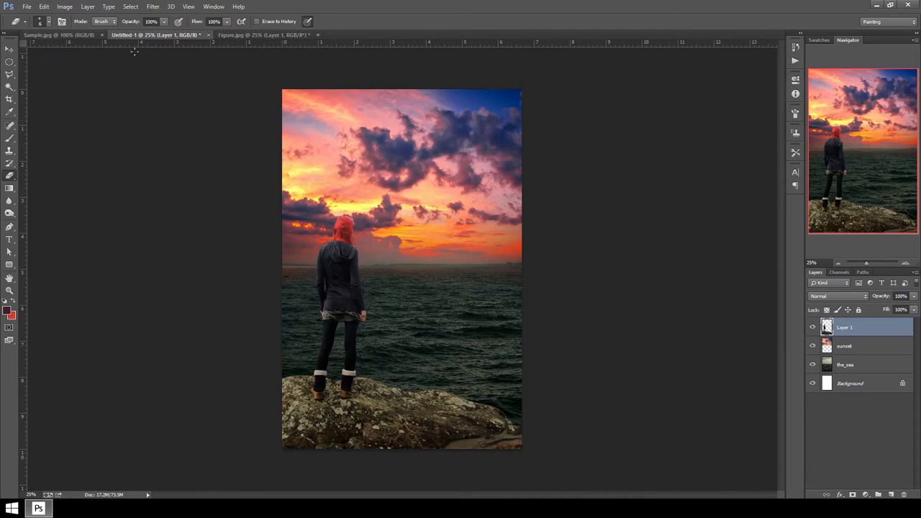
mouse_move(261, 50)
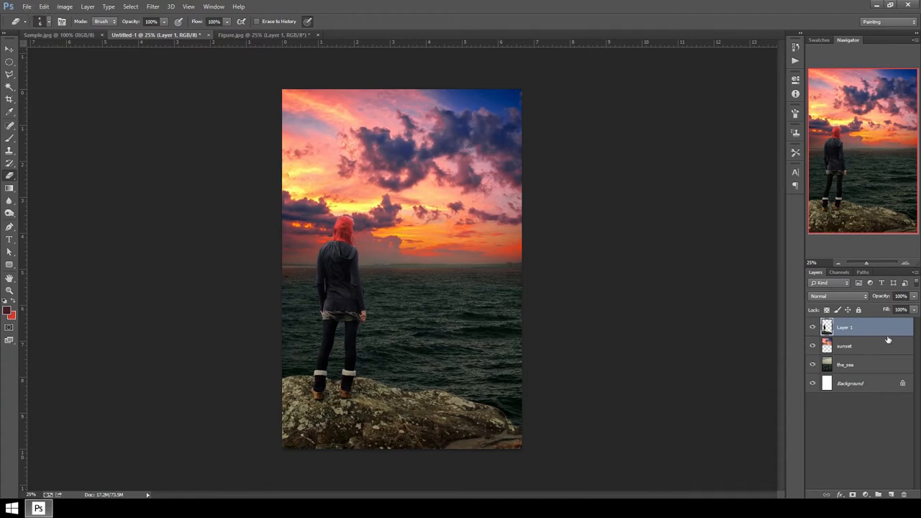
- Lower the sunset layer's saturation with Image > Adjustments > Hue/Saturation
left_click(845, 346)
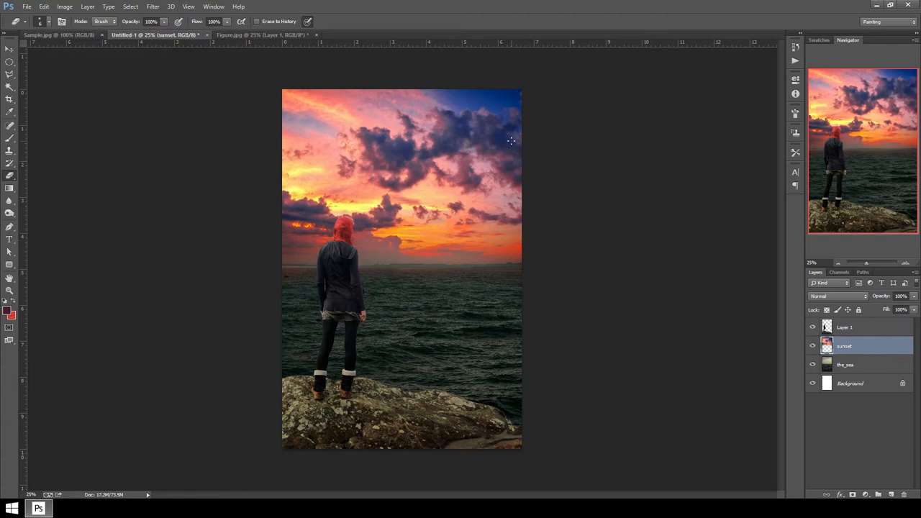
mouse_move(64, 6)
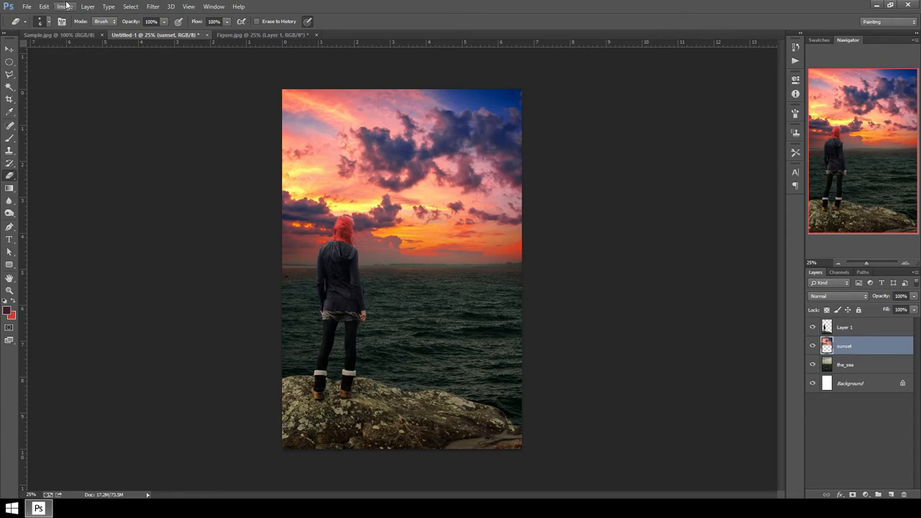
mouse_move(476, 218)
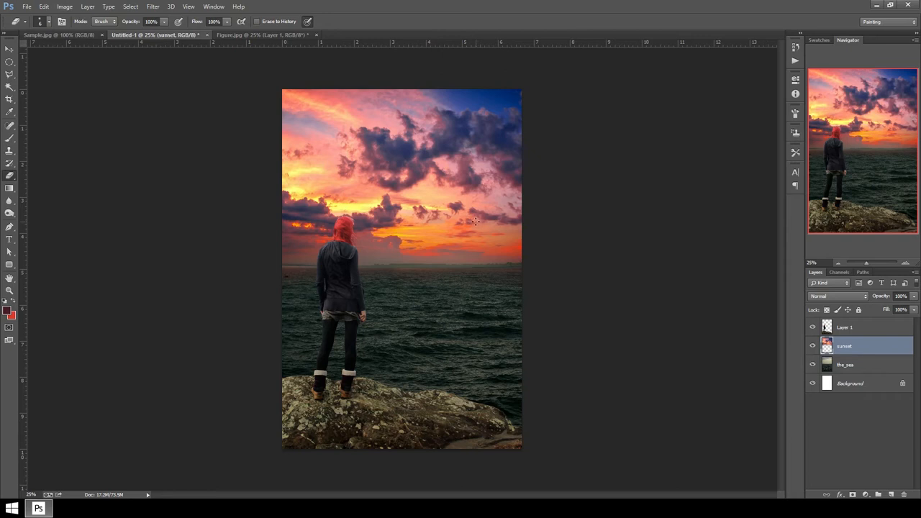
left_click(64, 7)
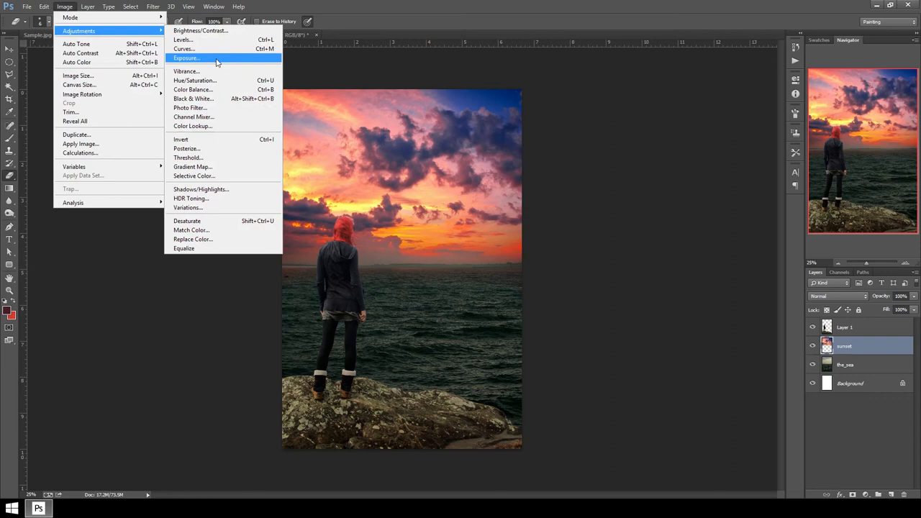
mouse_move(216, 67)
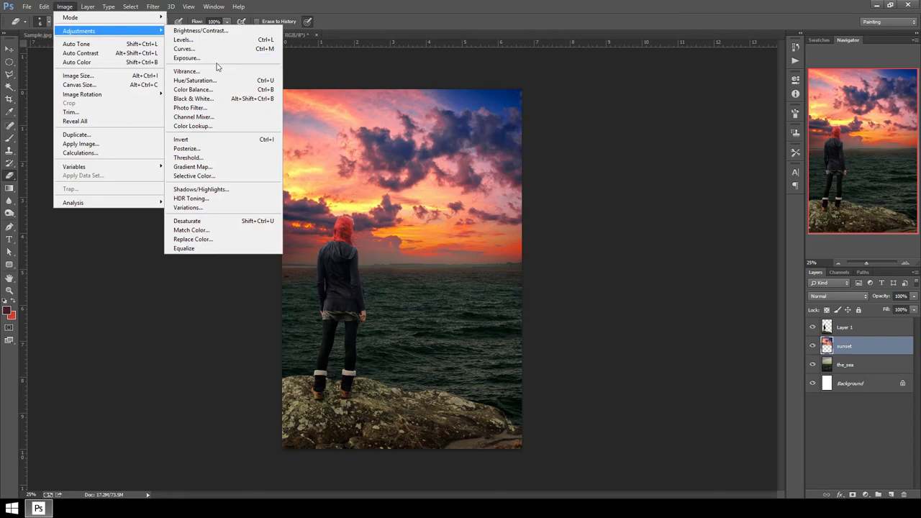
left_click(195, 80)
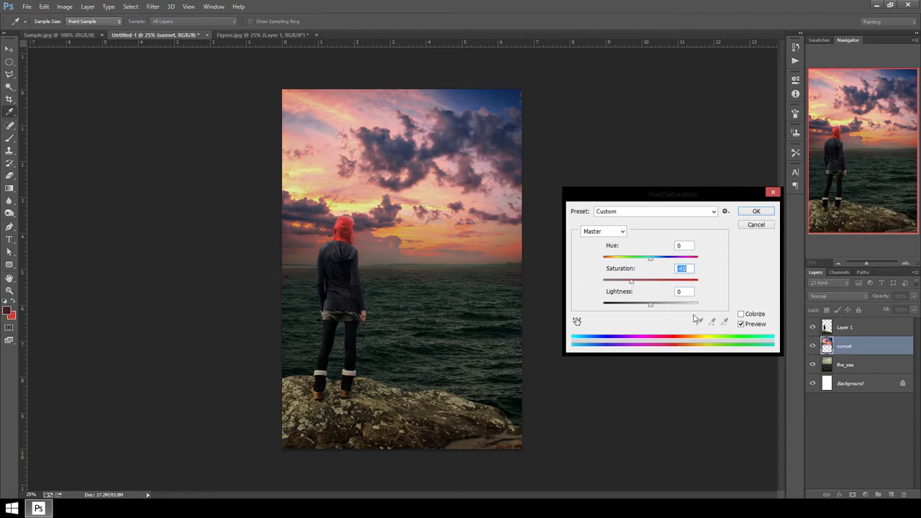
left_click(756, 211)
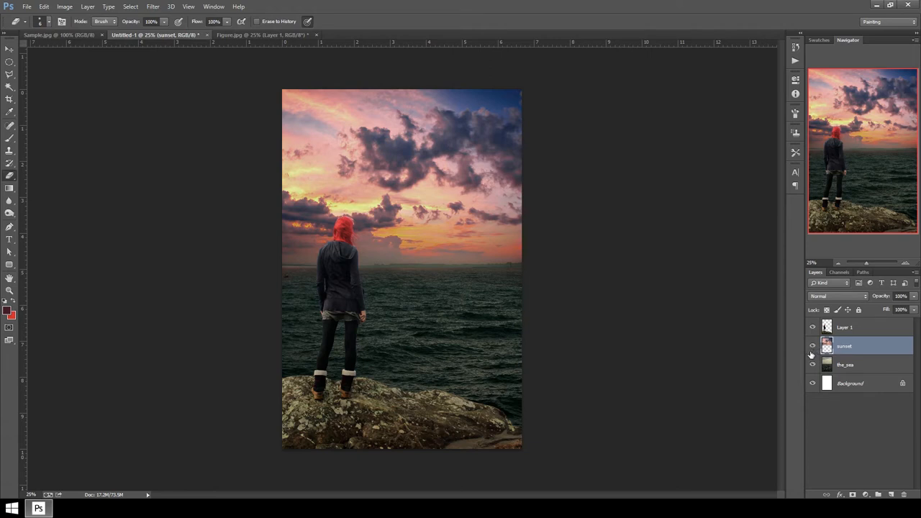
mouse_move(749, 336)
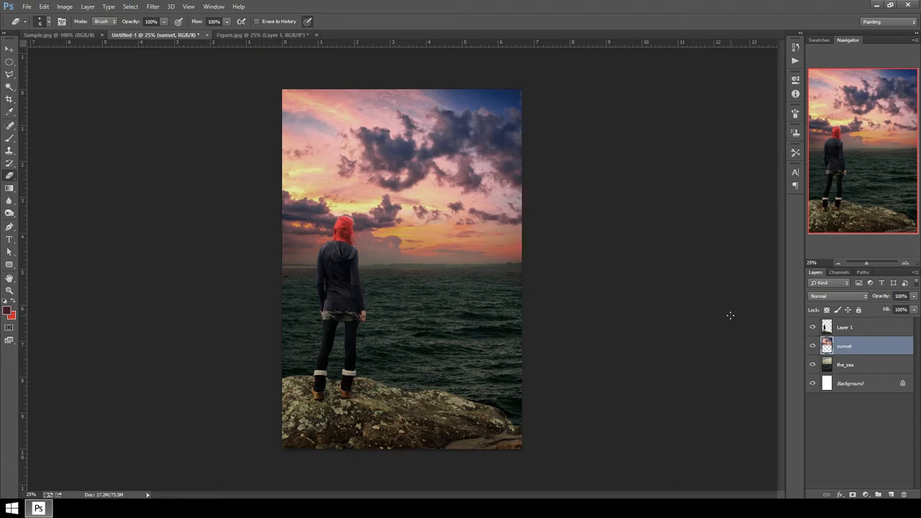
- Drag the Ocean Spray photo from the desktop above the_sea and place it beside the rock
left_click(846, 364)
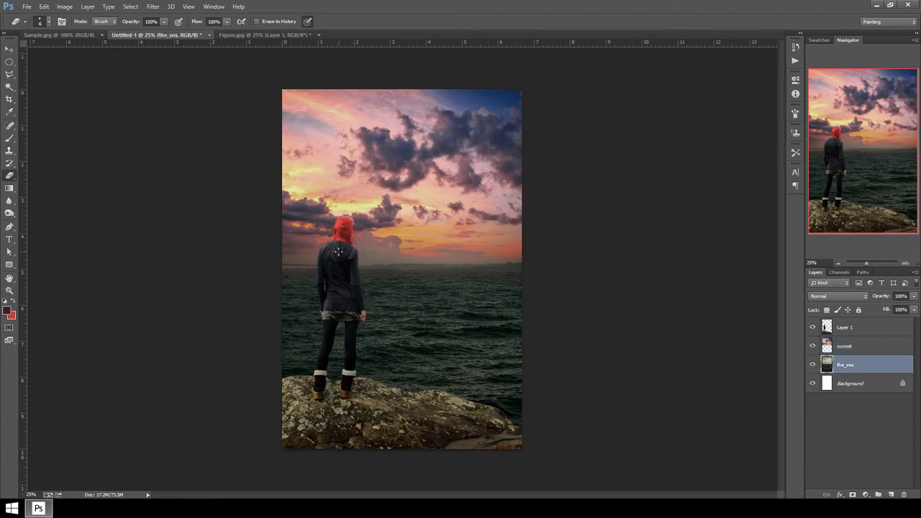
left_click(845, 347)
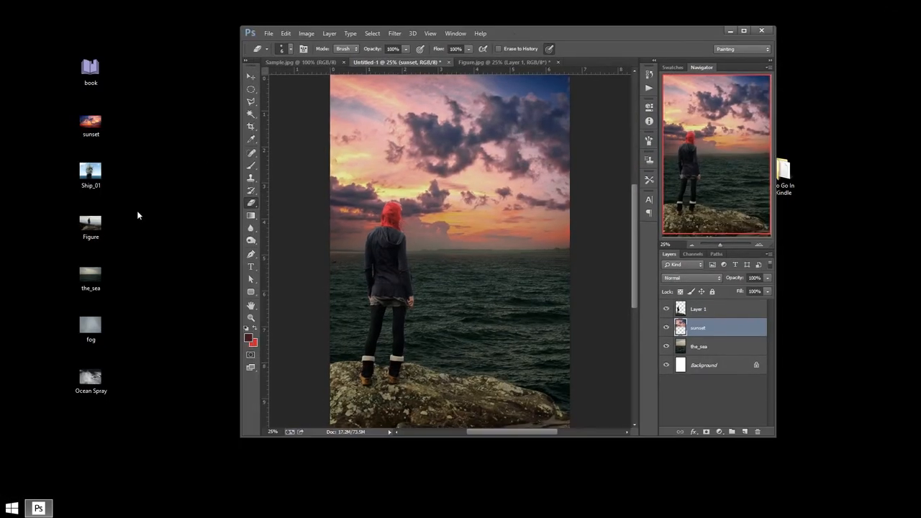
left_click(90, 122)
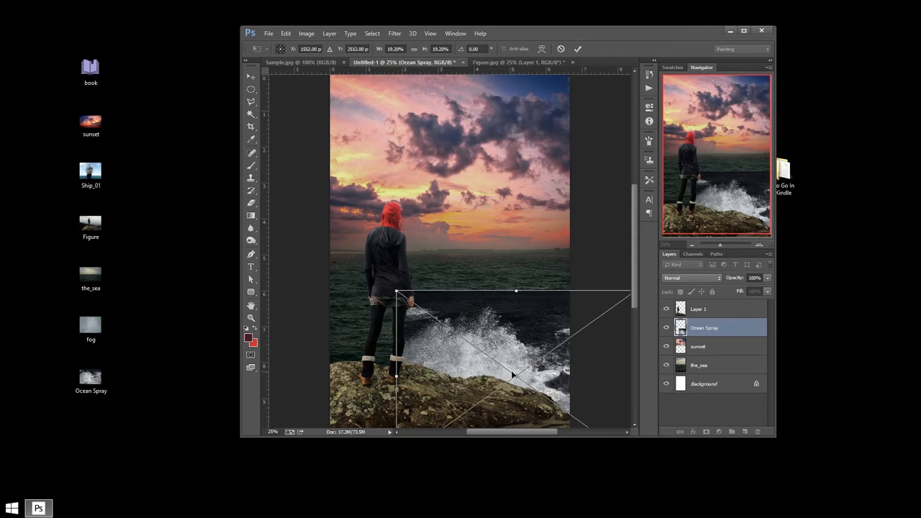
mouse_move(513, 372)
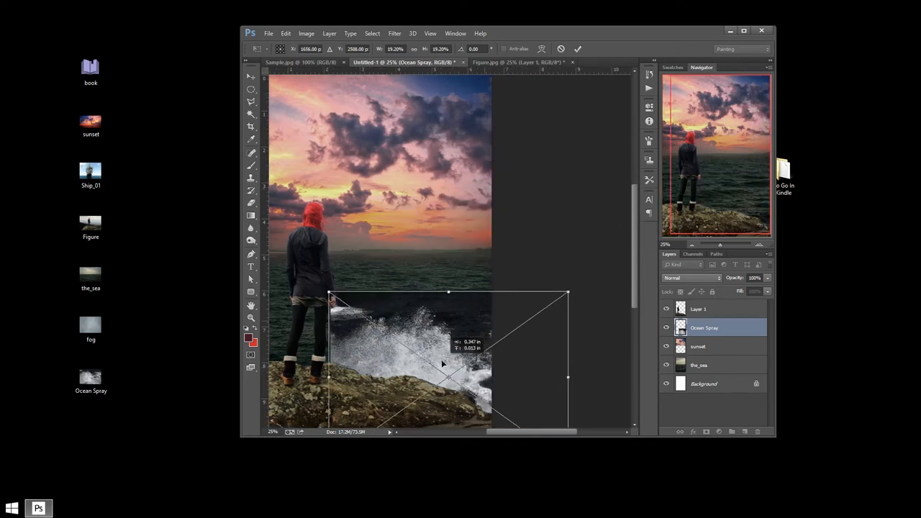
left_click_drag(443, 364, 439, 357)
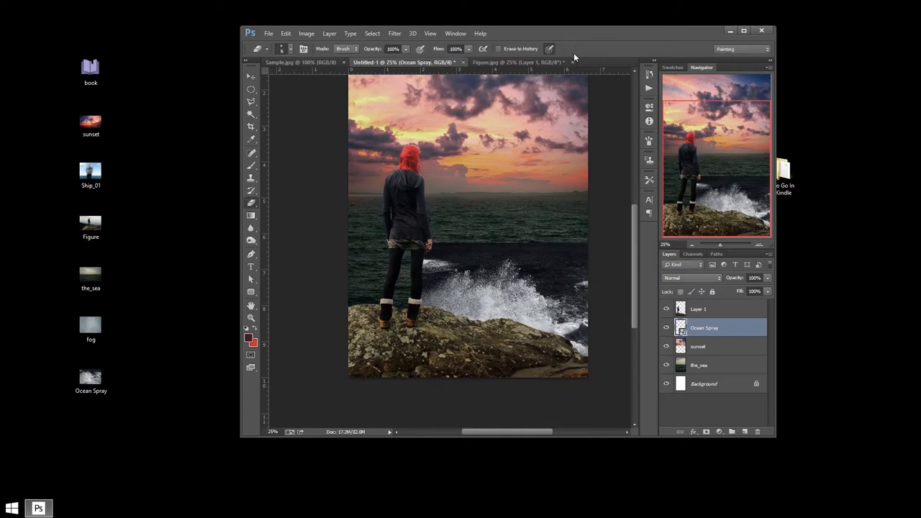
mouse_move(122, 498)
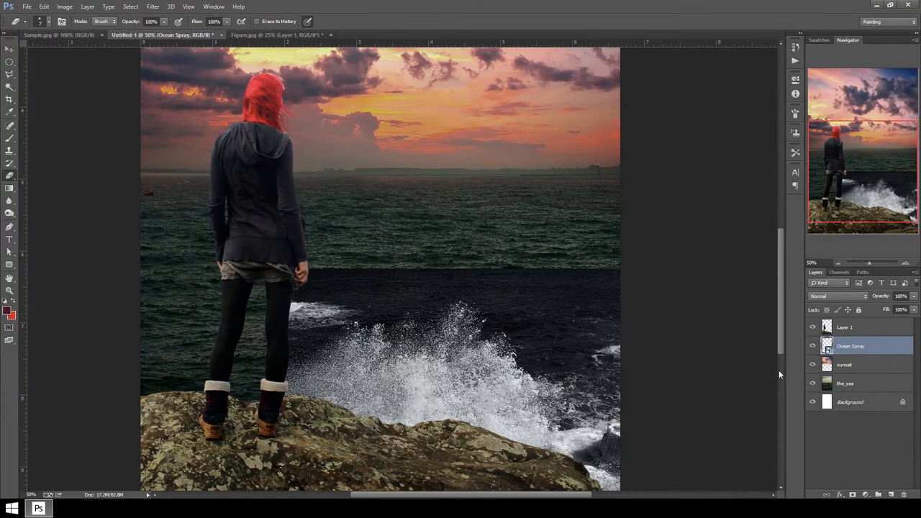
- Choose a 300 px soft eraser to soften the Ocean Spray layer's top edge
right_click(851, 346)
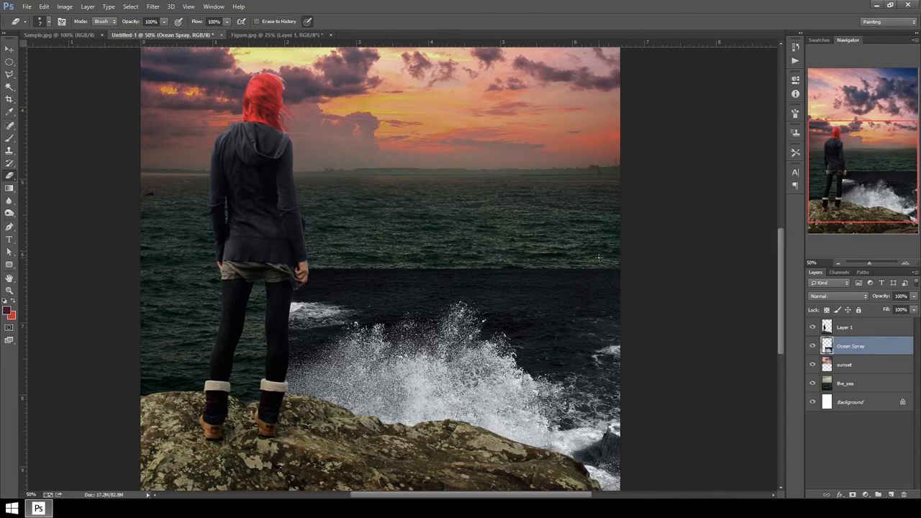
mouse_move(347, 261)
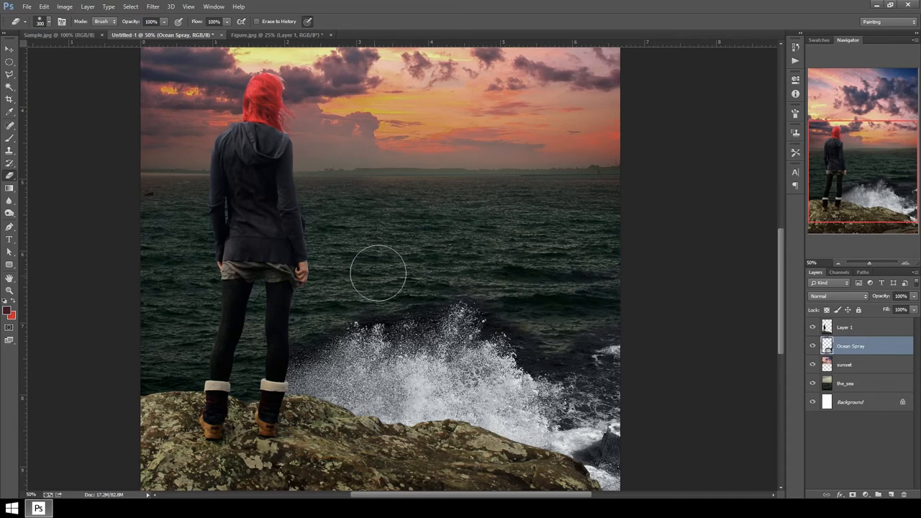
left_click(837, 296)
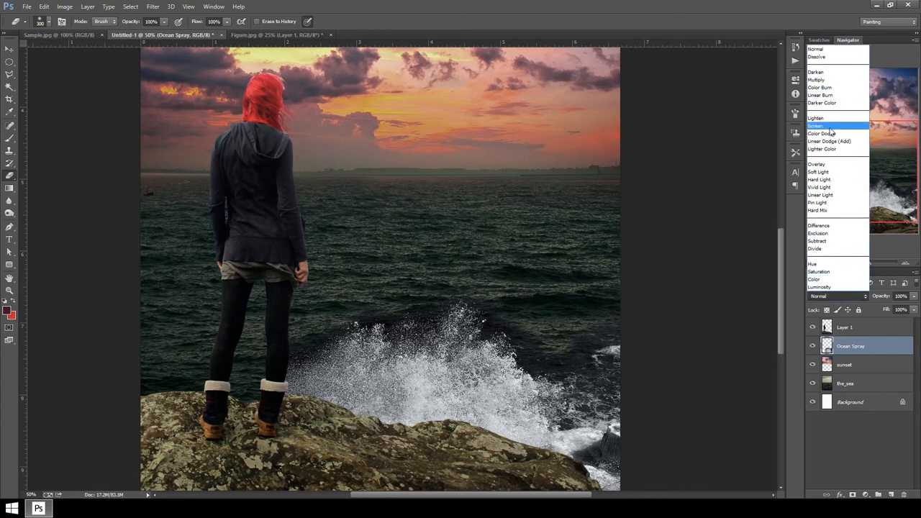
- Set Ocean Spray to Screen blending, toggling its visibility to compare the result
left_click(816, 126)
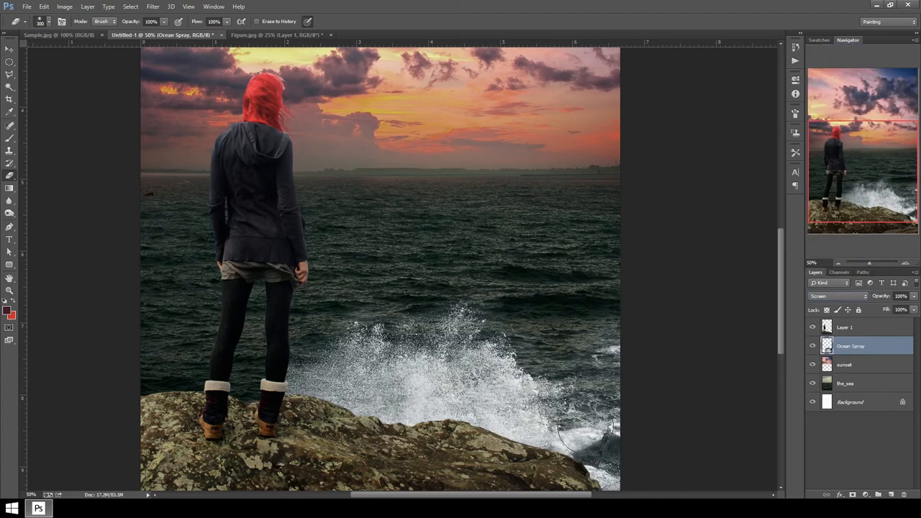
mouse_move(573, 292)
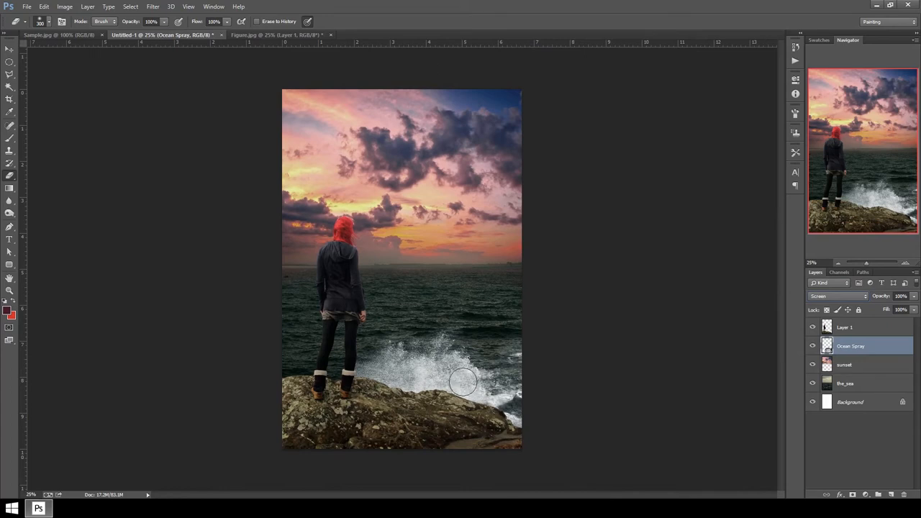
mouse_move(718, 393)
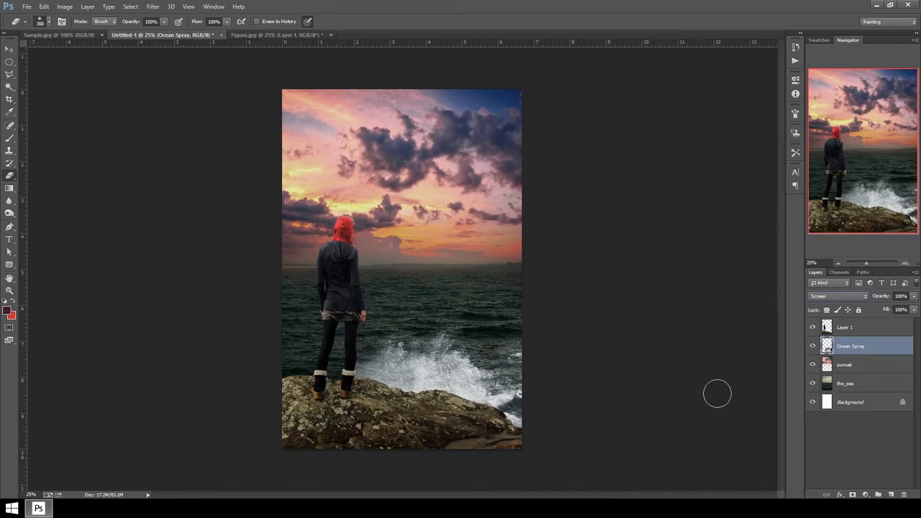
left_click(812, 346)
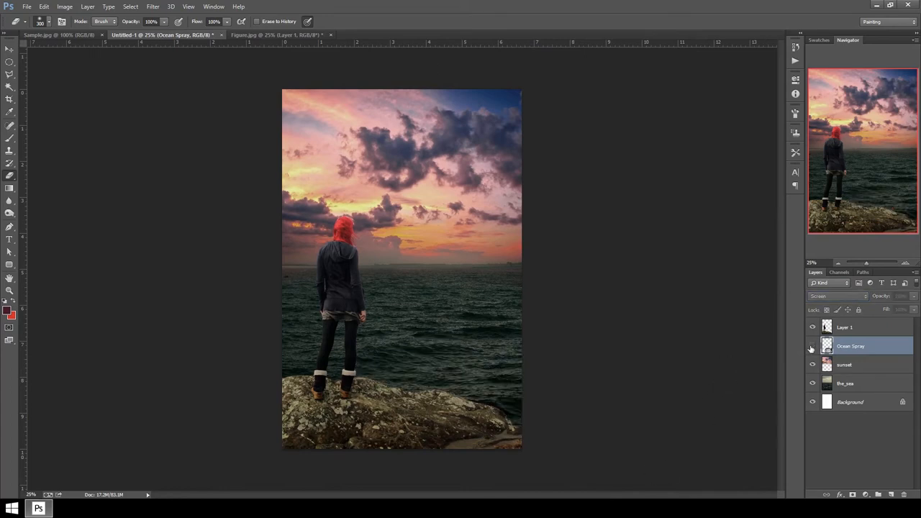
left_click(812, 346)
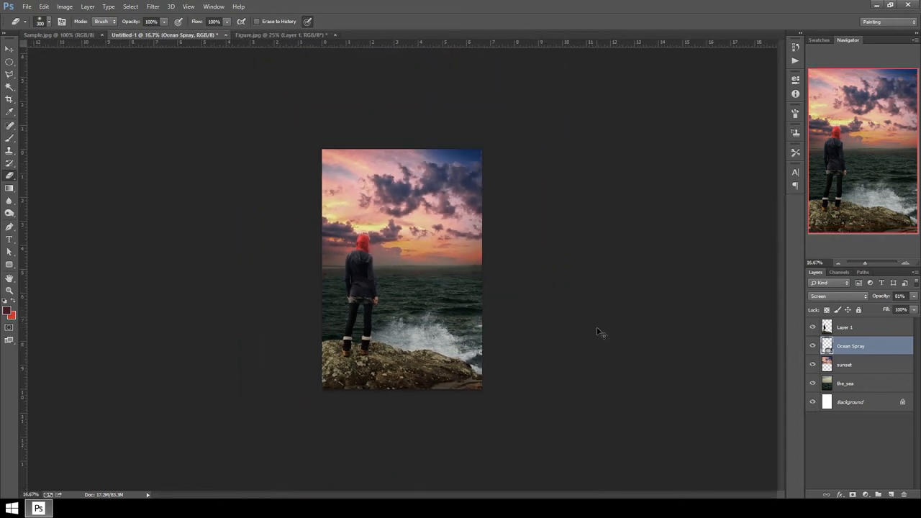
mouse_move(72, 20)
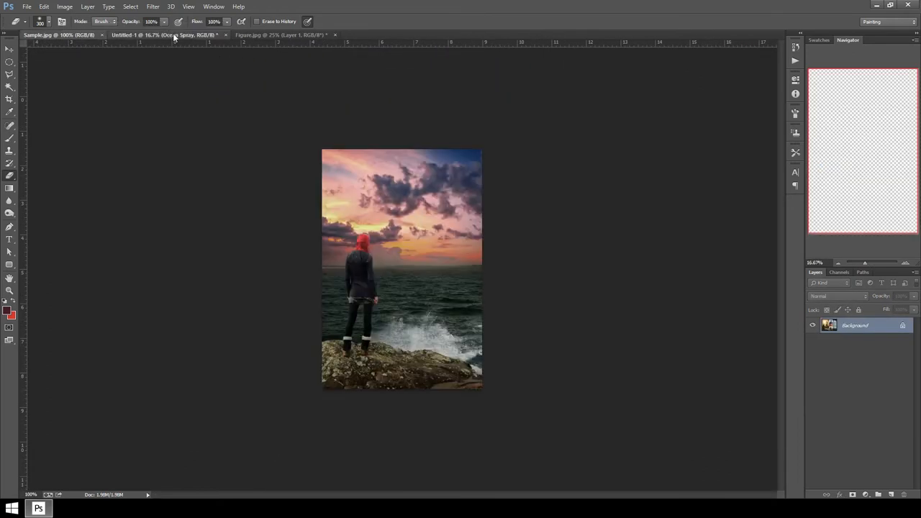
left_click(165, 35)
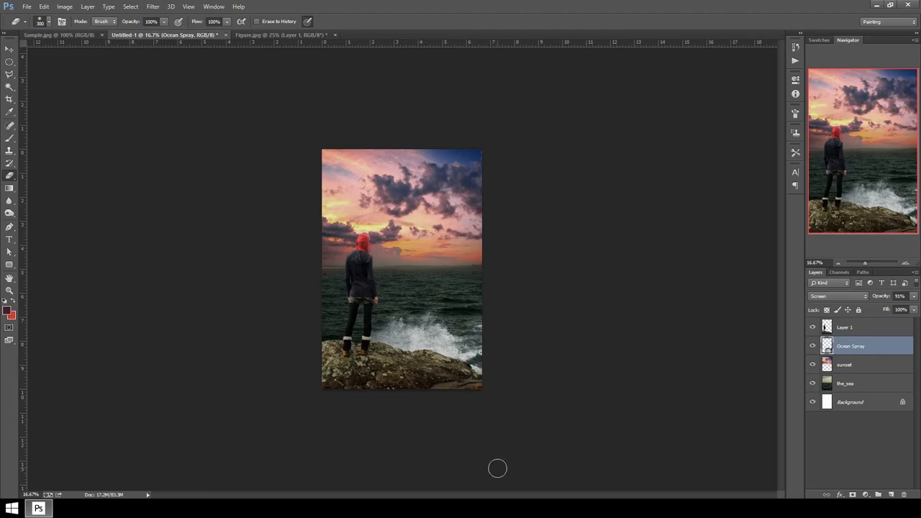
mouse_move(601, 333)
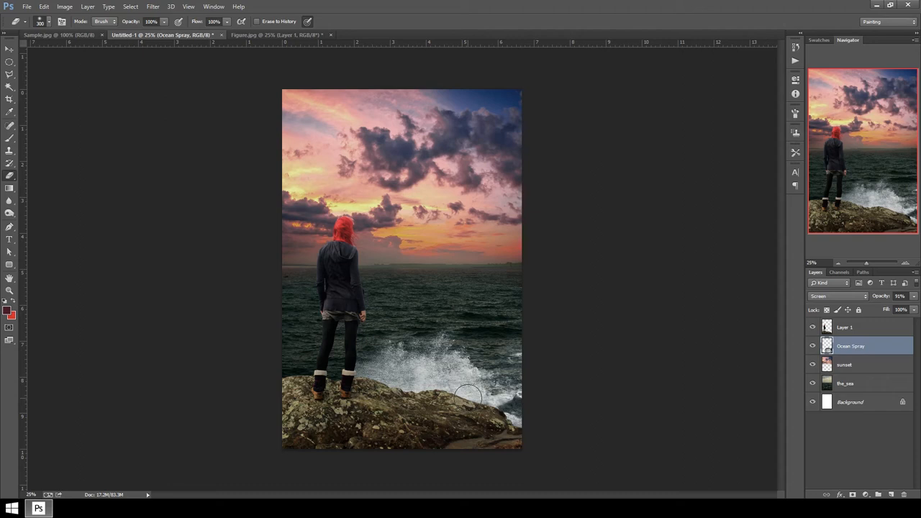
mouse_move(485, 276)
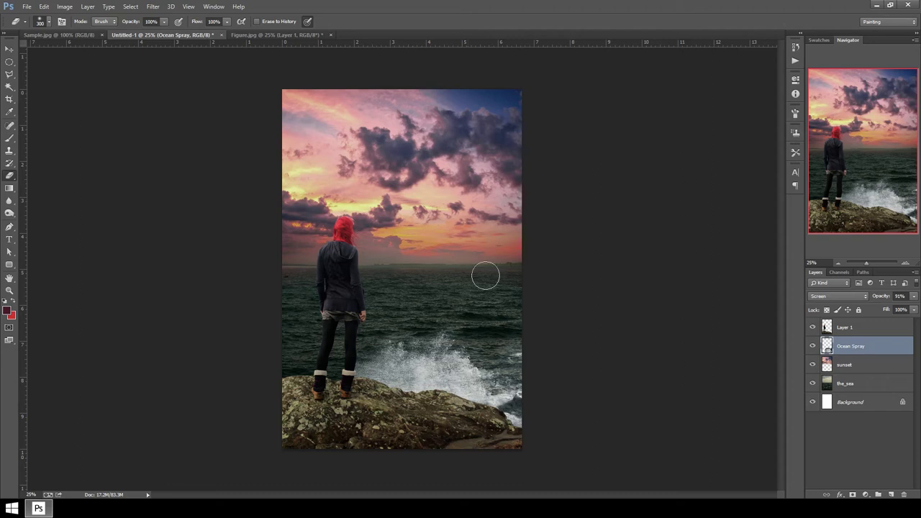
mouse_move(576, 258)
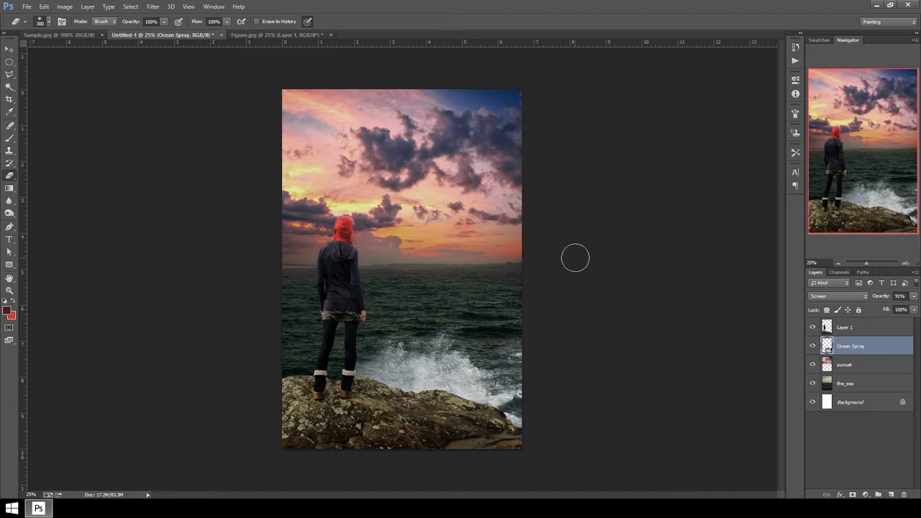
mouse_move(465, 143)
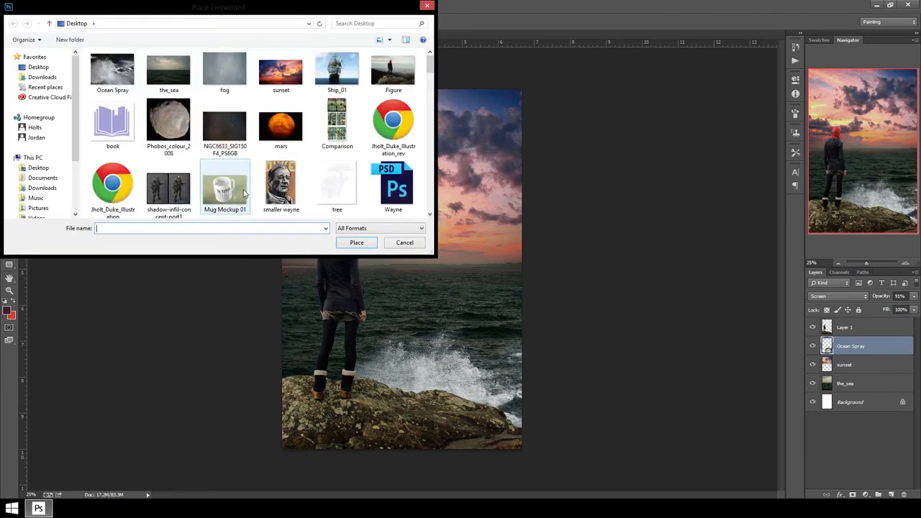
- Scale the Ship_01 photo down and position it on the horizon beside the figure
left_click(405, 243)
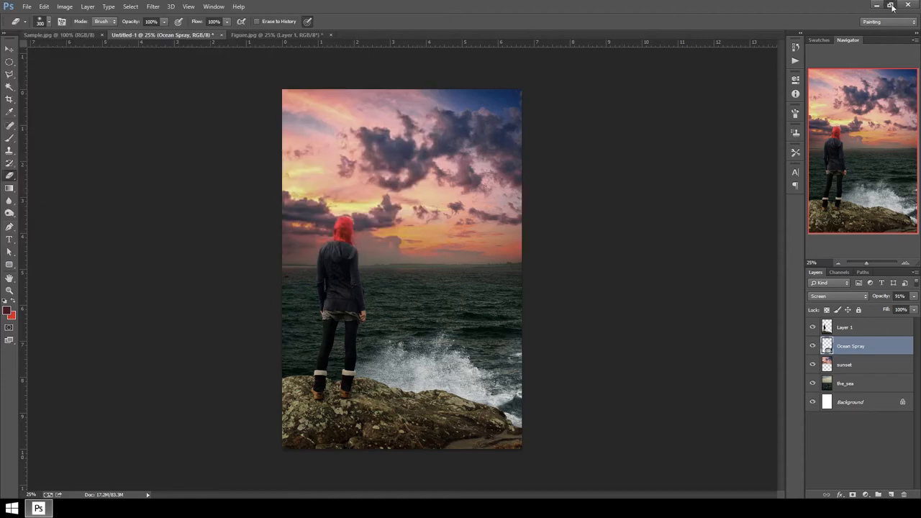
left_click(891, 6)
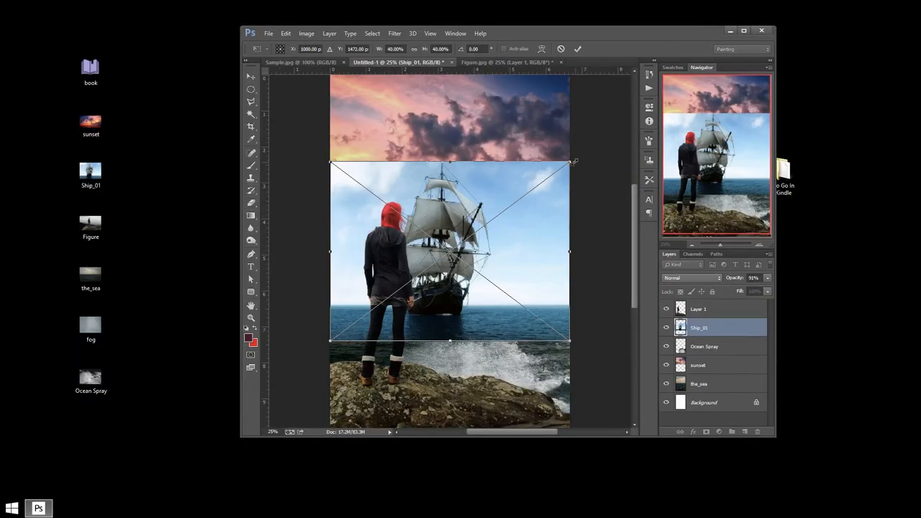
left_click_drag(572, 162, 626, 119)
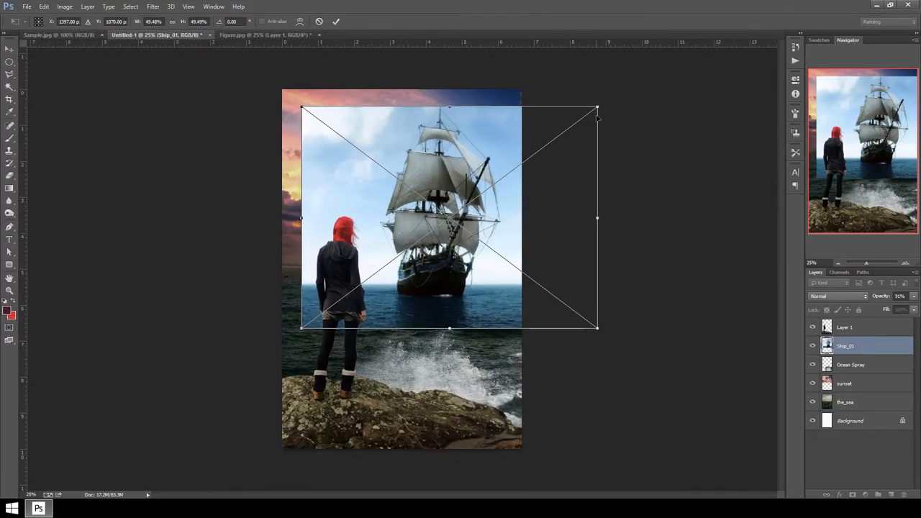
left_click_drag(597, 112, 627, 82)
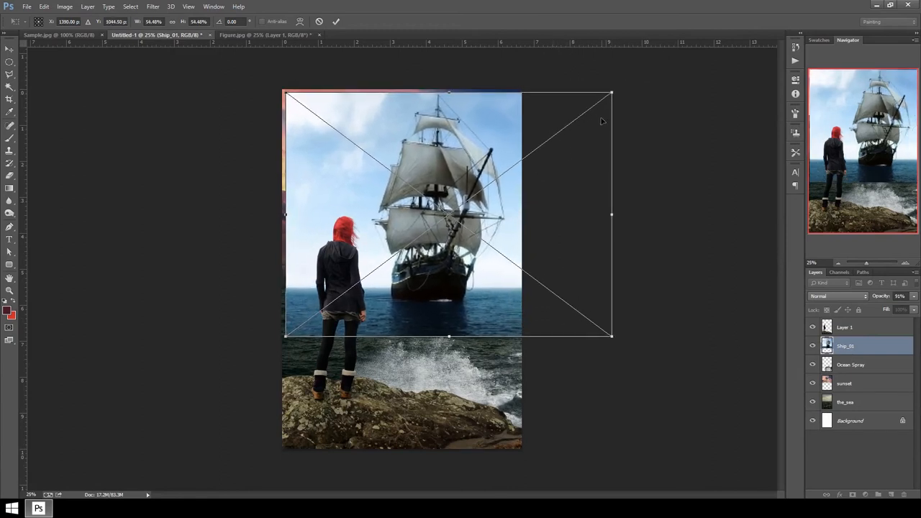
left_click_drag(611, 93, 598, 106)
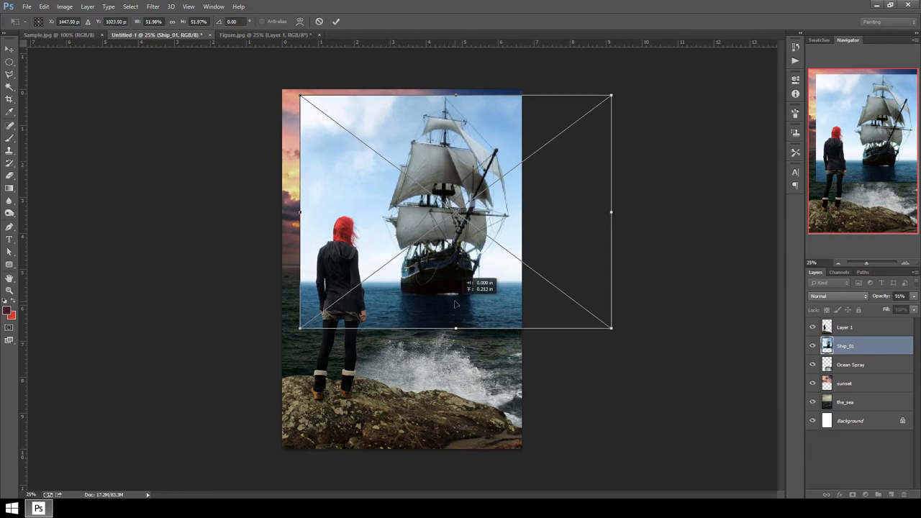
left_click(57, 34)
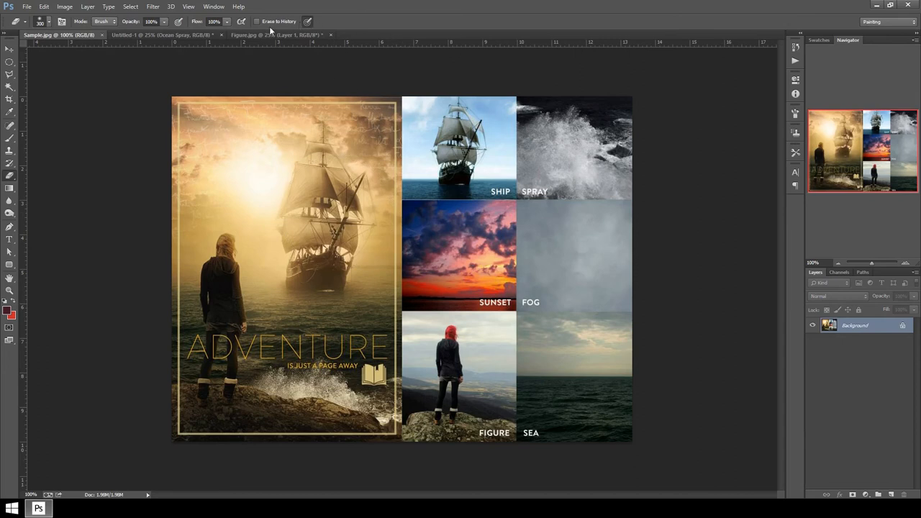
left_click(158, 34)
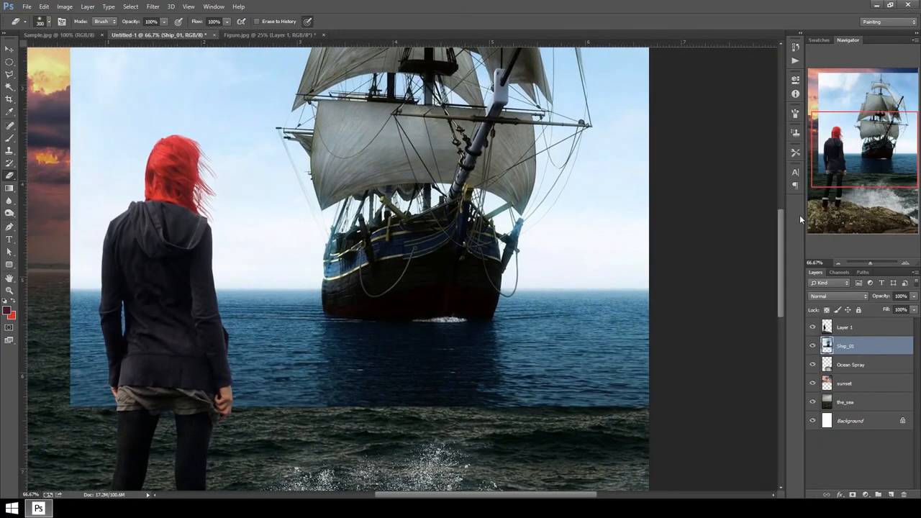
mouse_move(718, 323)
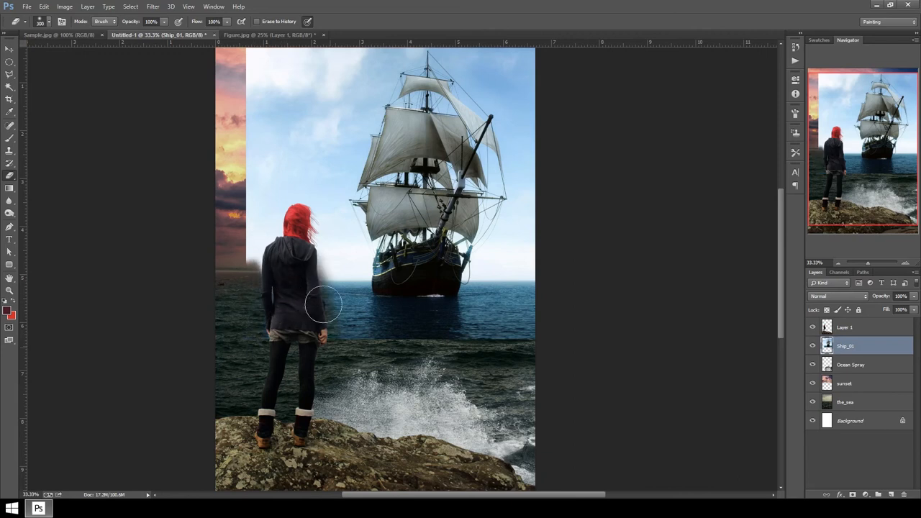
- Erase the Ship_01 photo's sky beside the figure with a soft eraser
left_click_drag(324, 302, 280, 184)
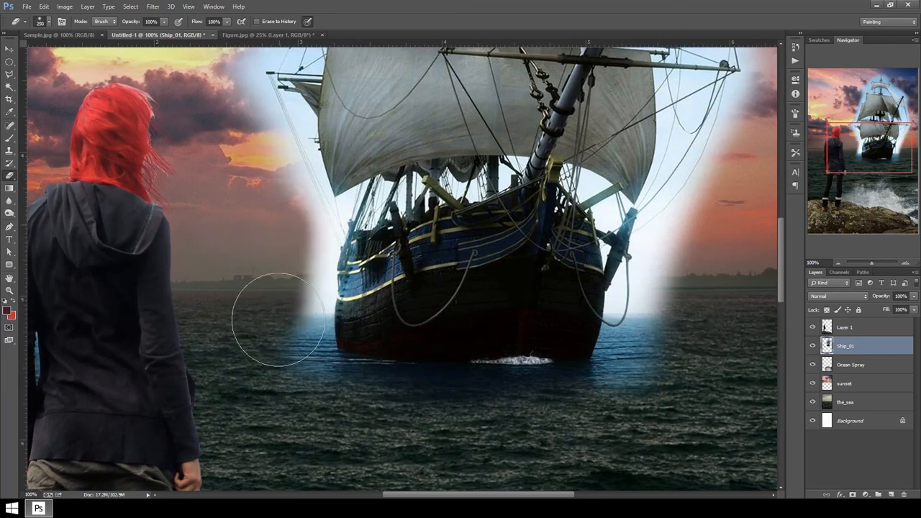
- Erase the ship photo's sea left of the ship and the sky on both sides of the sails
left_click_drag(281, 320, 251, 187)
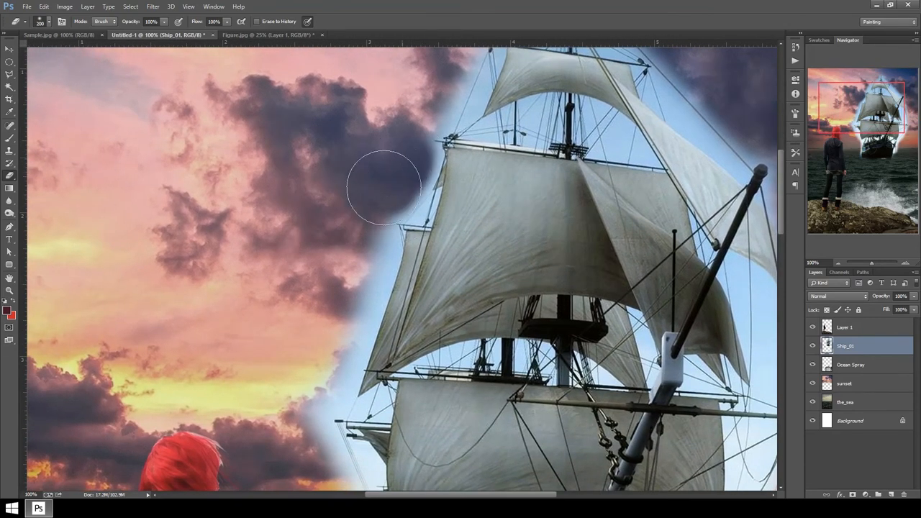
left_click_drag(385, 187, 352, 274)
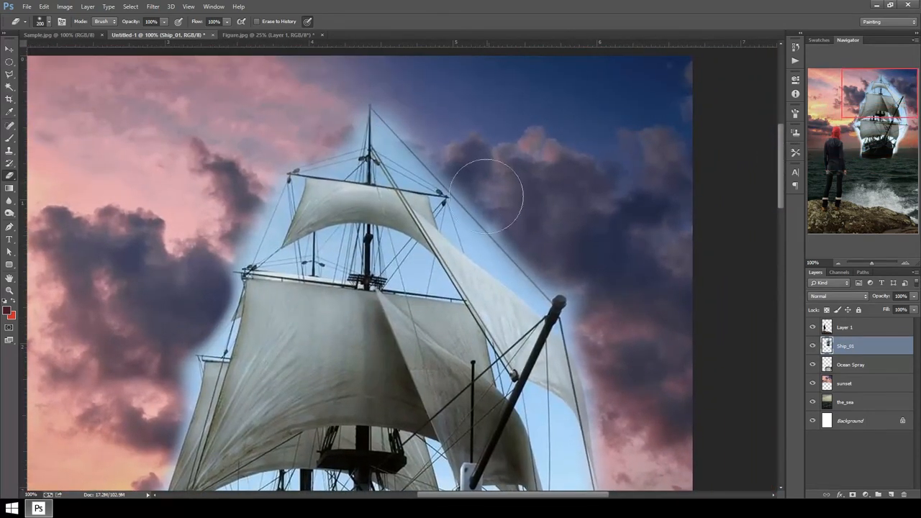
left_click_drag(490, 194, 624, 308)
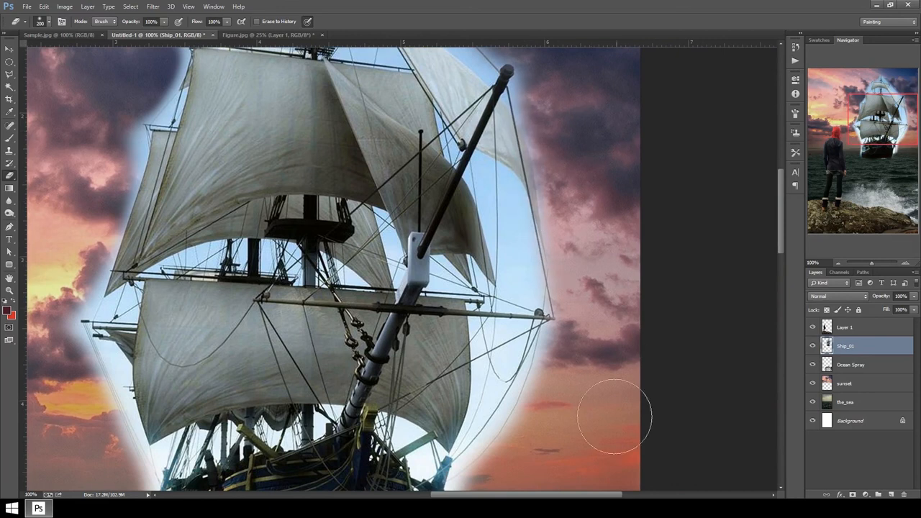
scroll("down", 3)
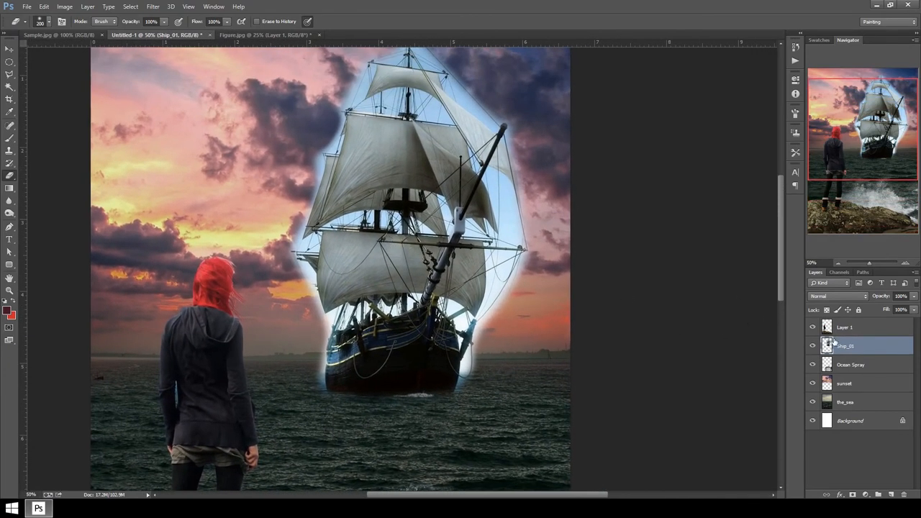
- Desaturate the ship with a Hue/Saturation adjustment at Saturation -100
left_click(64, 6)
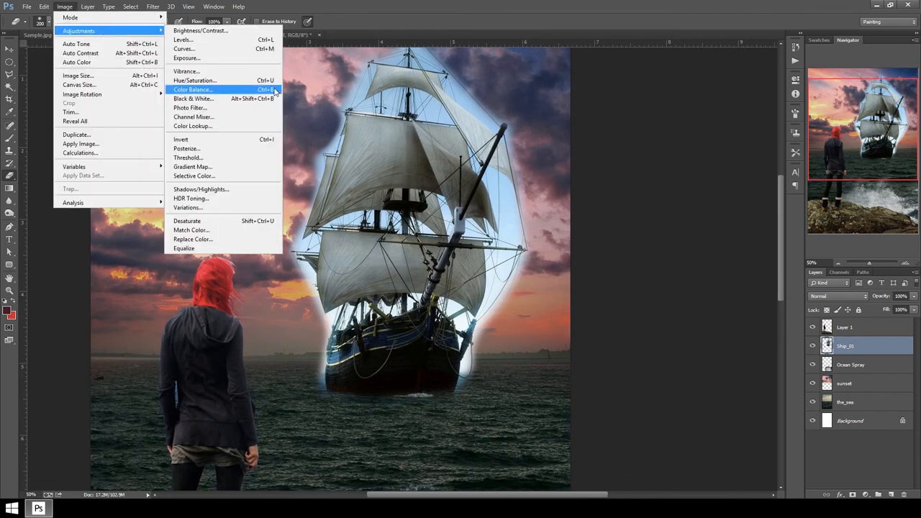
mouse_move(194, 79)
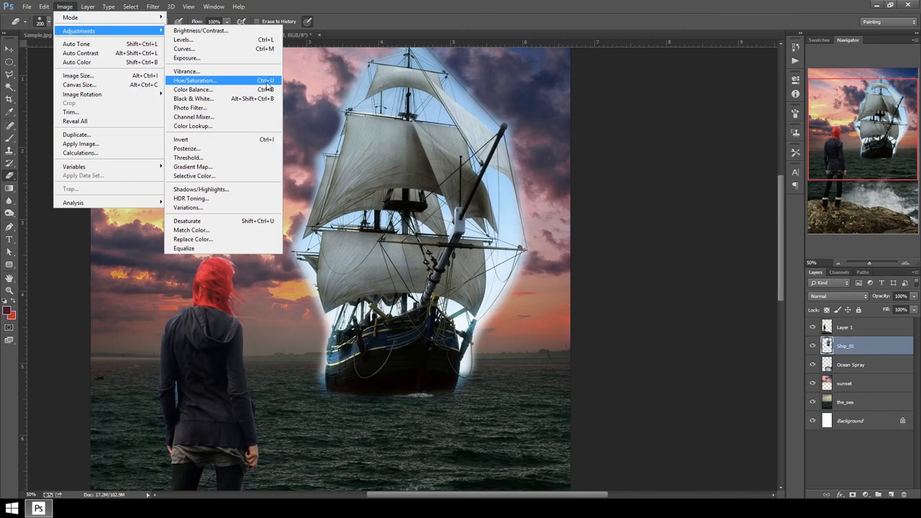
left_click(194, 80)
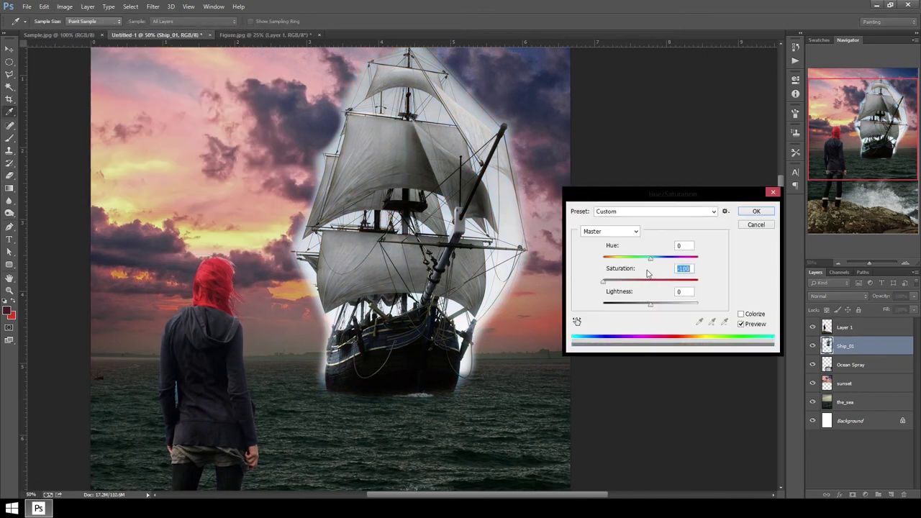
left_click(756, 211)
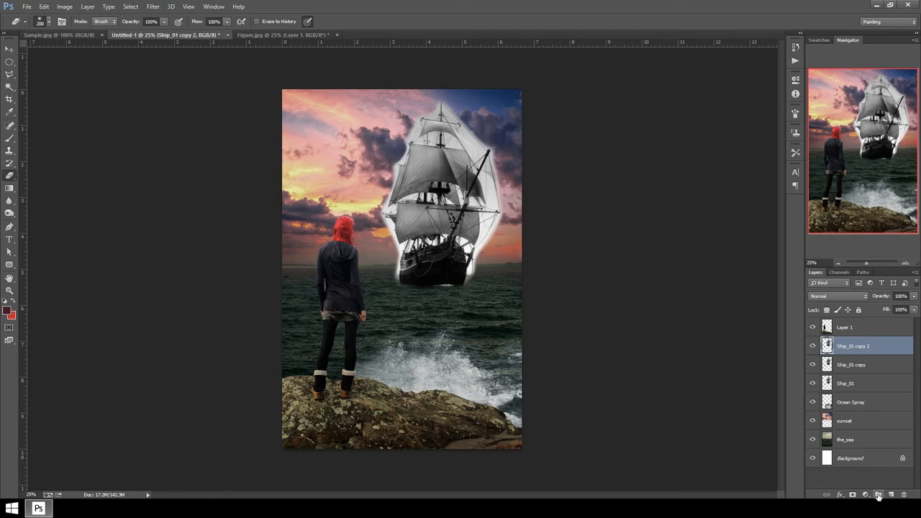
- Blend the top ship copy with Overlay and the middle copy with Multiply in the Ship group
left_click(878, 494)
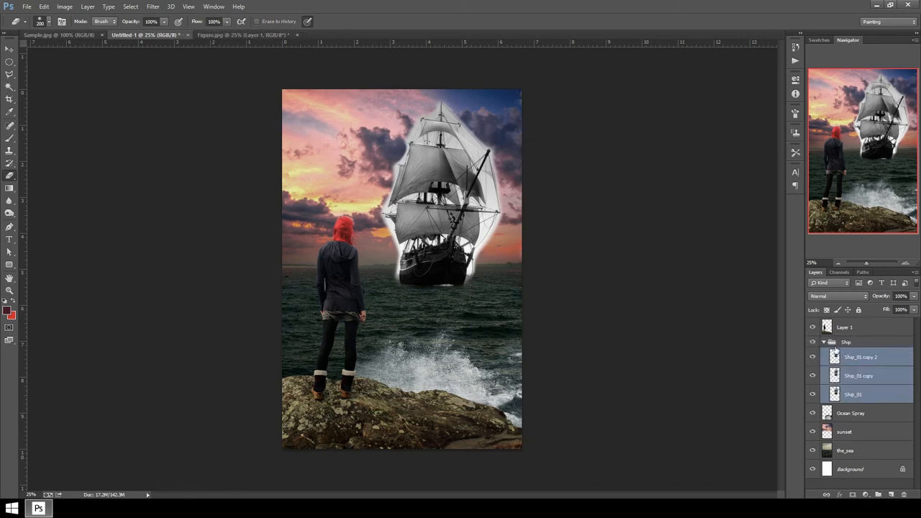
left_click(861, 357)
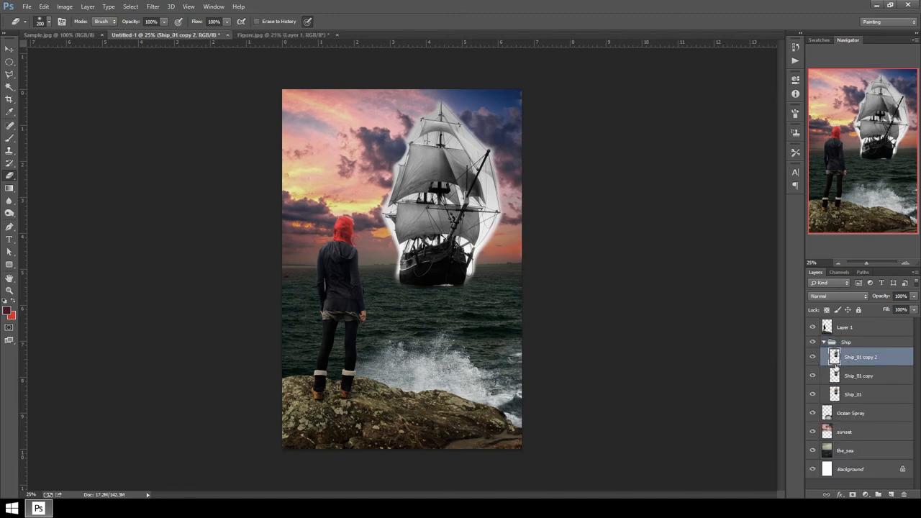
left_click(837, 296)
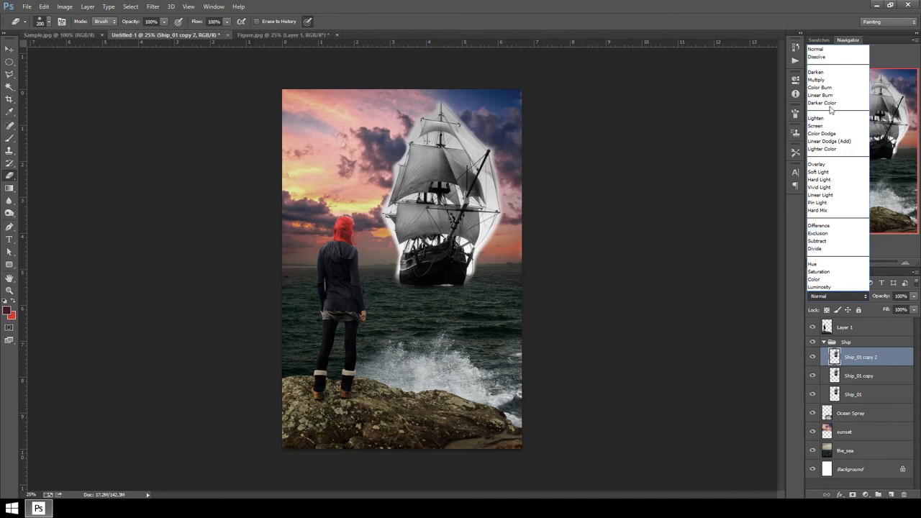
mouse_move(843, 158)
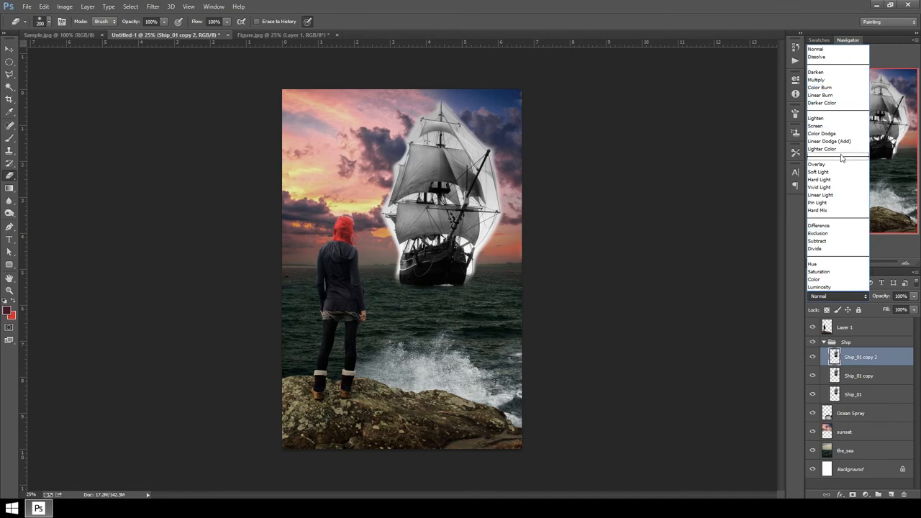
left_click(817, 165)
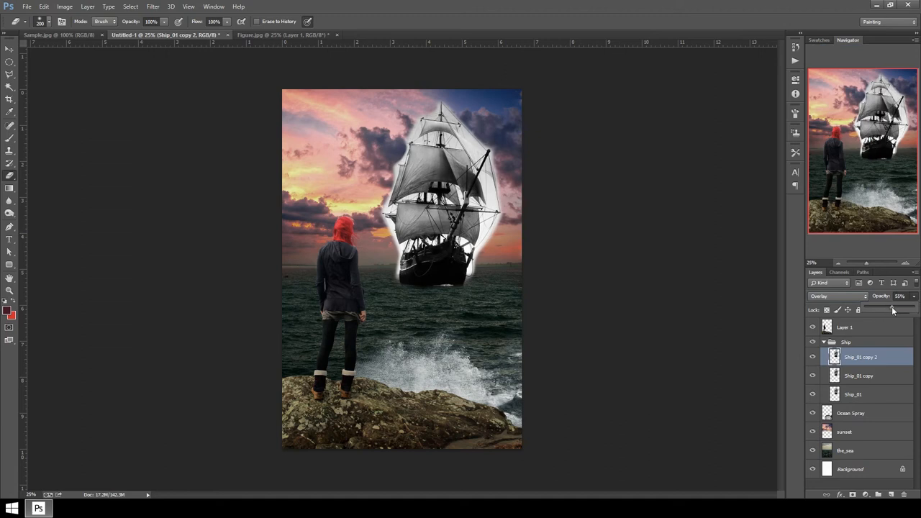
left_click(837, 295)
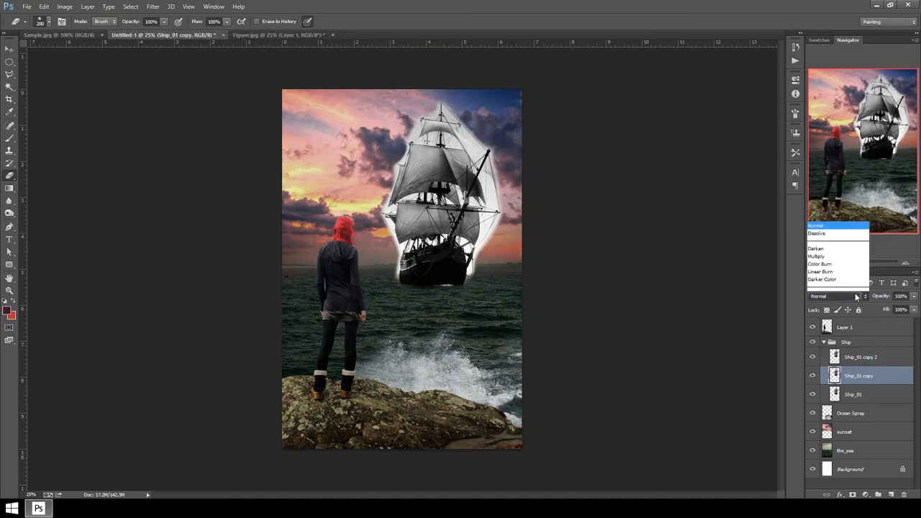
left_click(816, 257)
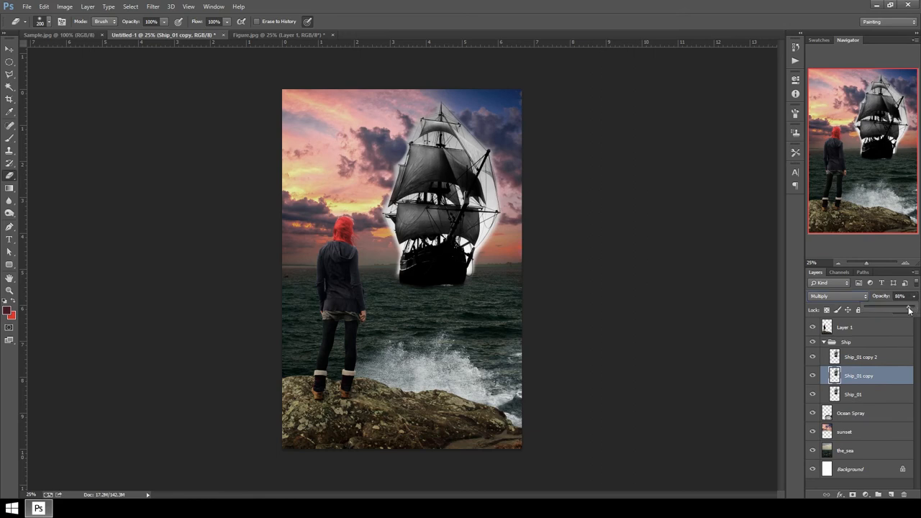
left_click(853, 394)
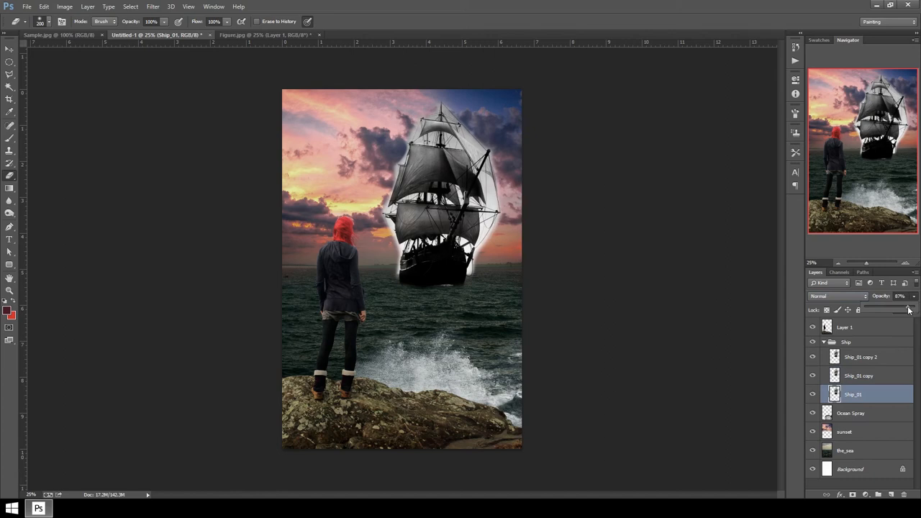
left_click(846, 342)
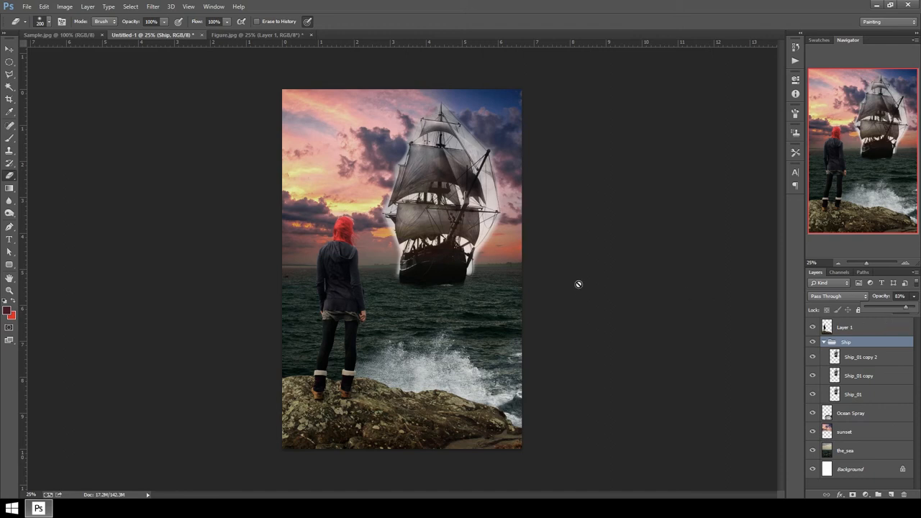
mouse_move(257, 426)
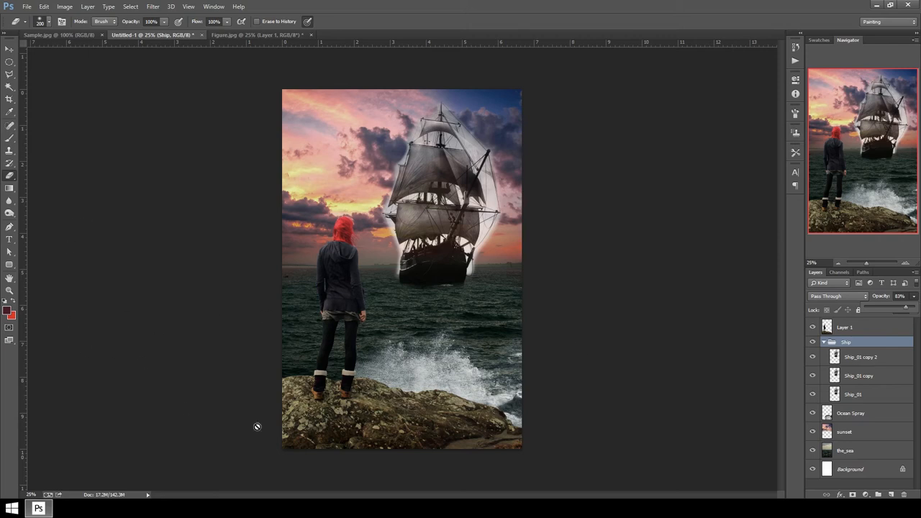
mouse_move(46, 134)
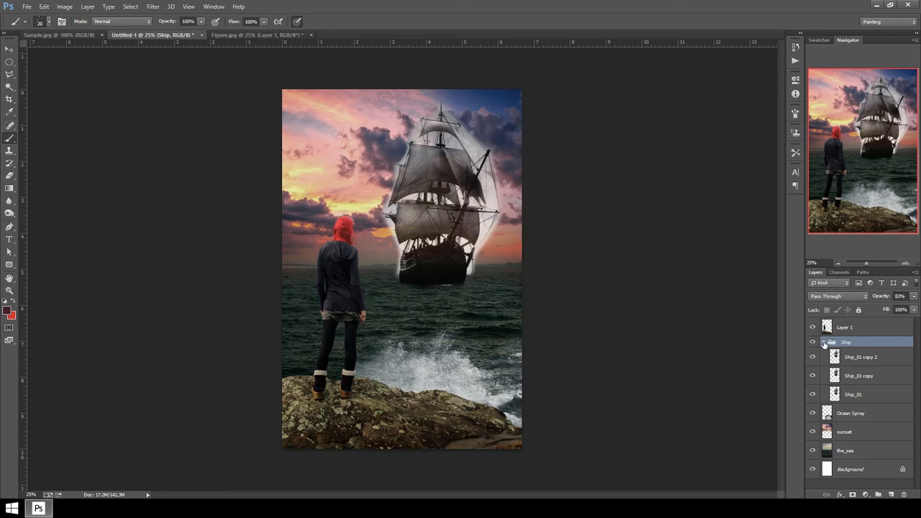
- Collapse the Ship group, add a new empty Sunlight layer, and pick the brush
left_click(823, 342)
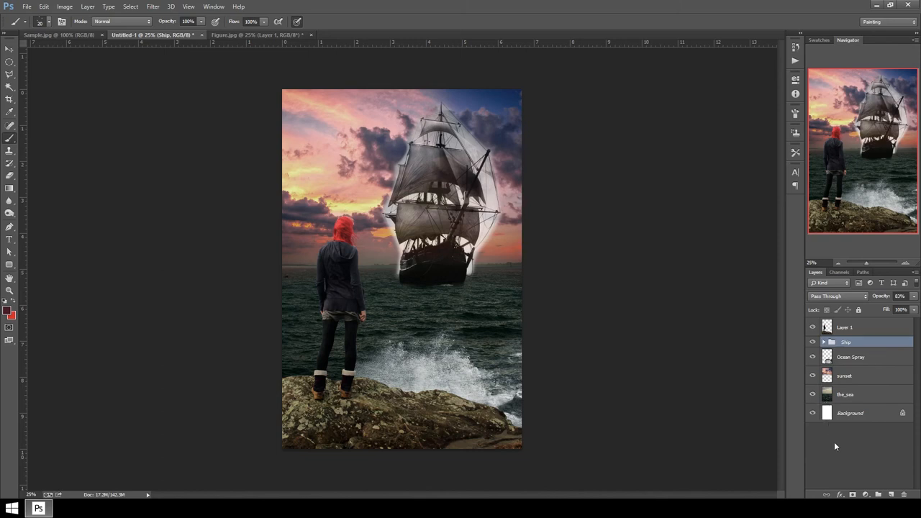
mouse_move(886, 391)
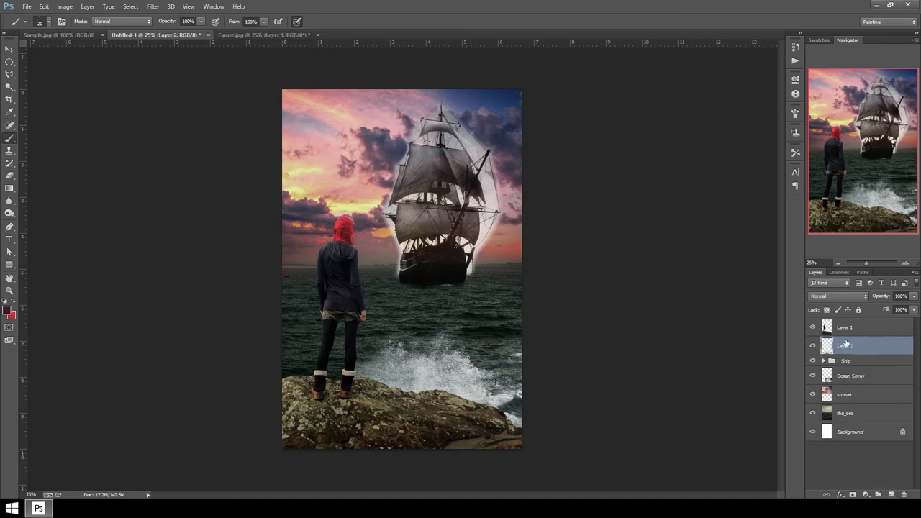
left_click(849, 361)
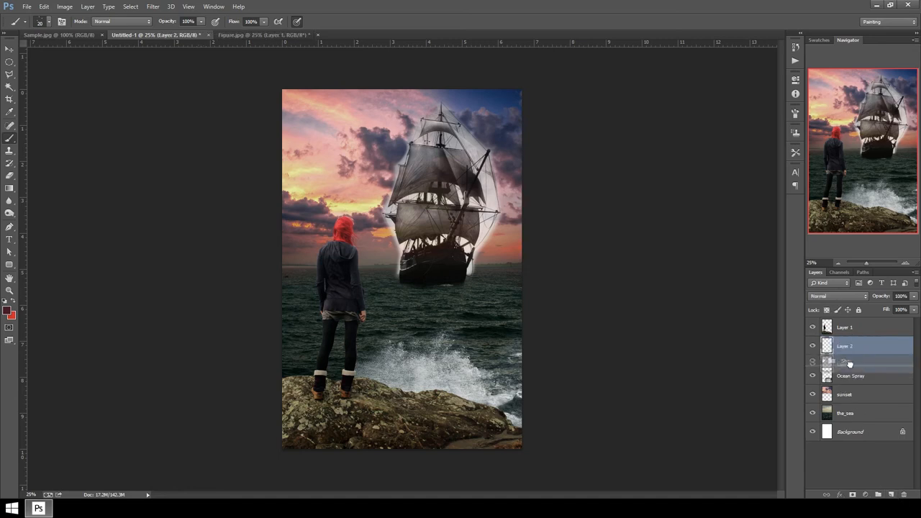
double_click(845, 357)
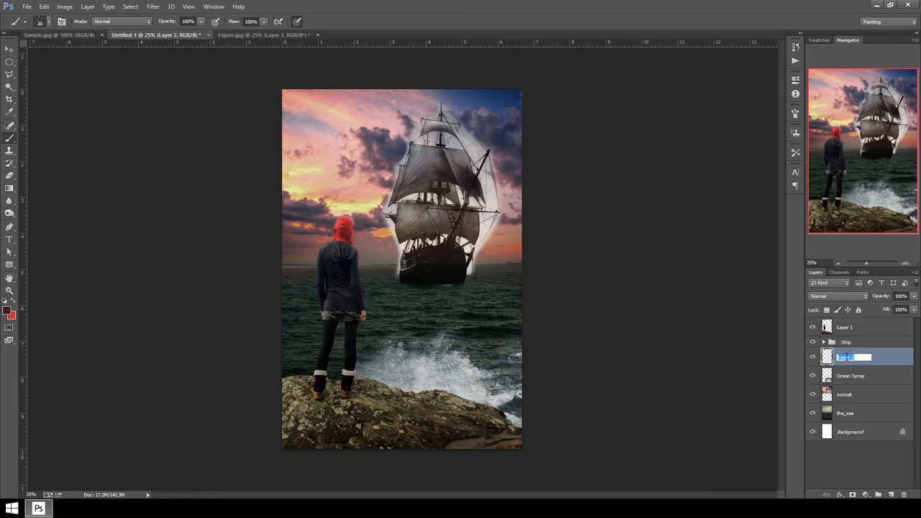
type("Sunlight")
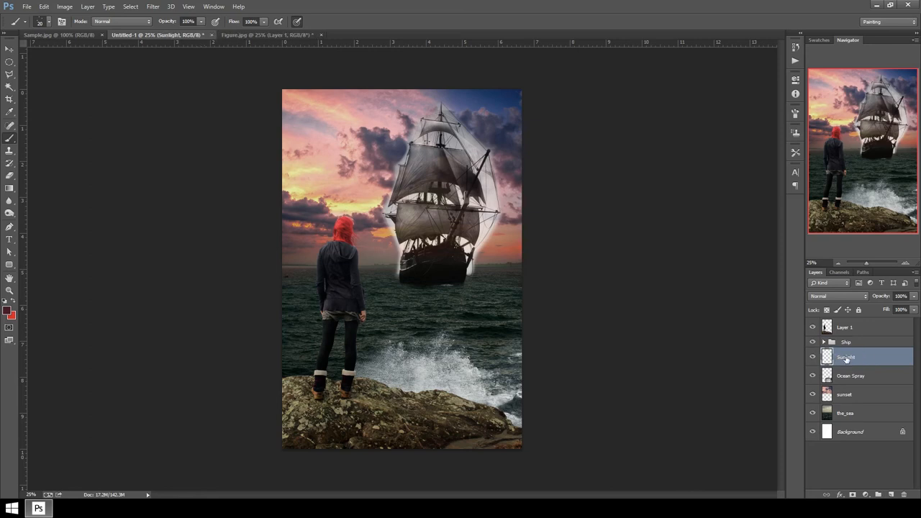
mouse_move(845, 357)
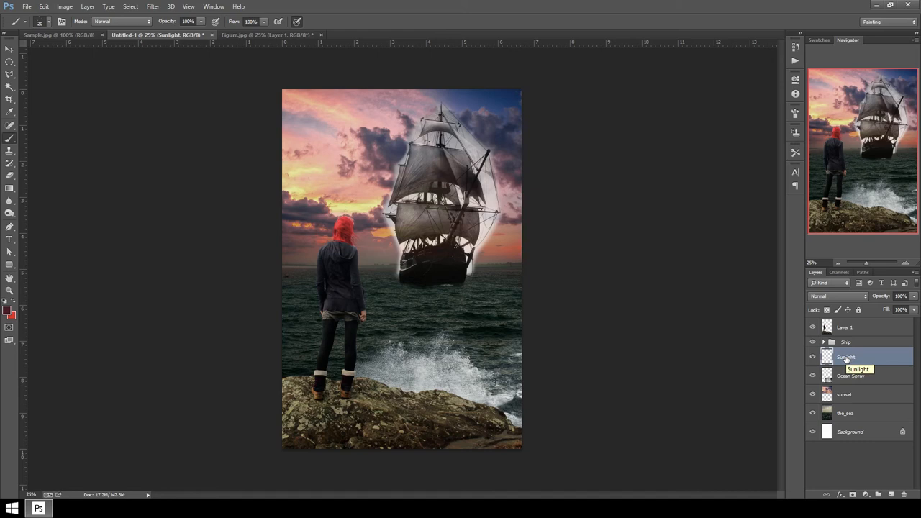
mouse_move(90, 166)
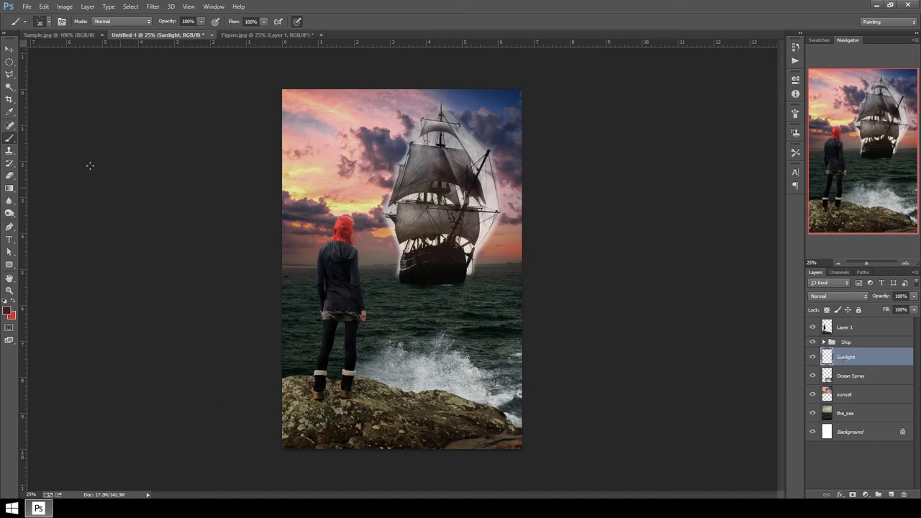
left_click(49, 21)
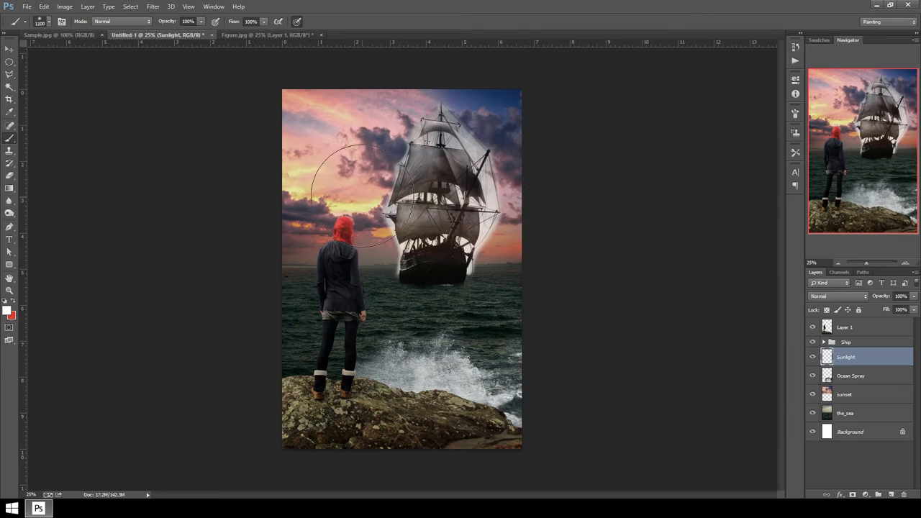
- Paint a broad soft white sun glow on the Sunlight layer left of the ship
left_click(353, 191)
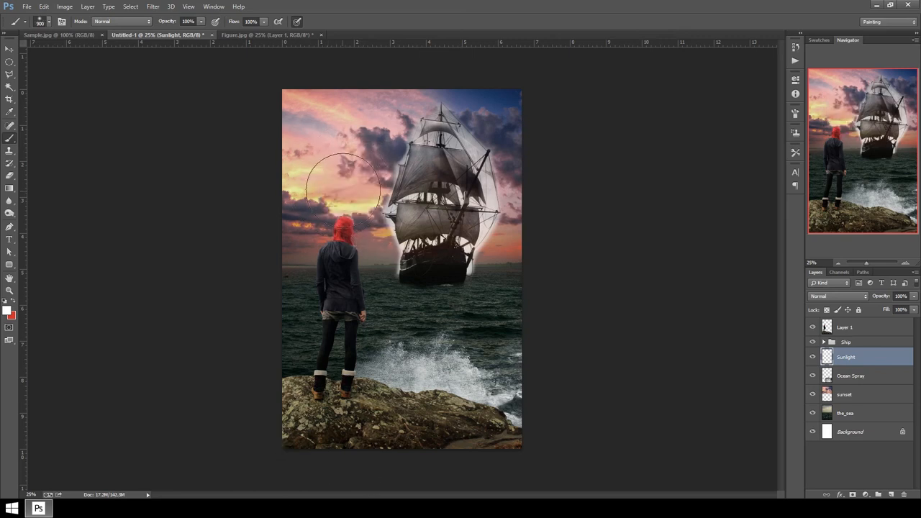
mouse_move(364, 194)
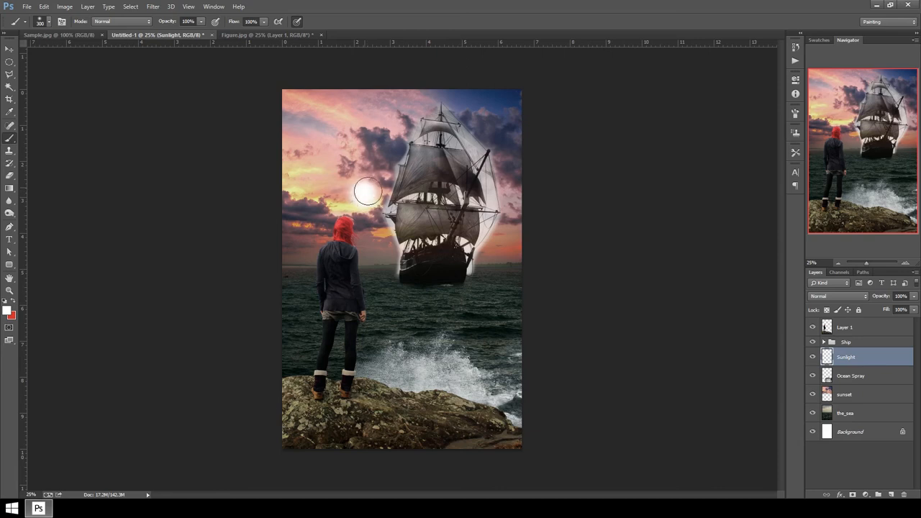
left_click_drag(367, 191, 367, 329)
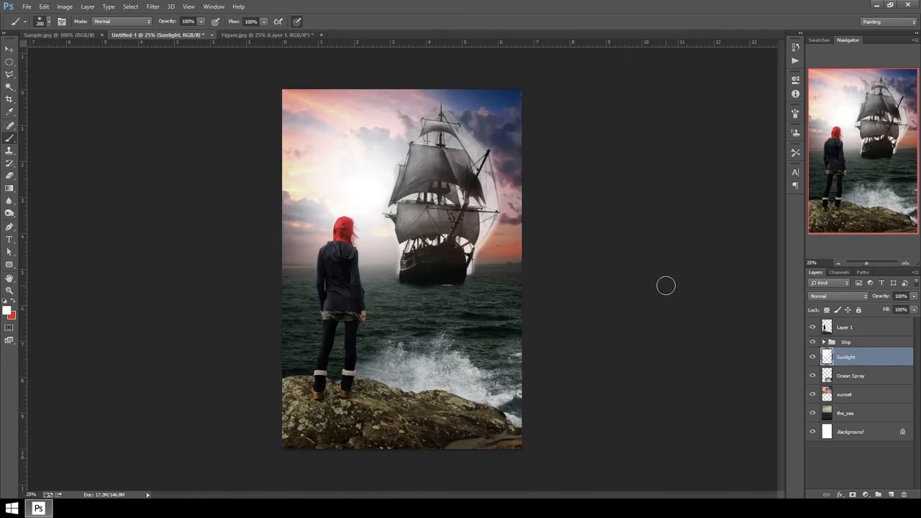
mouse_move(200, 45)
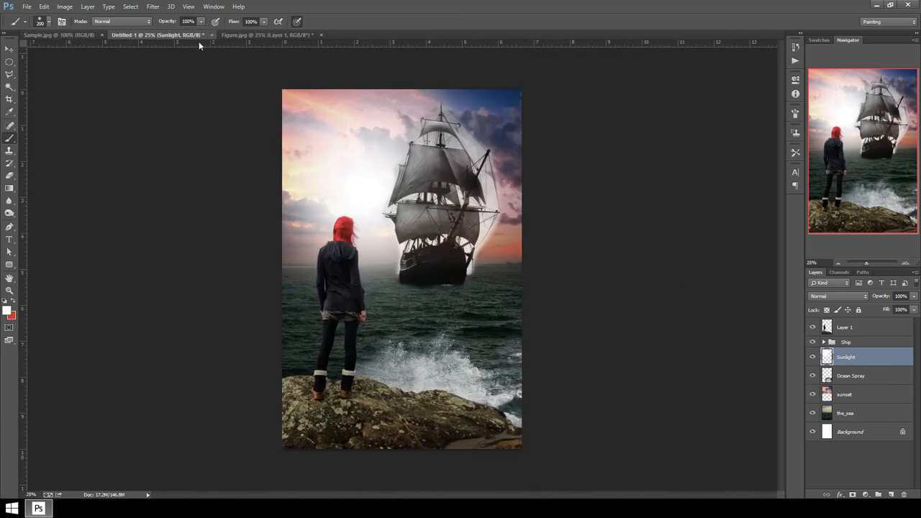
- Check the Sample.jpg and Figure.jpg references, then rename Layer 1 to Figure
left_click(60, 34)
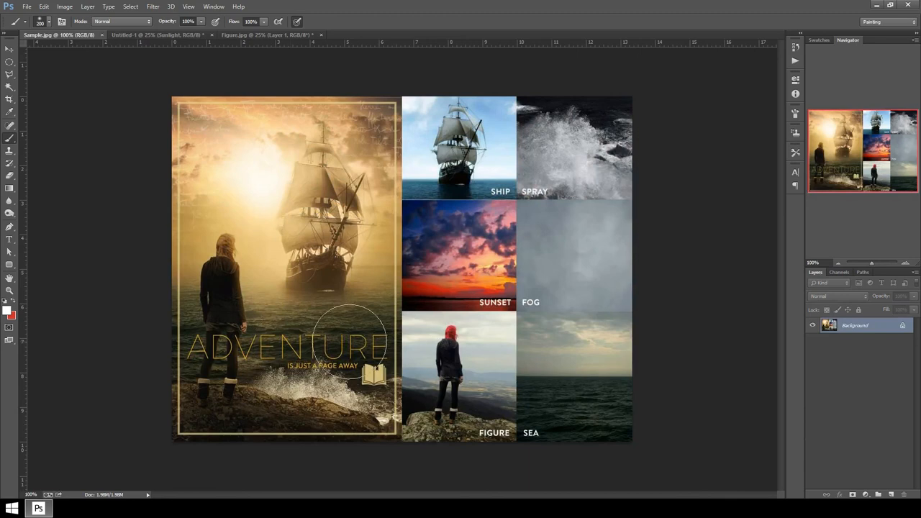
left_click(266, 35)
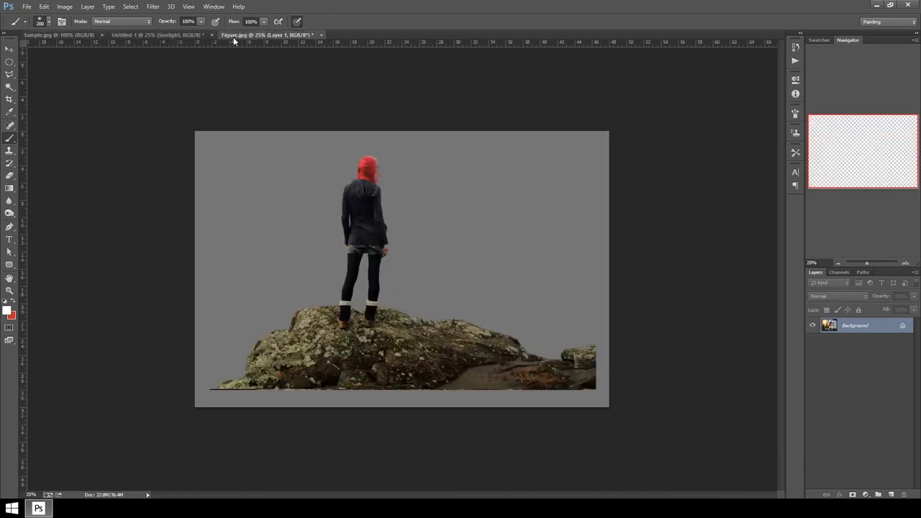
left_click(156, 35)
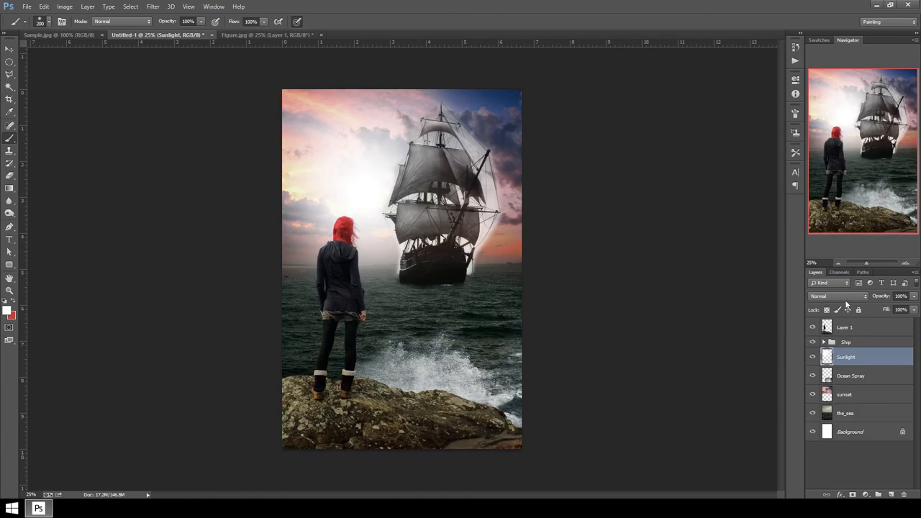
double_click(844, 326)
type("Figure")
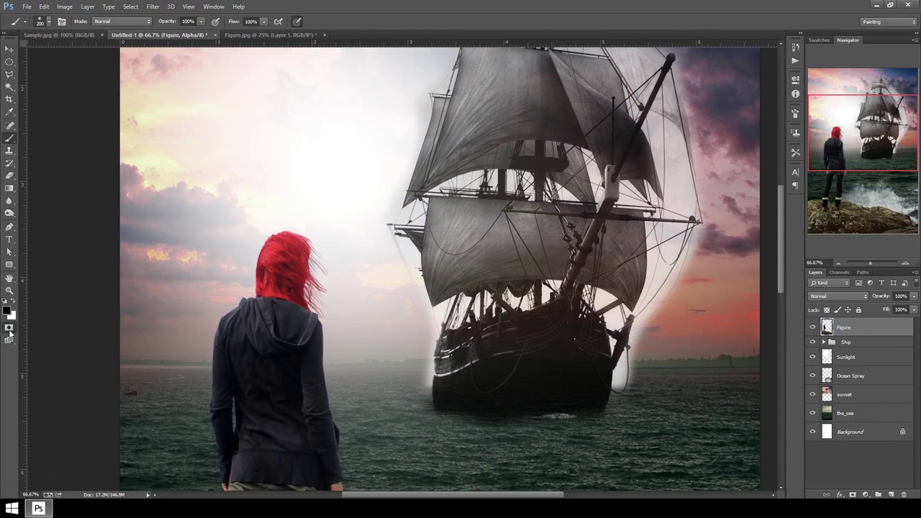
mouse_move(144, 233)
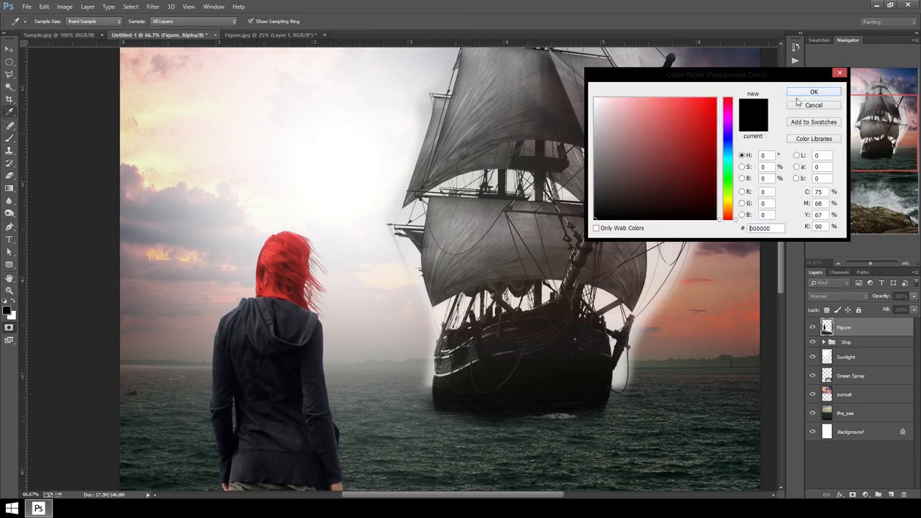
- With black foreground, paint a quick mask over the hair and strands down to the hood
left_click(814, 91)
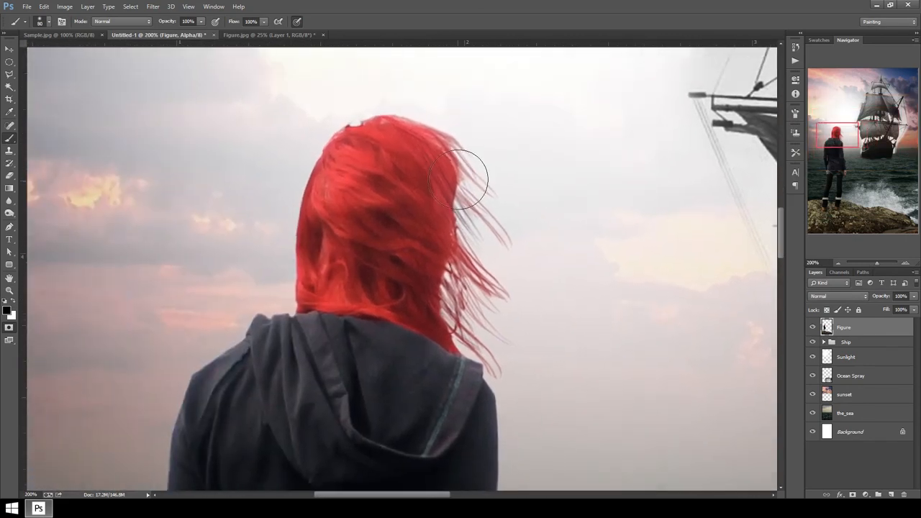
left_click_drag(460, 180, 399, 133)
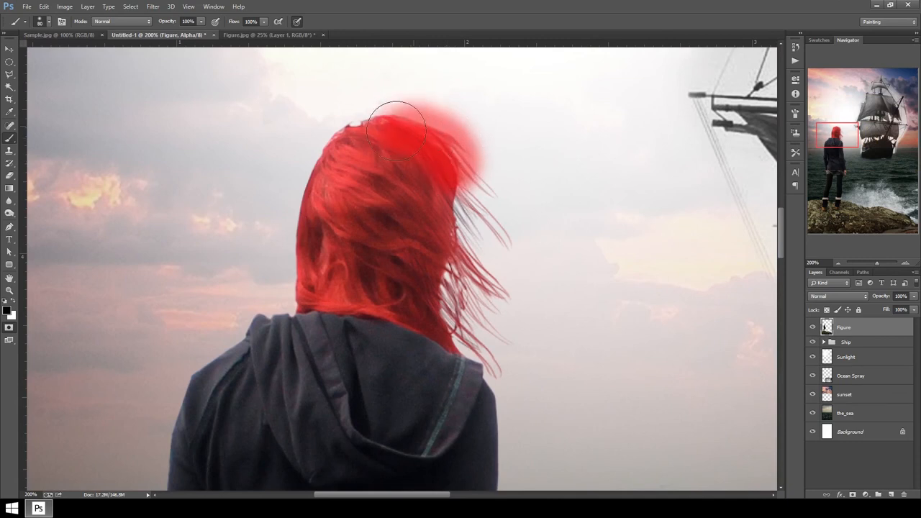
left_click_drag(399, 129, 281, 252)
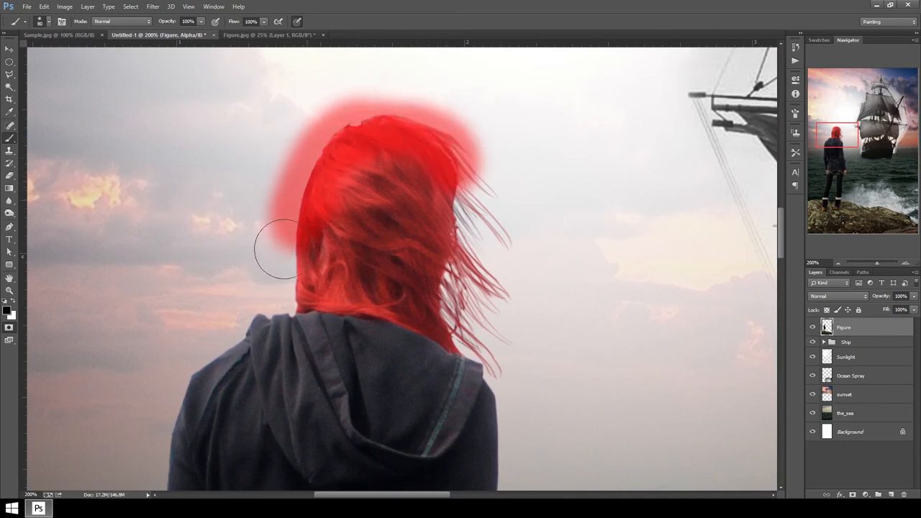
left_click_drag(281, 251, 450, 151)
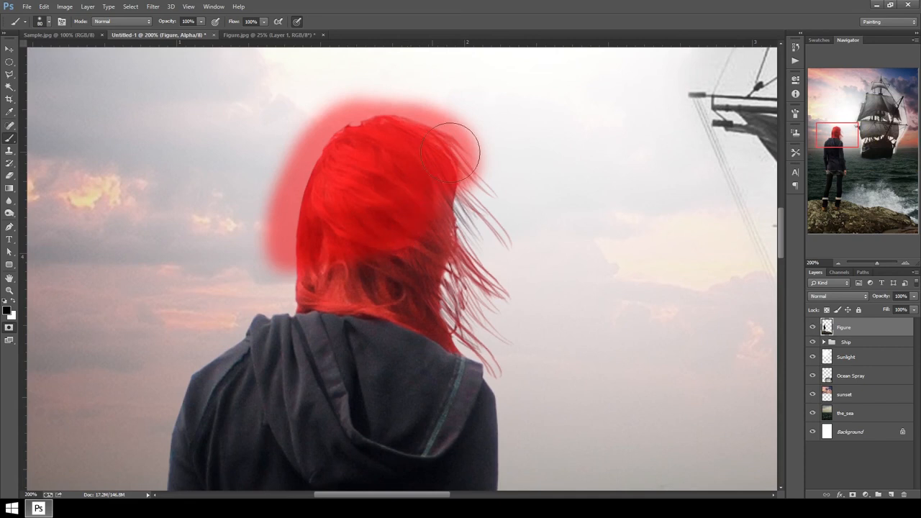
left_click_drag(450, 151, 478, 195)
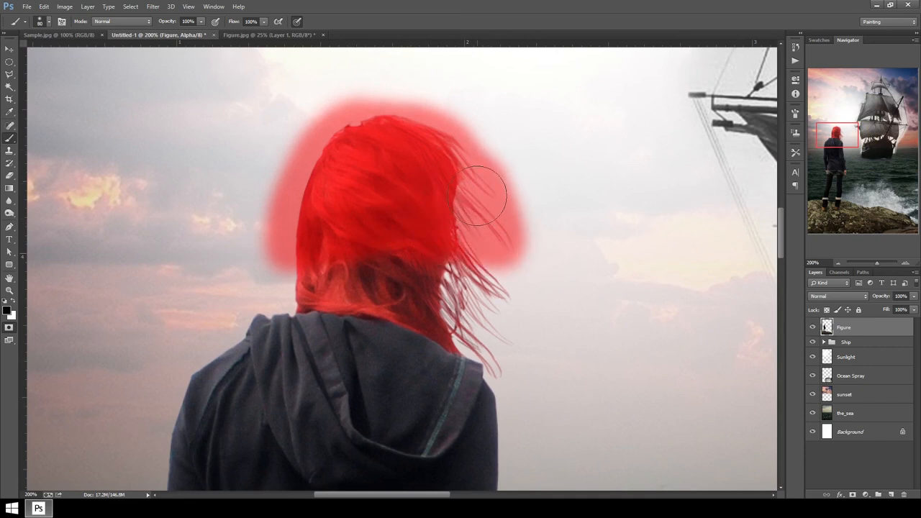
left_click_drag(479, 194, 425, 281)
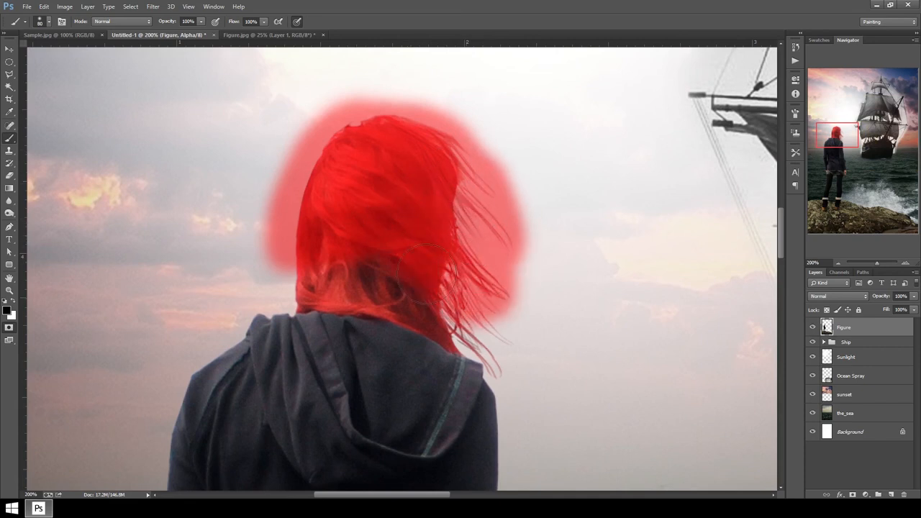
left_click_drag(425, 280, 317, 270)
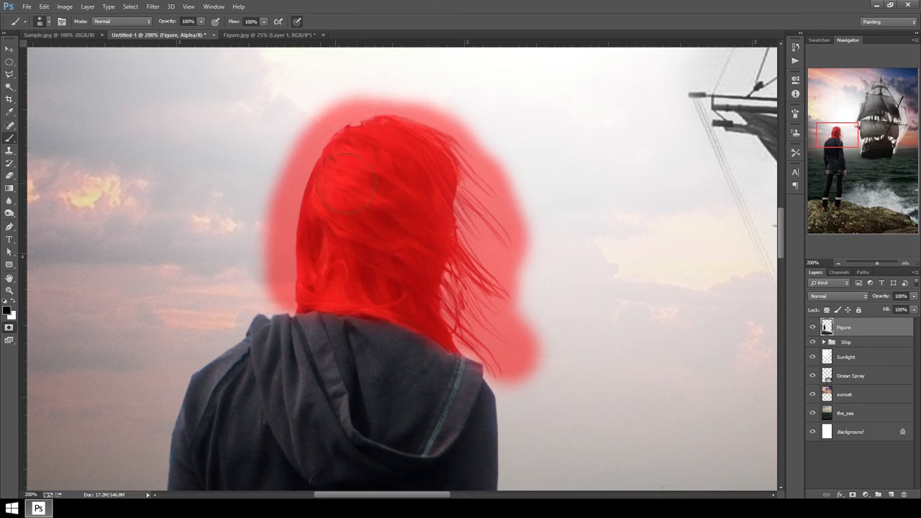
left_click_drag(353, 183, 301, 269)
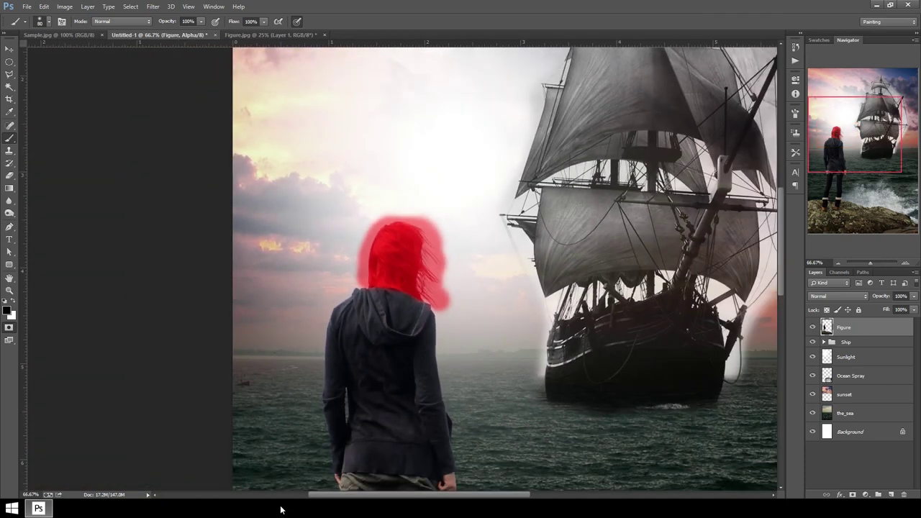
mouse_move(131, 269)
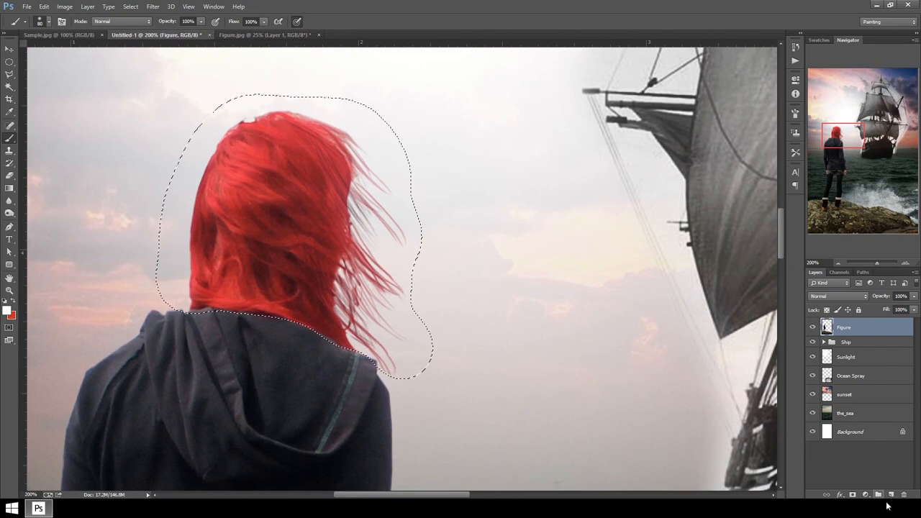
- Add a Hue/Saturation adjustment layer masked to the hair selection
left_click(863, 494)
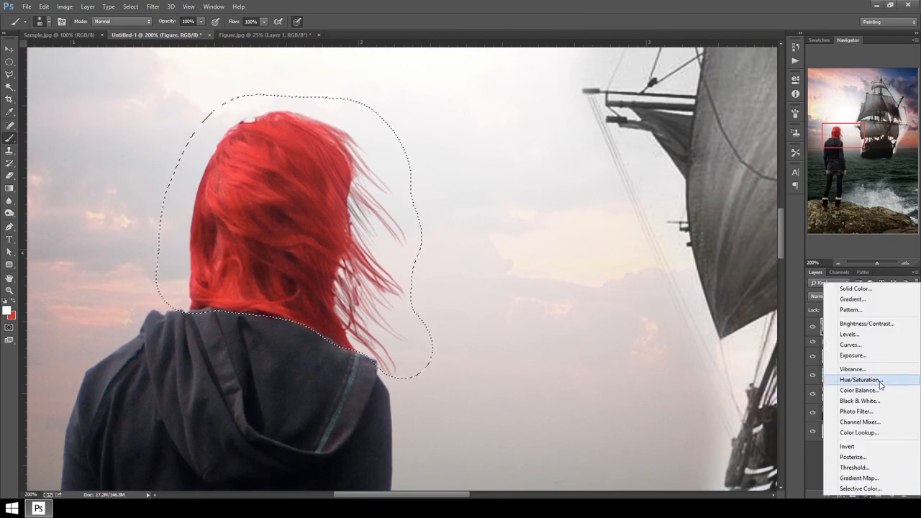
left_click(859, 379)
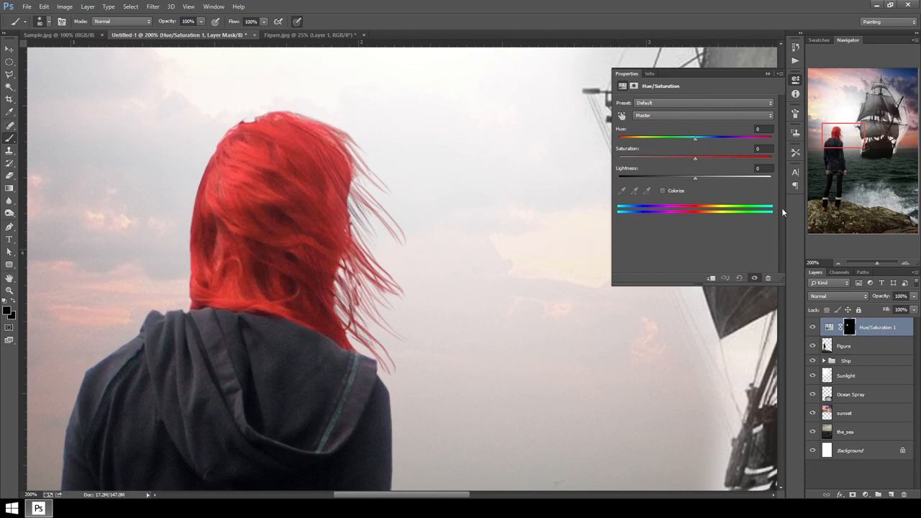
- Push the hair Hue slider toward golden yellow, then lower Saturation for a paler, ash blonde
left_click_drag(694, 137, 670, 138)
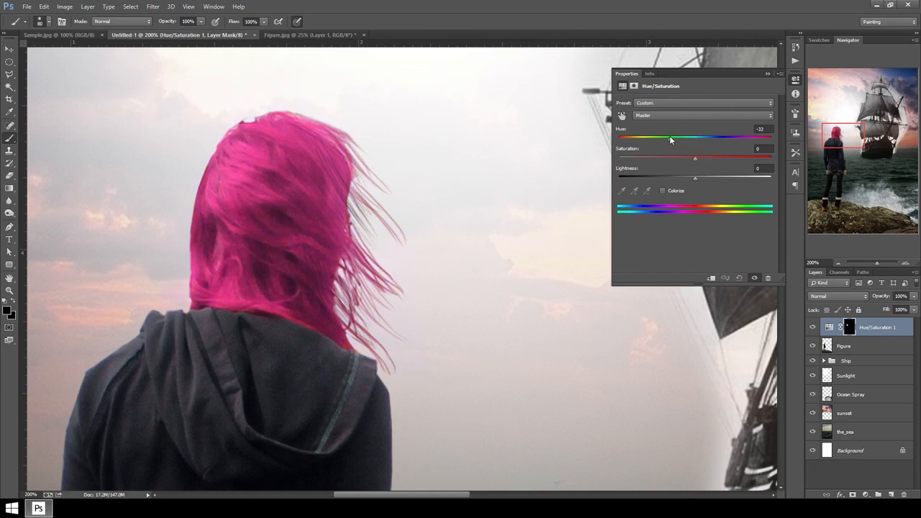
left_click_drag(671, 137, 709, 137)
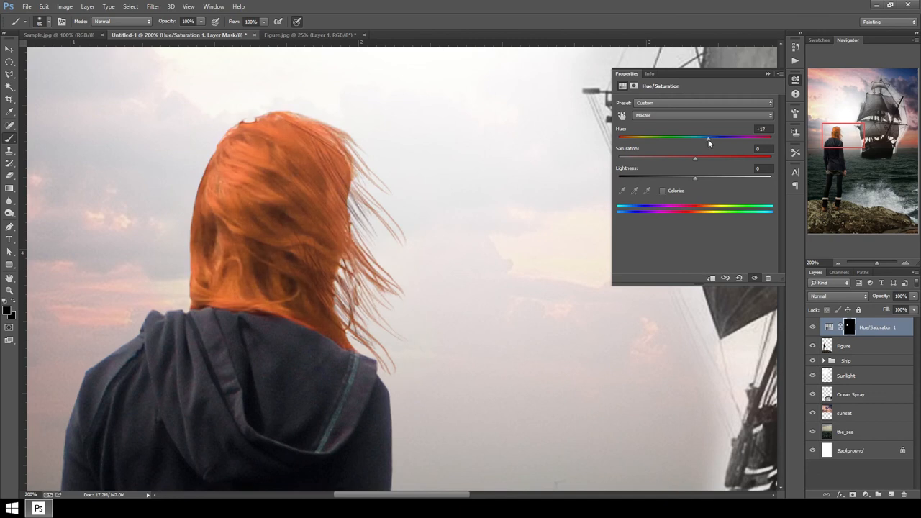
left_click_drag(709, 137, 719, 138)
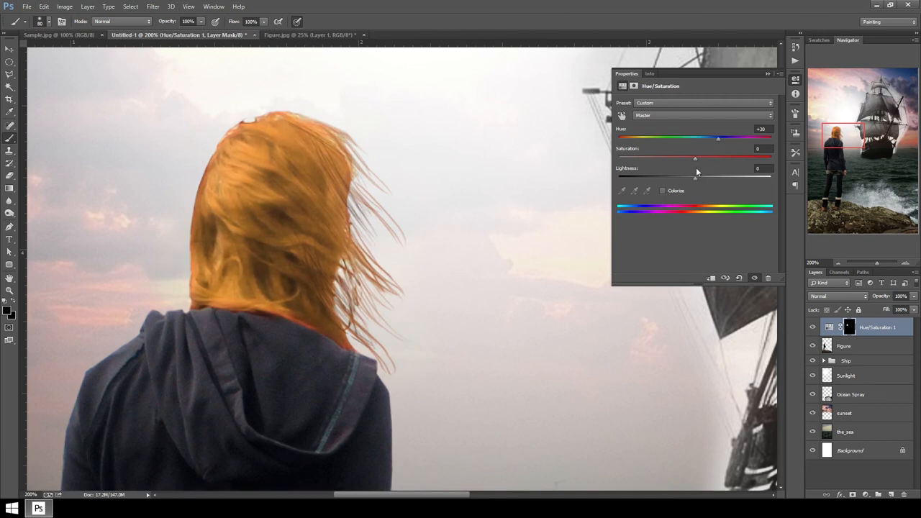
left_click_drag(695, 157, 663, 158)
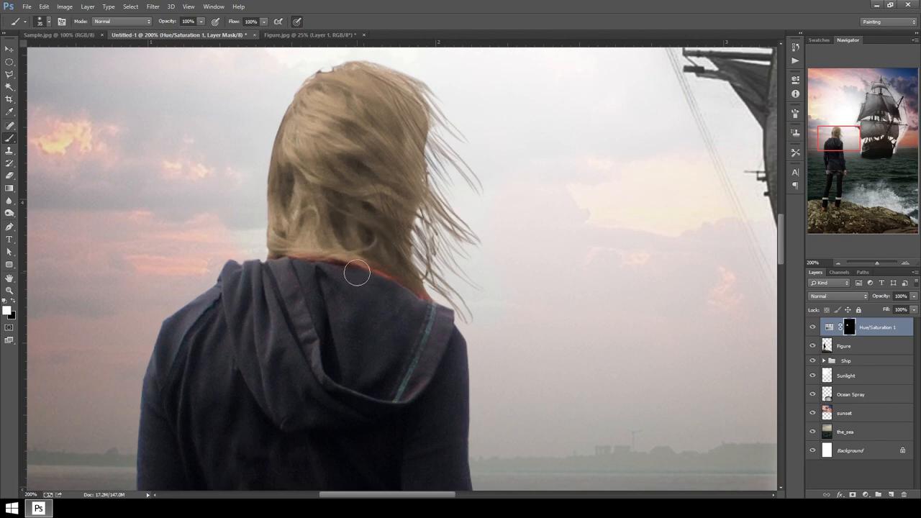
mouse_move(324, 255)
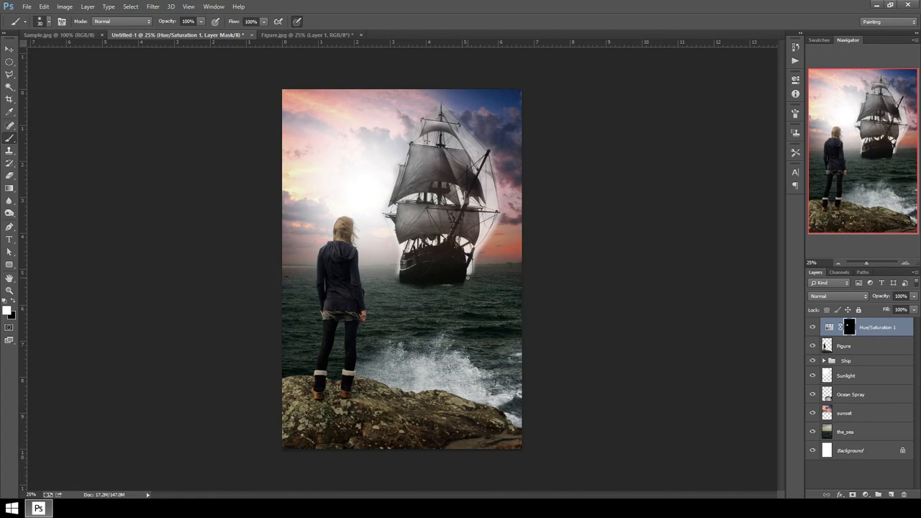
mouse_move(597, 274)
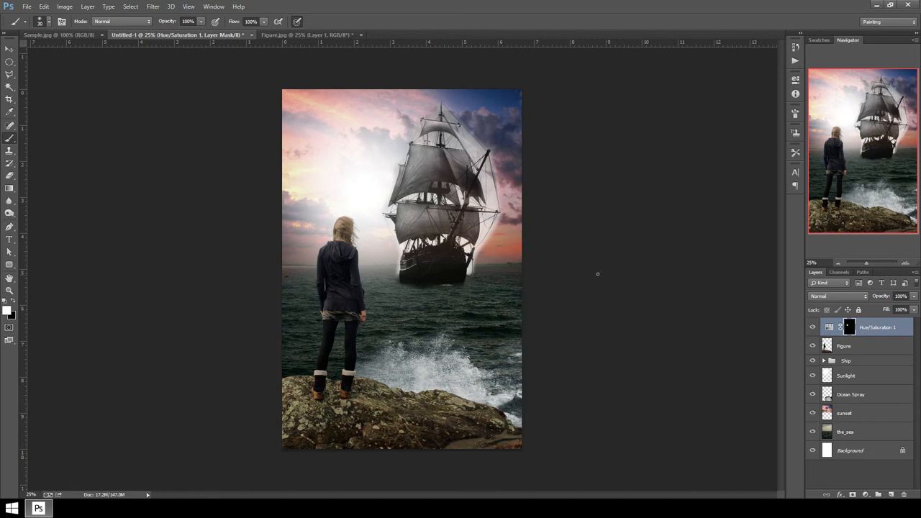